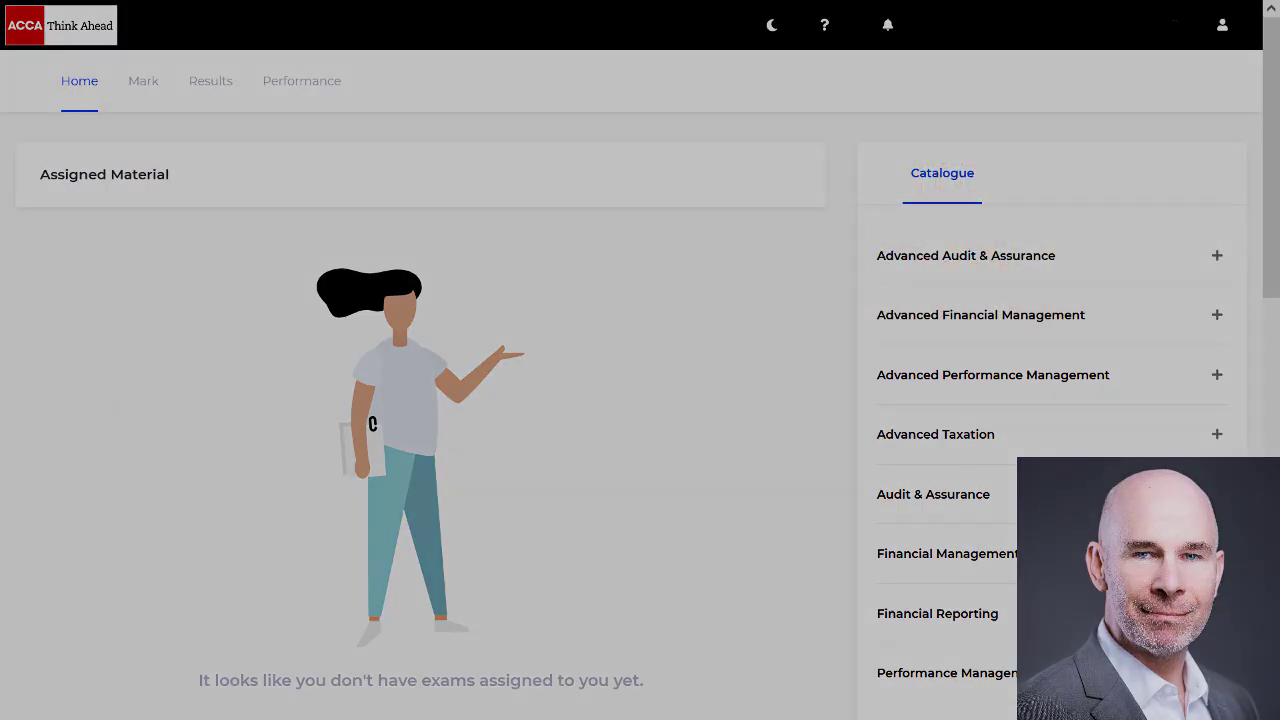
Step: Open the practice exam from the ACCA home page and launch the Spreadsheet response tool
{"action": "left_click", "coordinate": [946, 552]}
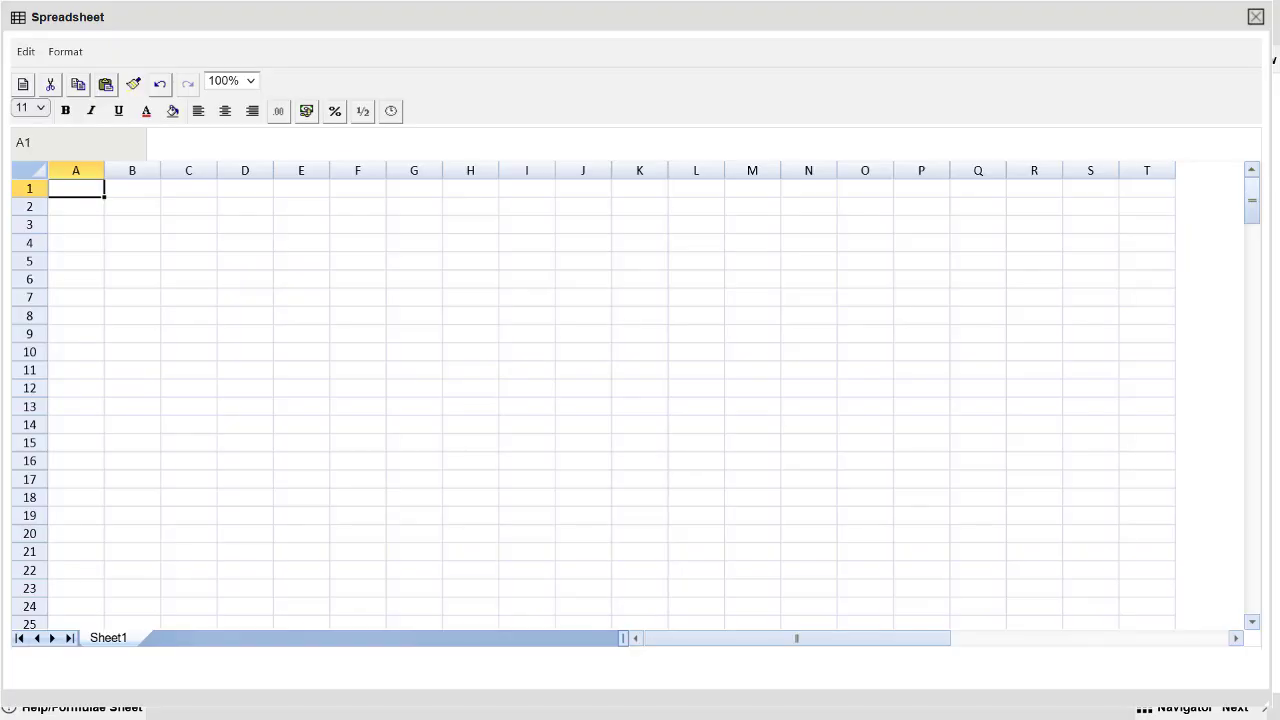
{"action": "mouse_move", "coordinate": [390, 408]}
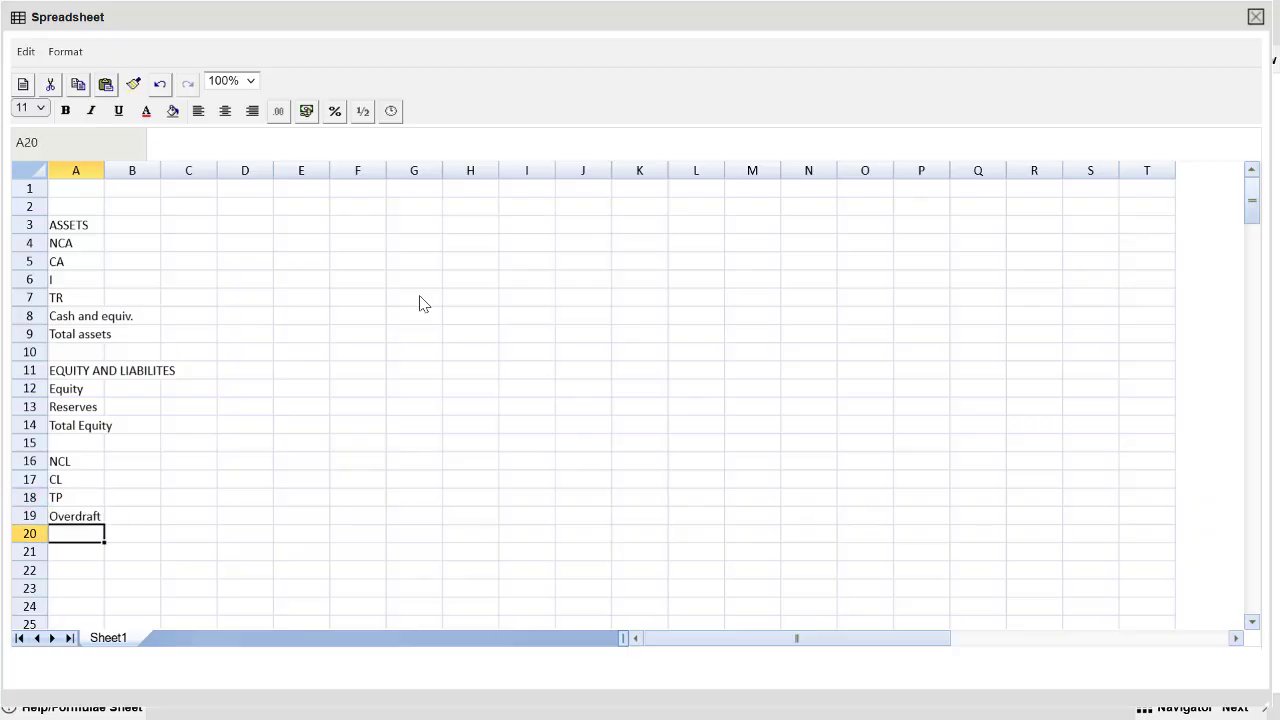
Step: Enter the final row label Total E&L at the bottom of column A
{"action": "type", "text": "Total E"}
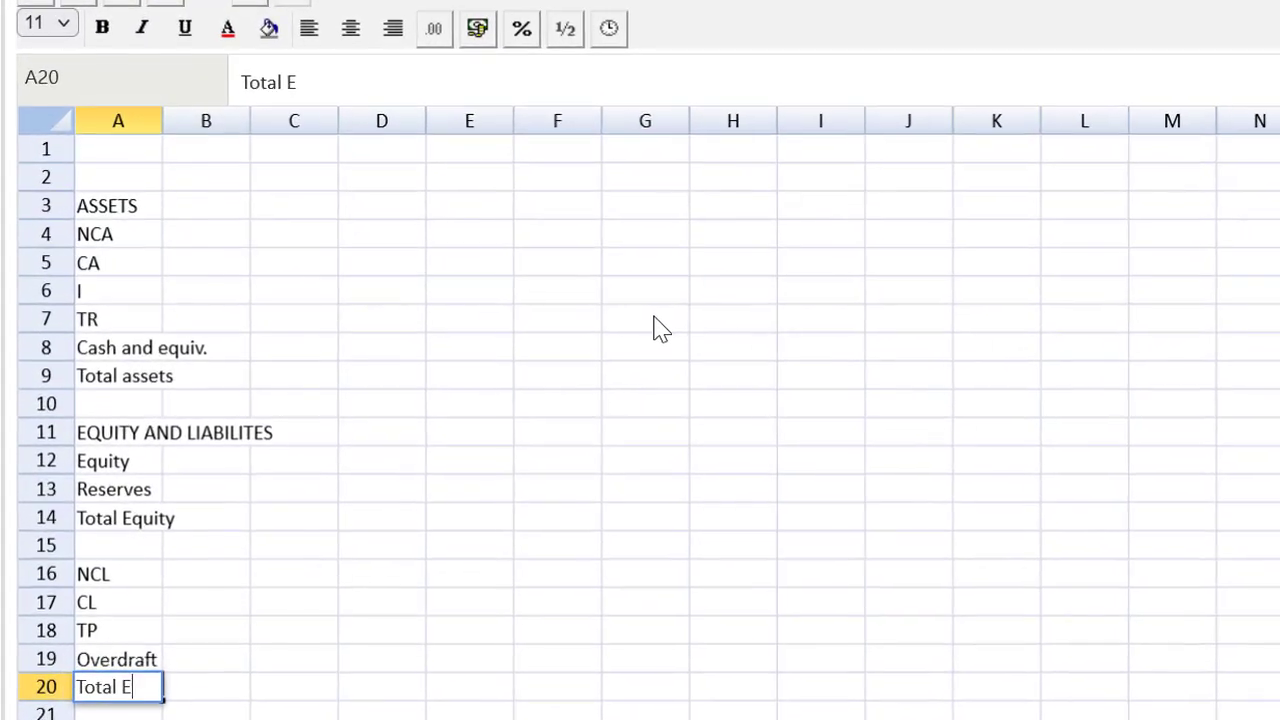
{"action": "type", "text": "&L"}
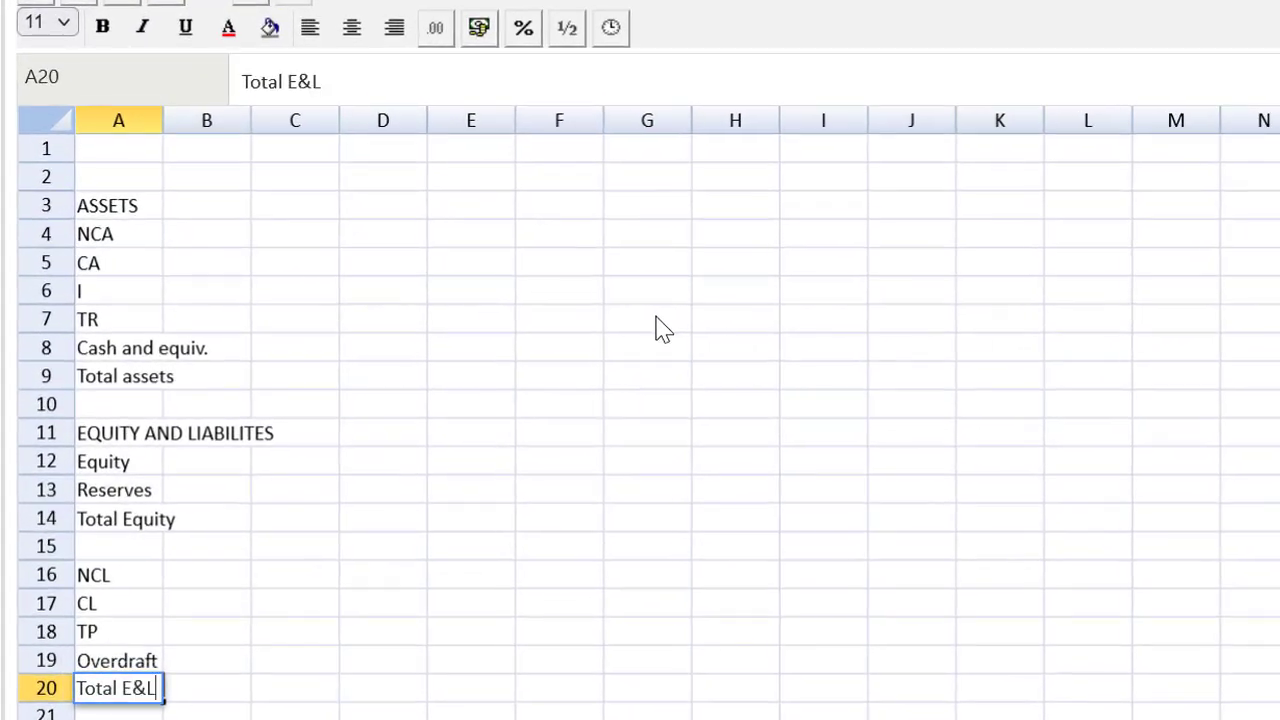
{"action": "key", "text": "Return"}
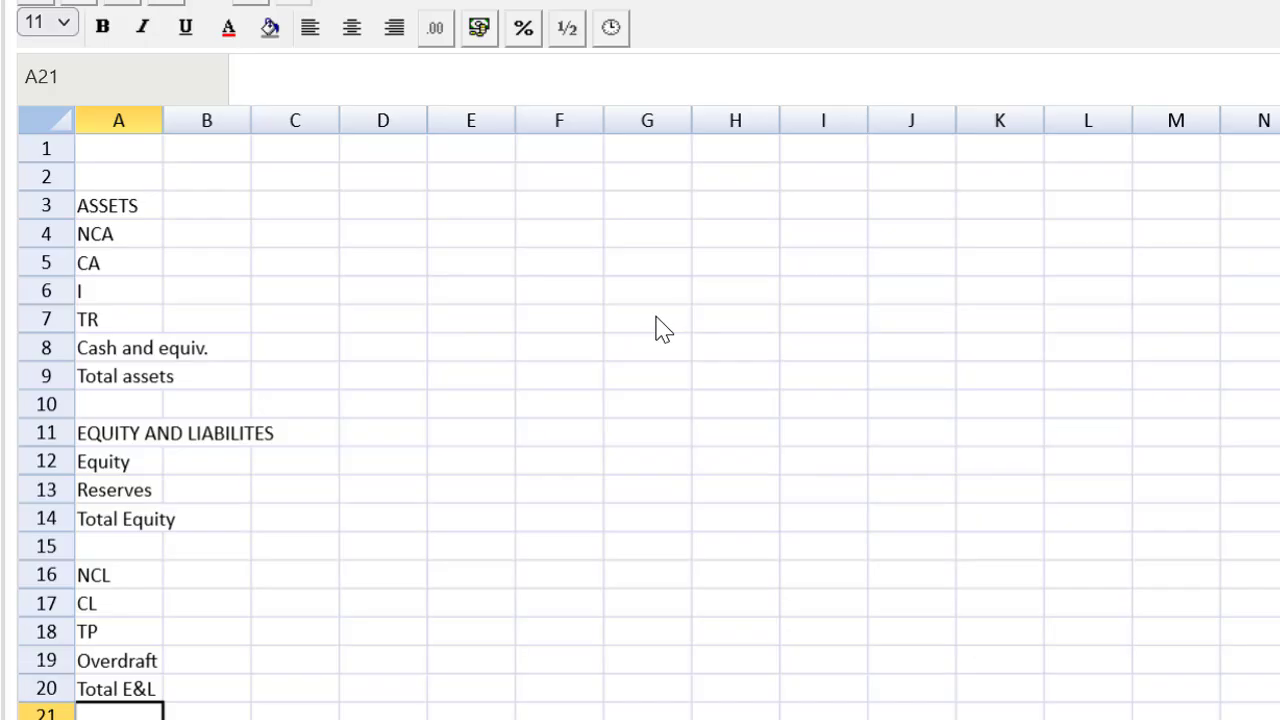
{"action": "mouse_move", "coordinate": [160, 120]}
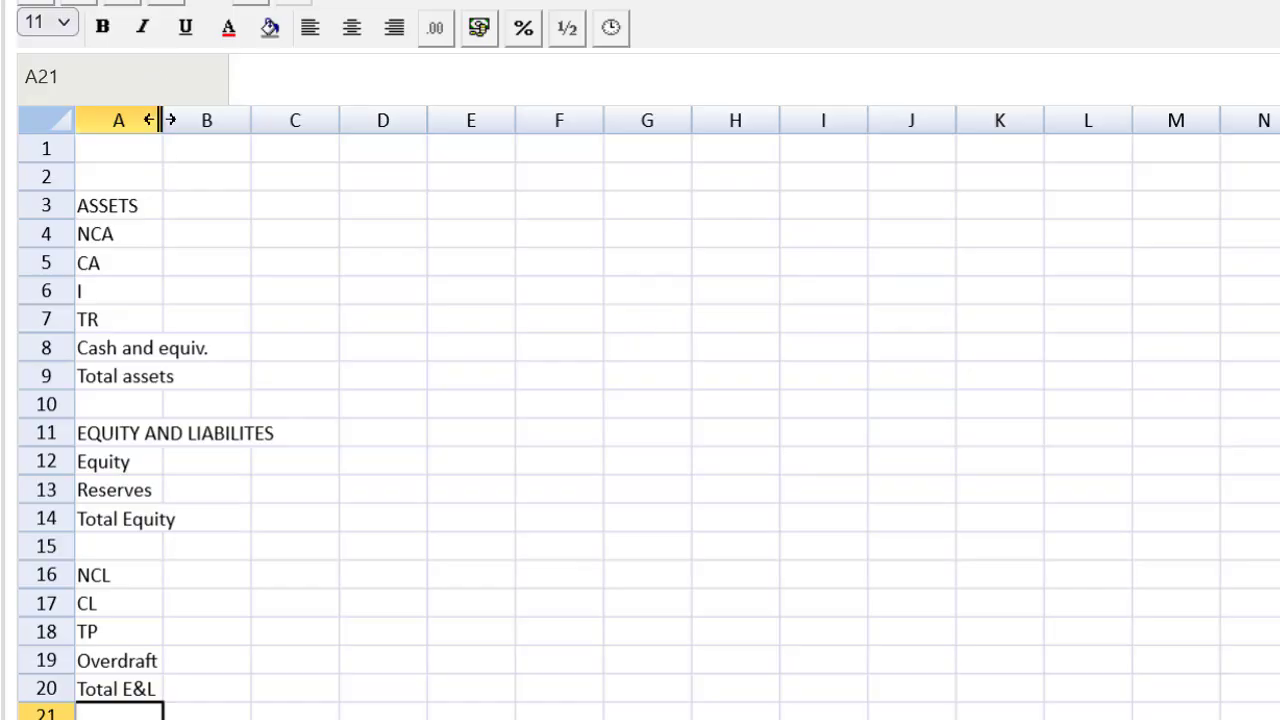
Step: Widen column A to fit the labels and title the sheet Ai in A1
{"action": "left_click_drag", "start_coordinate": [160, 120], "coordinate": [278, 120]}
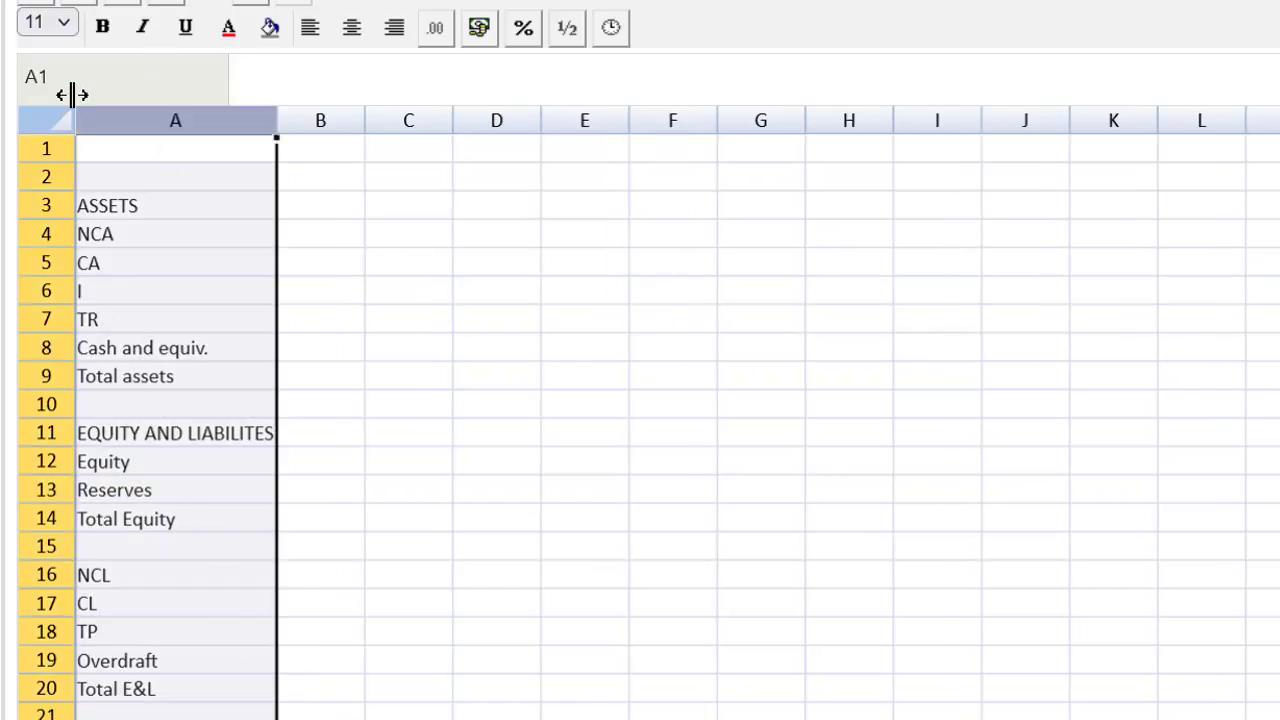
{"action": "left_click", "coordinate": [176, 148]}
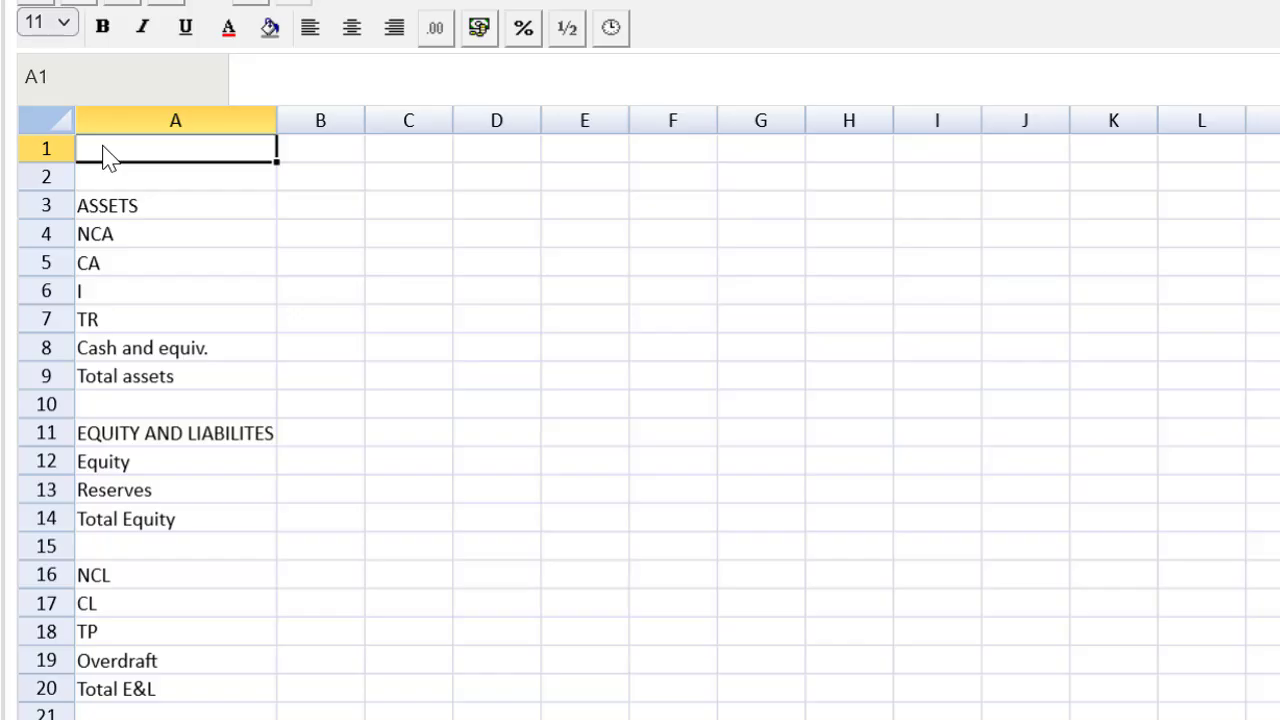
{"action": "type", "text": "Ai"}
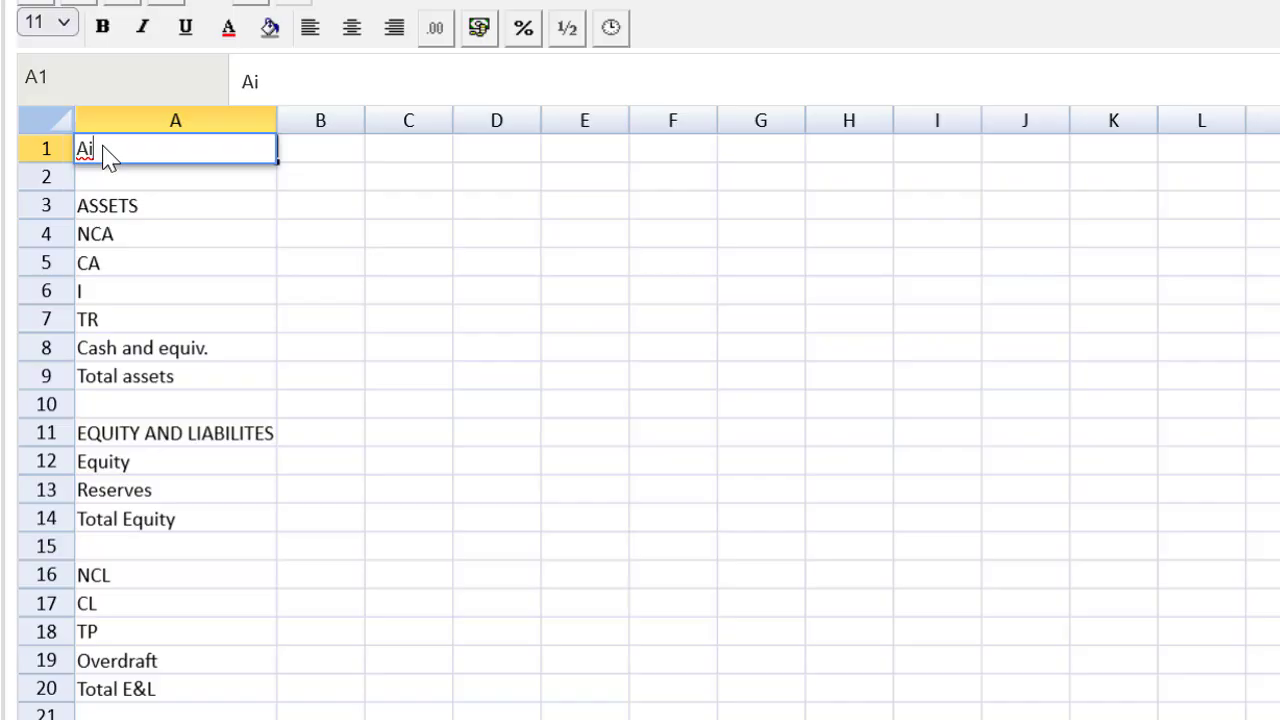
Step: Head column B with '$000 beside ASSETS in B3
{"action": "left_click", "coordinate": [320, 204]}
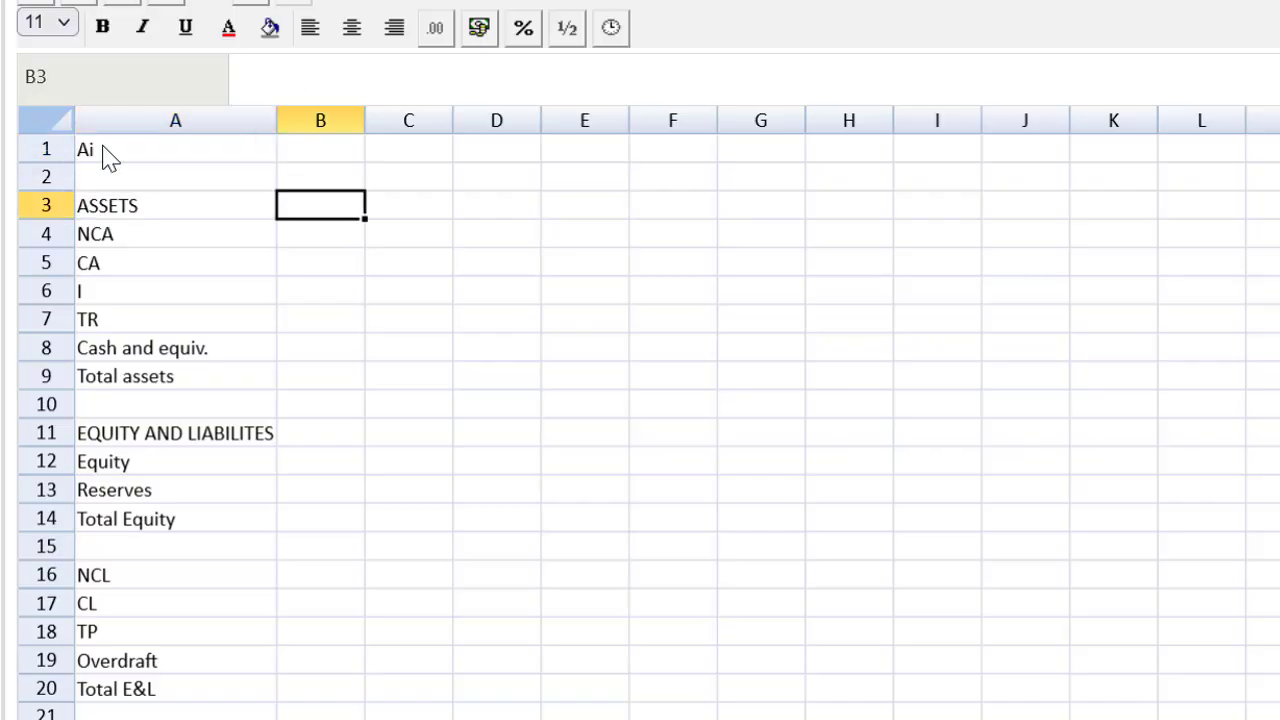
{"action": "type", "text": "'"}
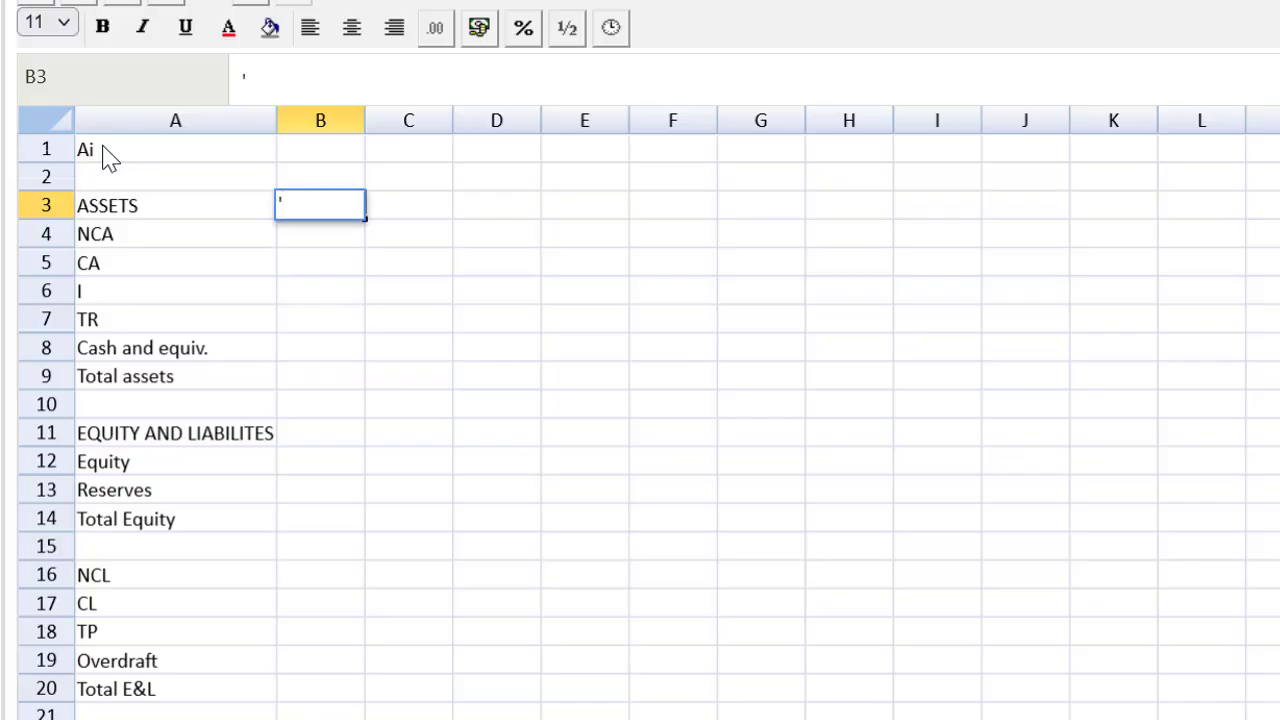
{"action": "type", "text": "$00"}
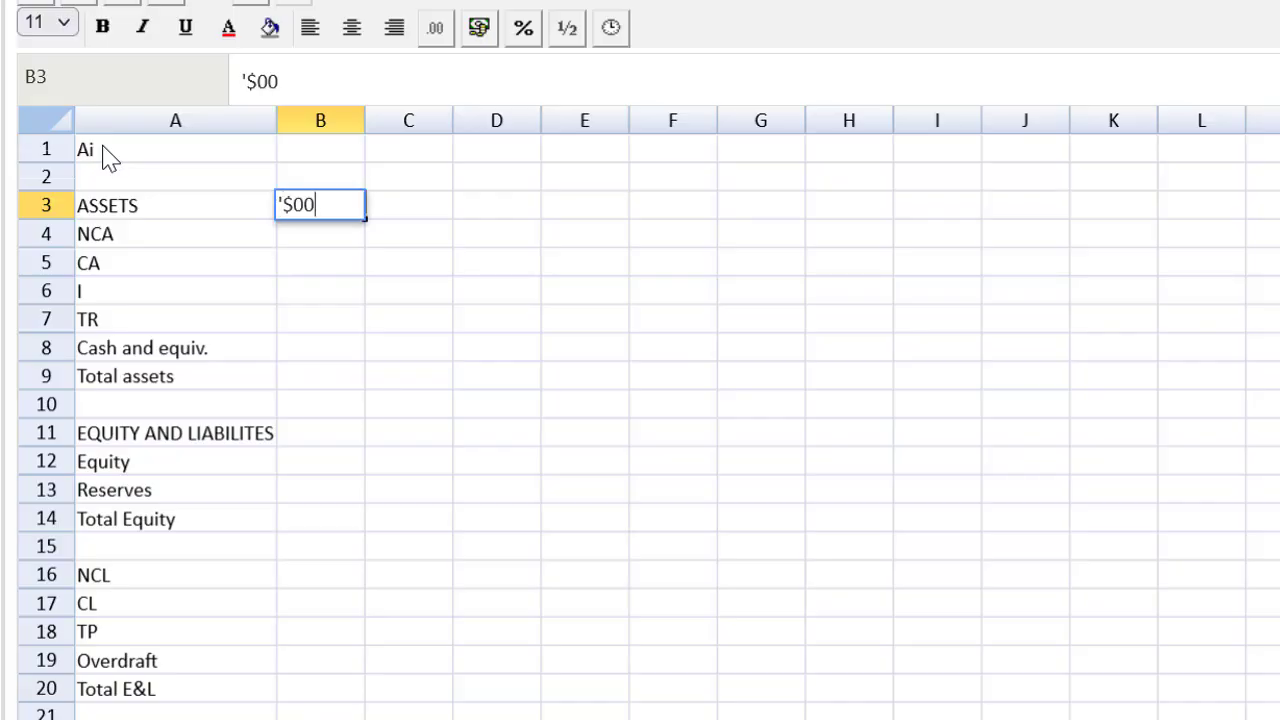
{"action": "type", "text": "0"}
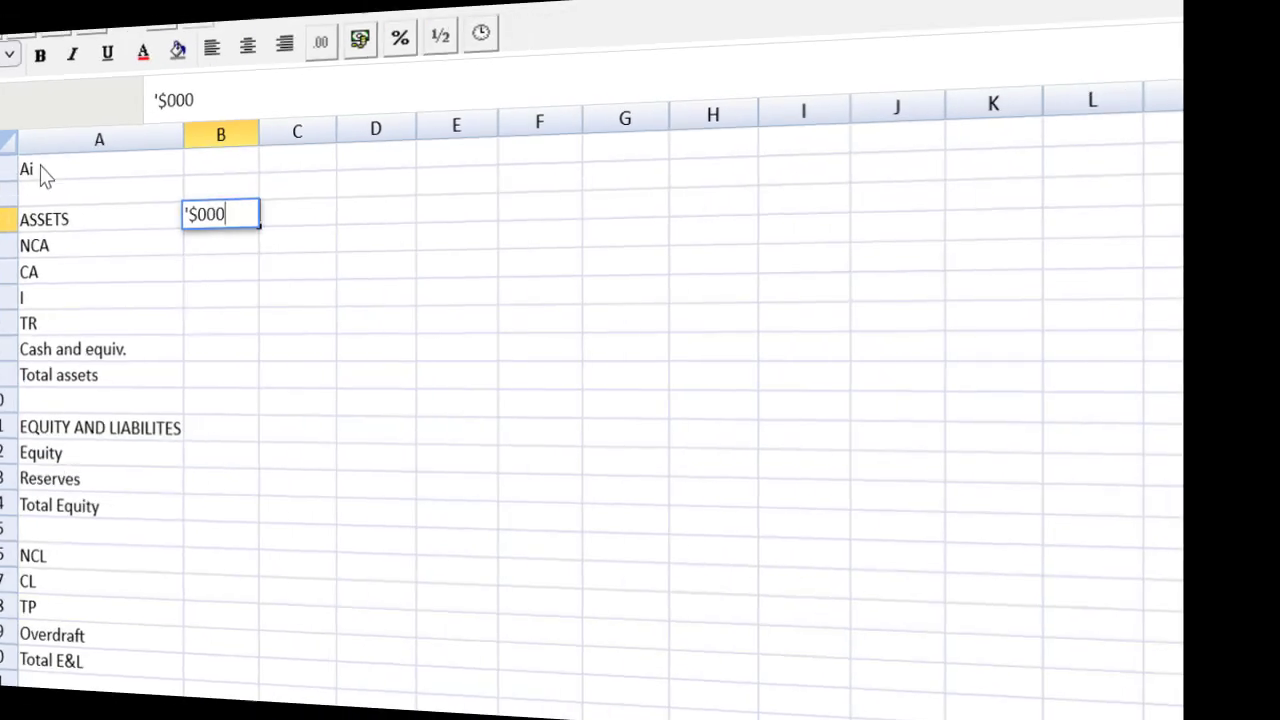
{"action": "key", "text": "Return"}
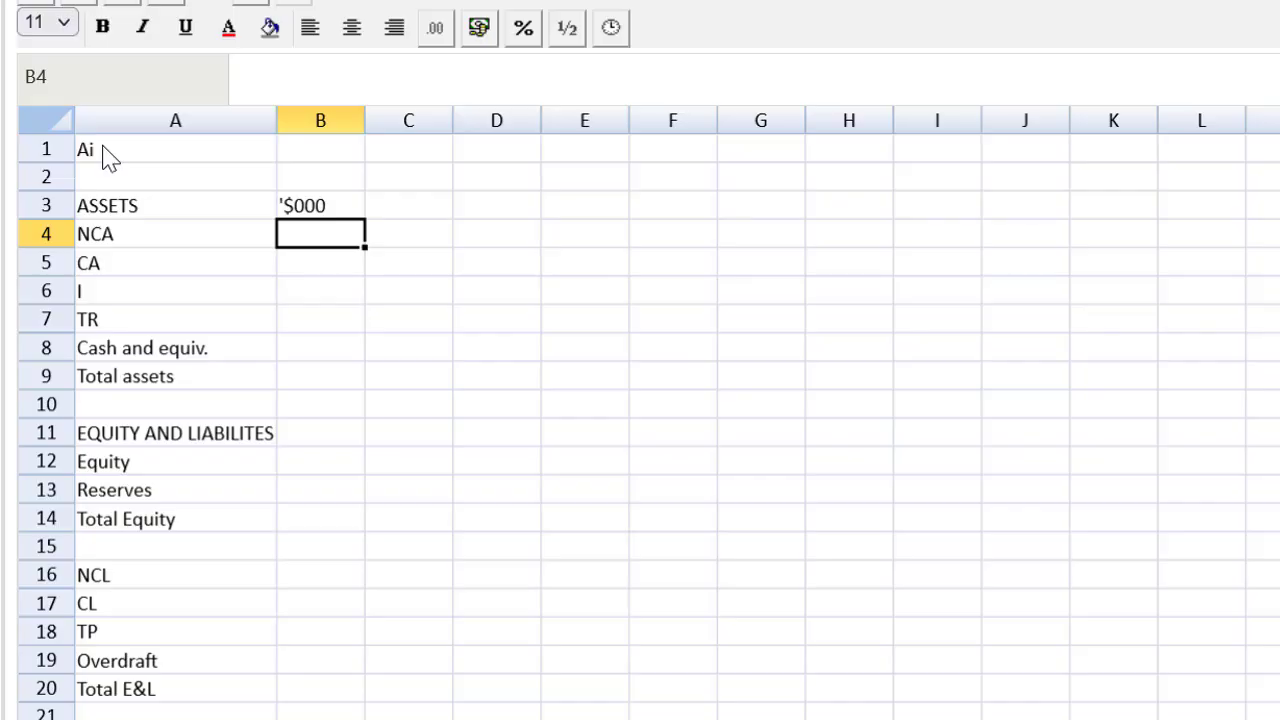
Step: Enter cash of 700 in B8 and the 3000 overdraft in B19
{"action": "left_click", "coordinate": [320, 320]}
{"action": "type", "text": "3"}
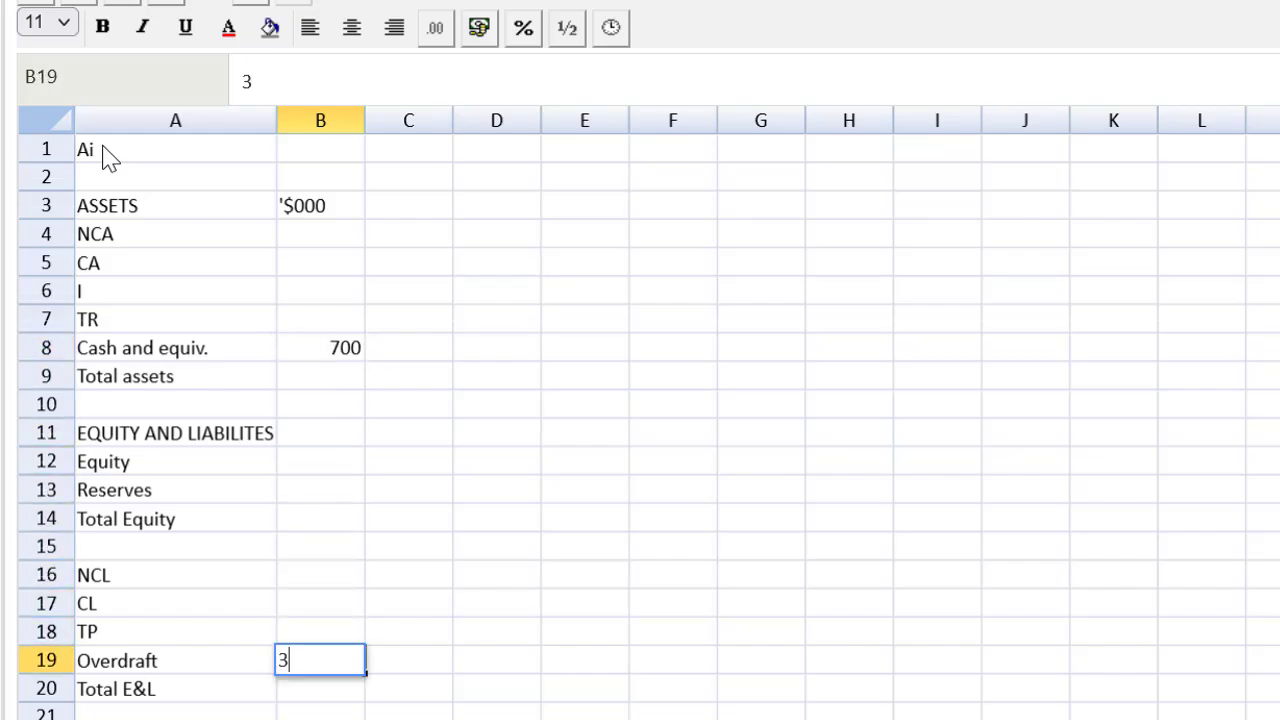
{"action": "type", "text": "000"}
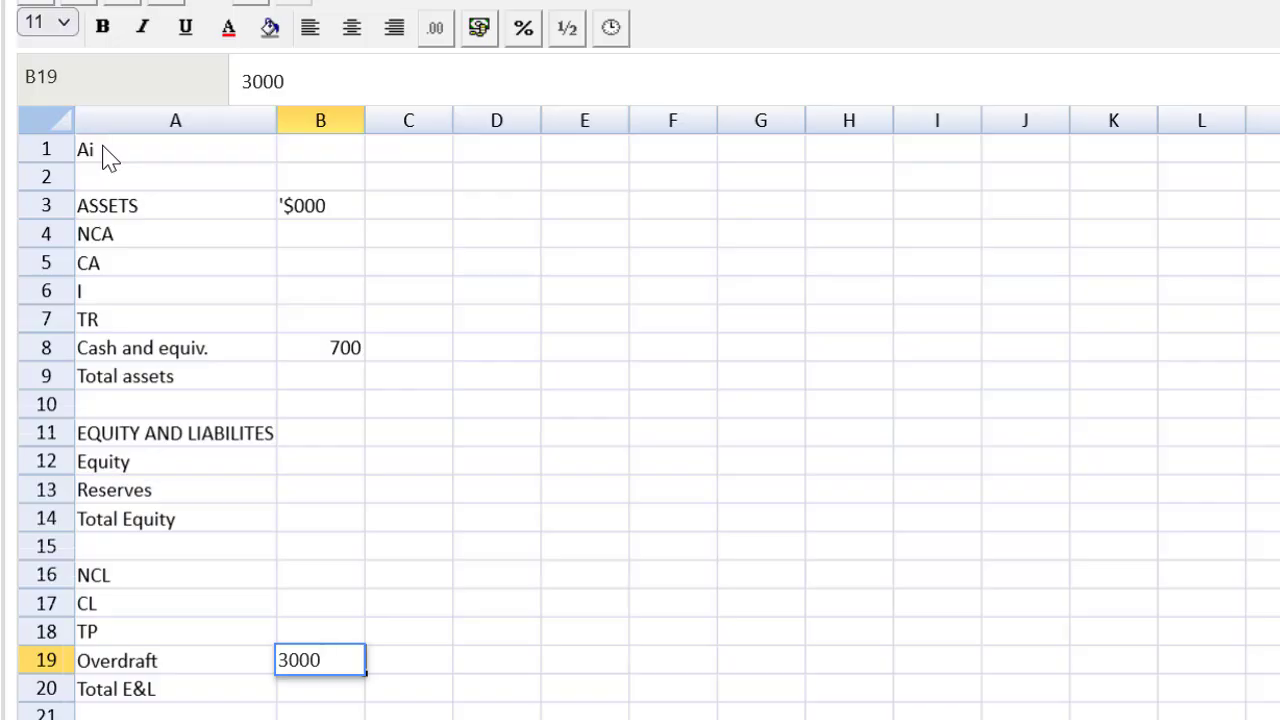
{"action": "key", "text": "Return"}
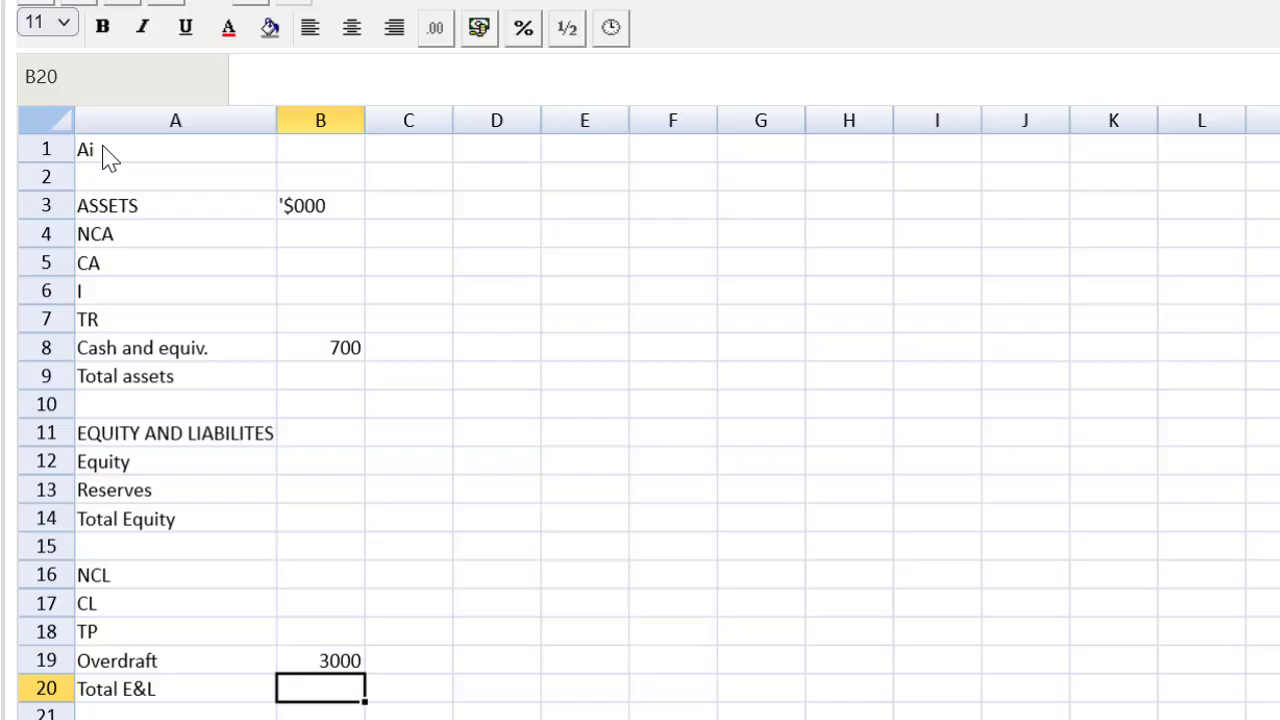
Step: Enter non-current liabilities in B16 as =18000+8000, giving 26000
{"action": "left_click", "coordinate": [320, 574]}
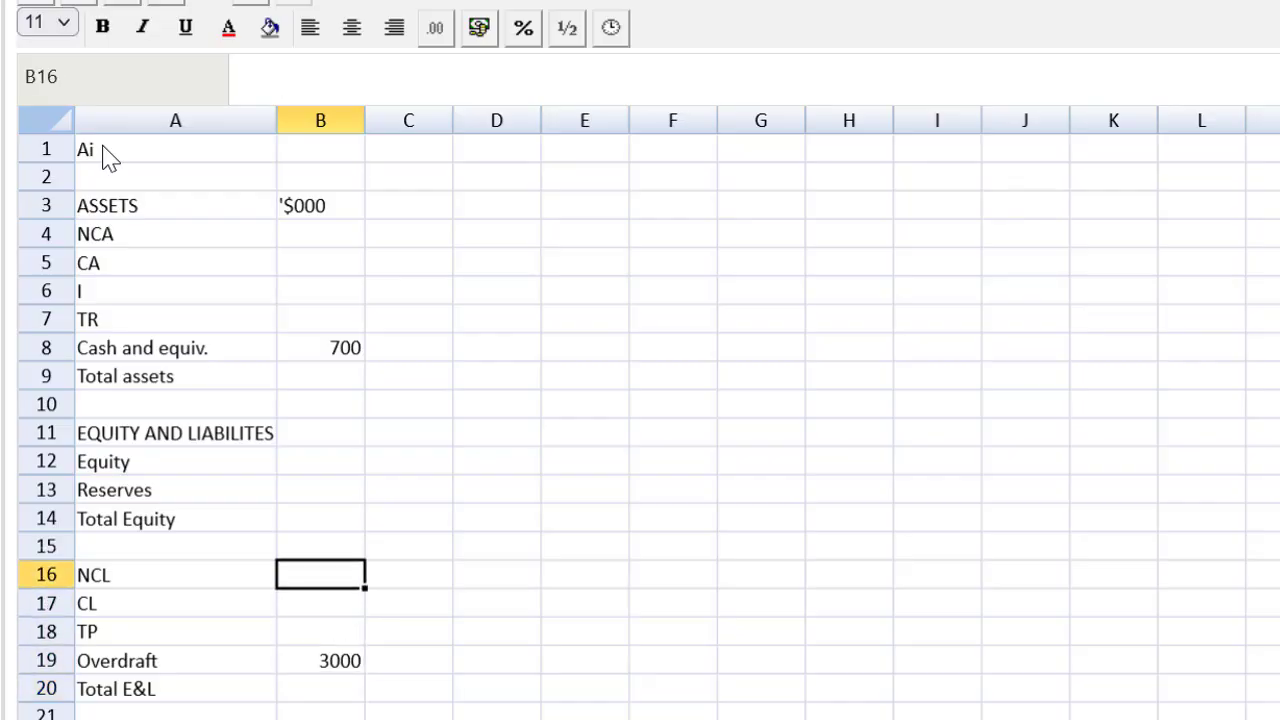
{"action": "type", "text": "=1"}
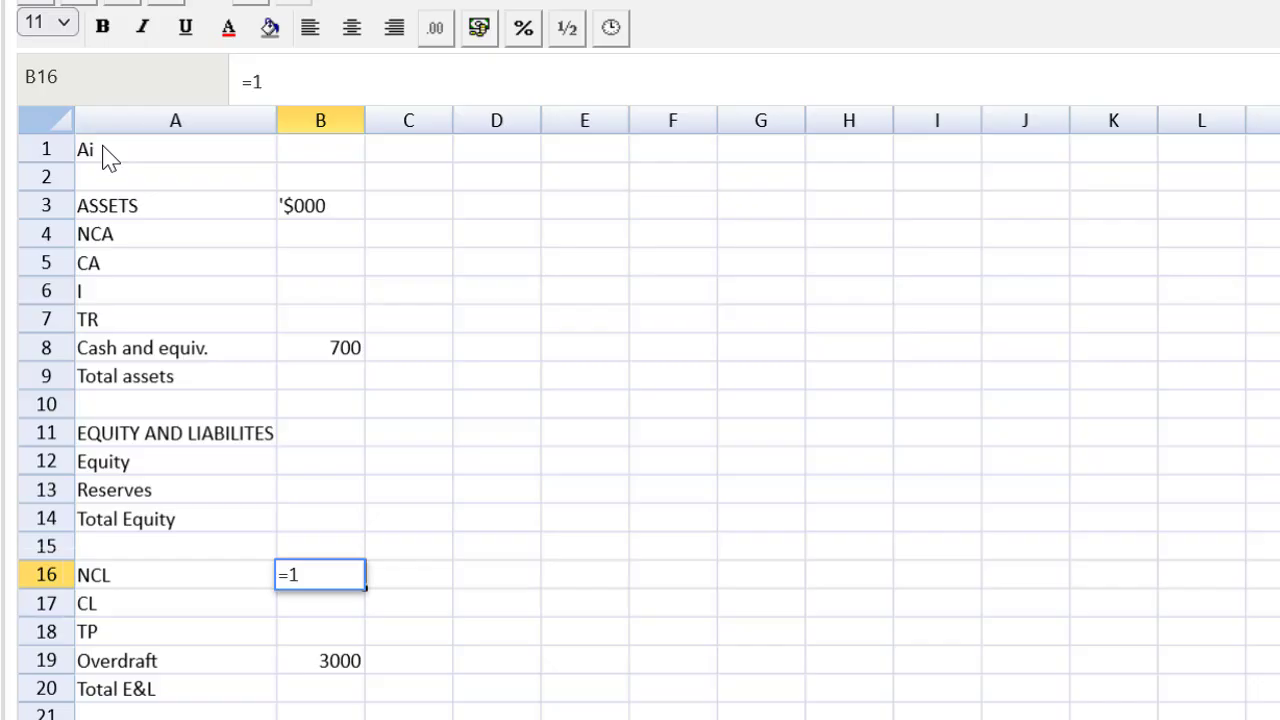
{"action": "type", "text": "8000"}
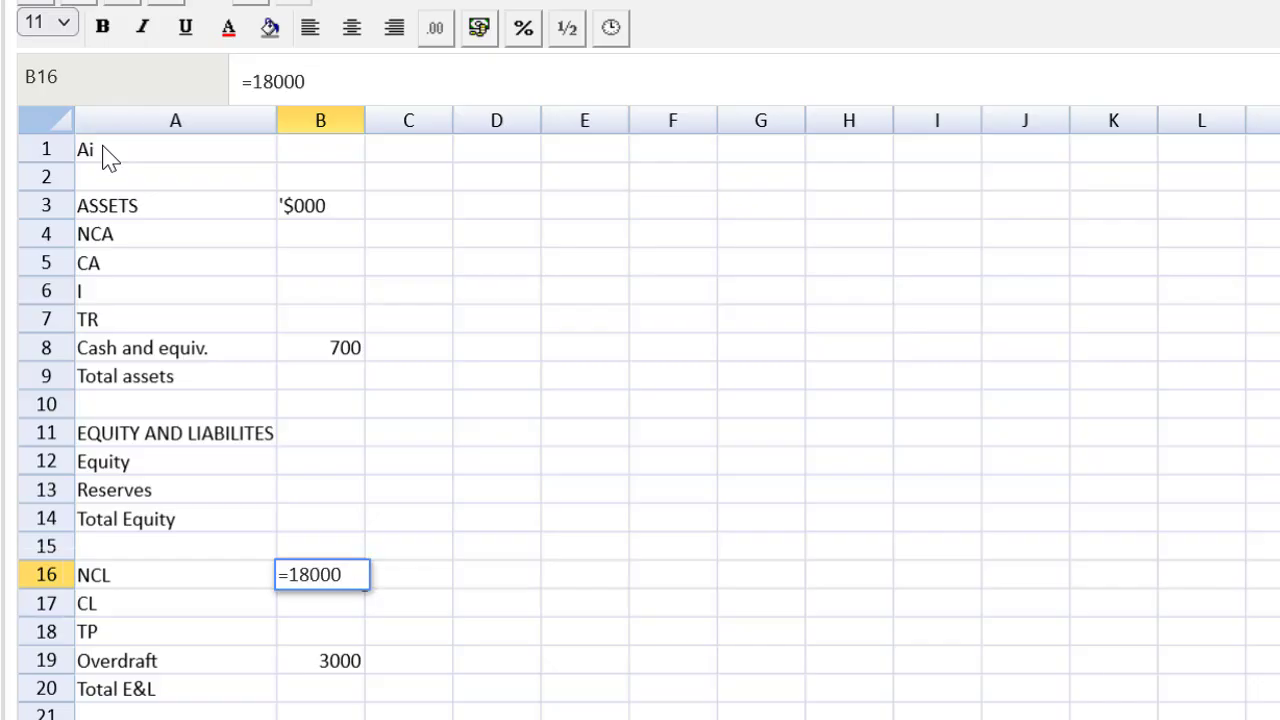
{"action": "type", "text": "+"}
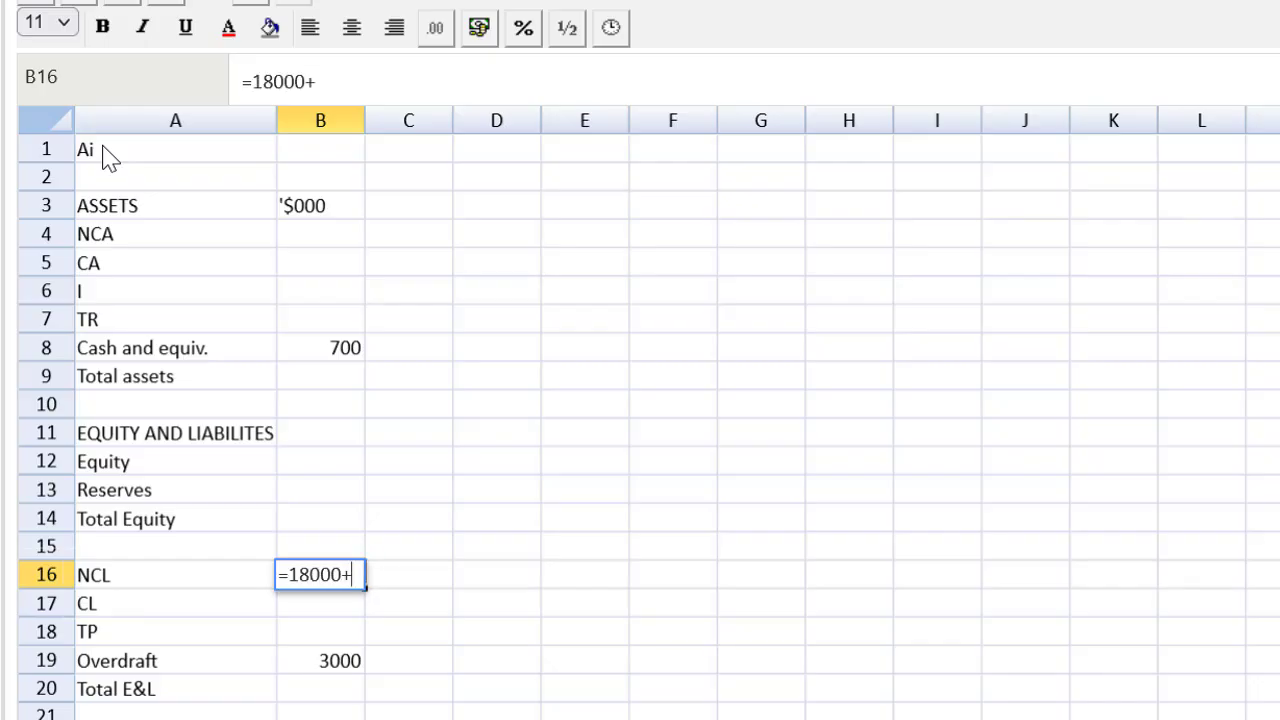
{"action": "key", "text": "Return"}
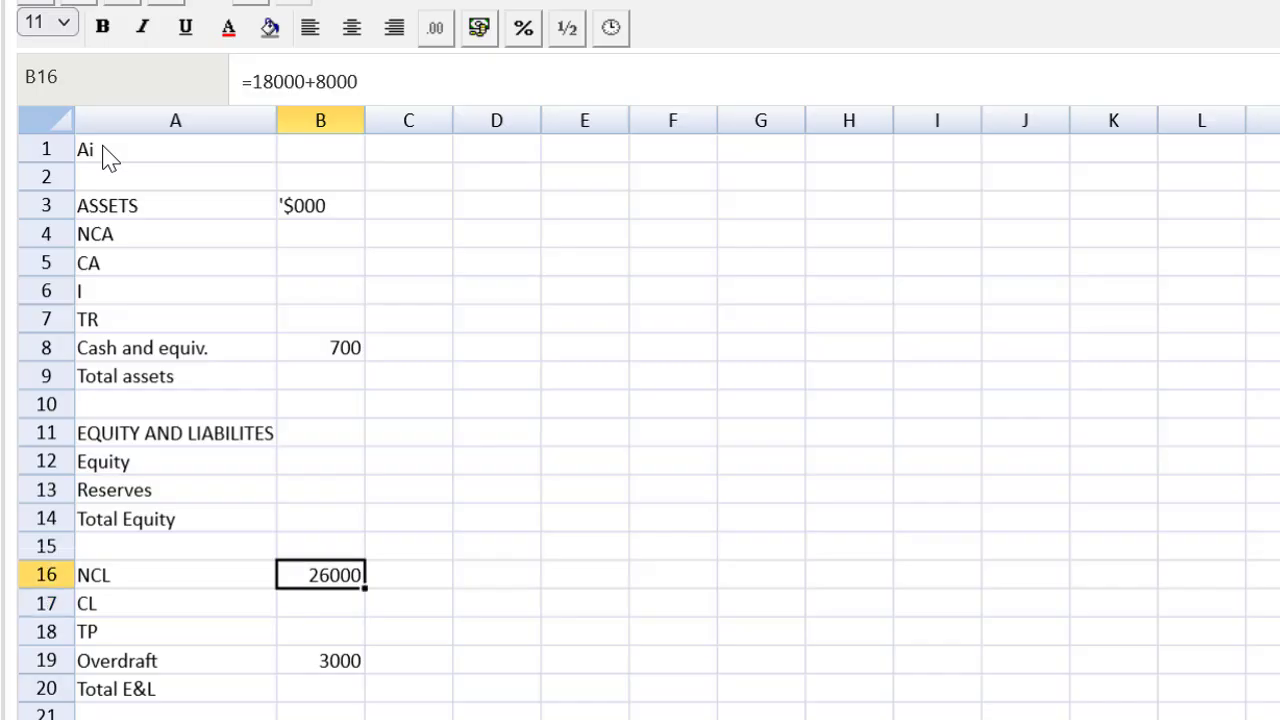
Step: Enter NCA in B4 as =54070*1.11, giving 60017.7
{"action": "left_click", "coordinate": [320, 348]}
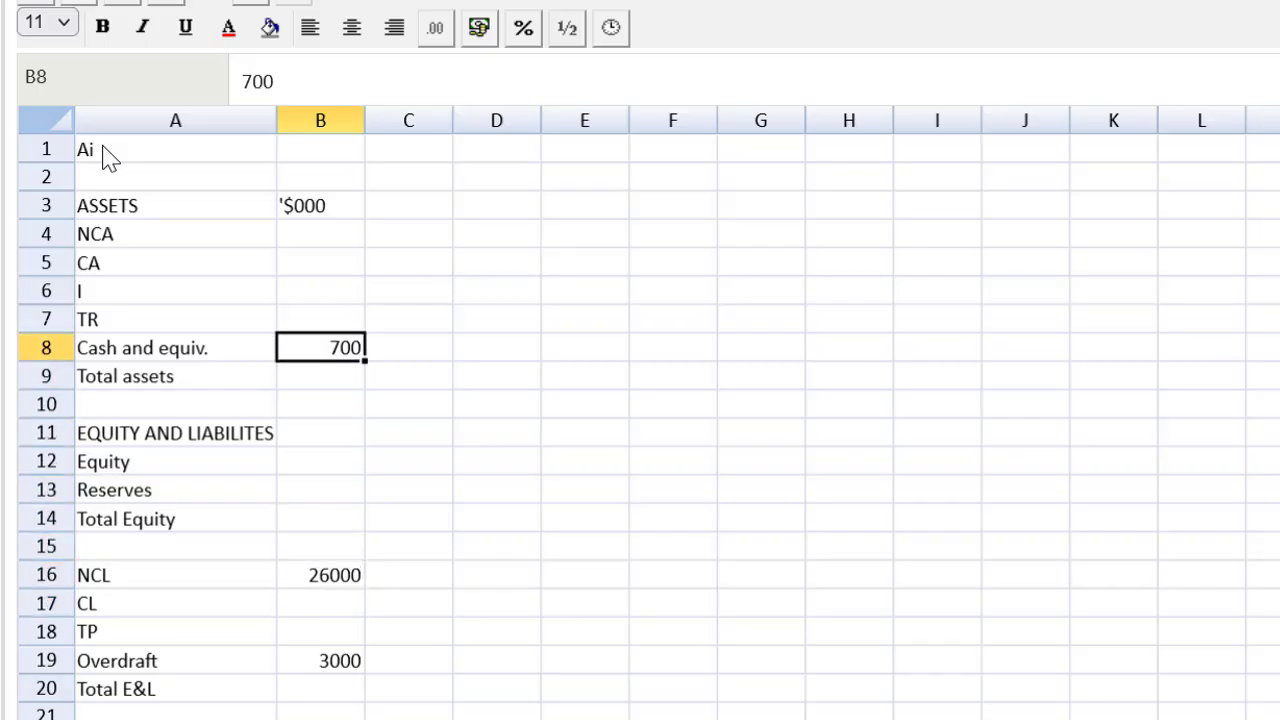
{"action": "left_click", "coordinate": [320, 232]}
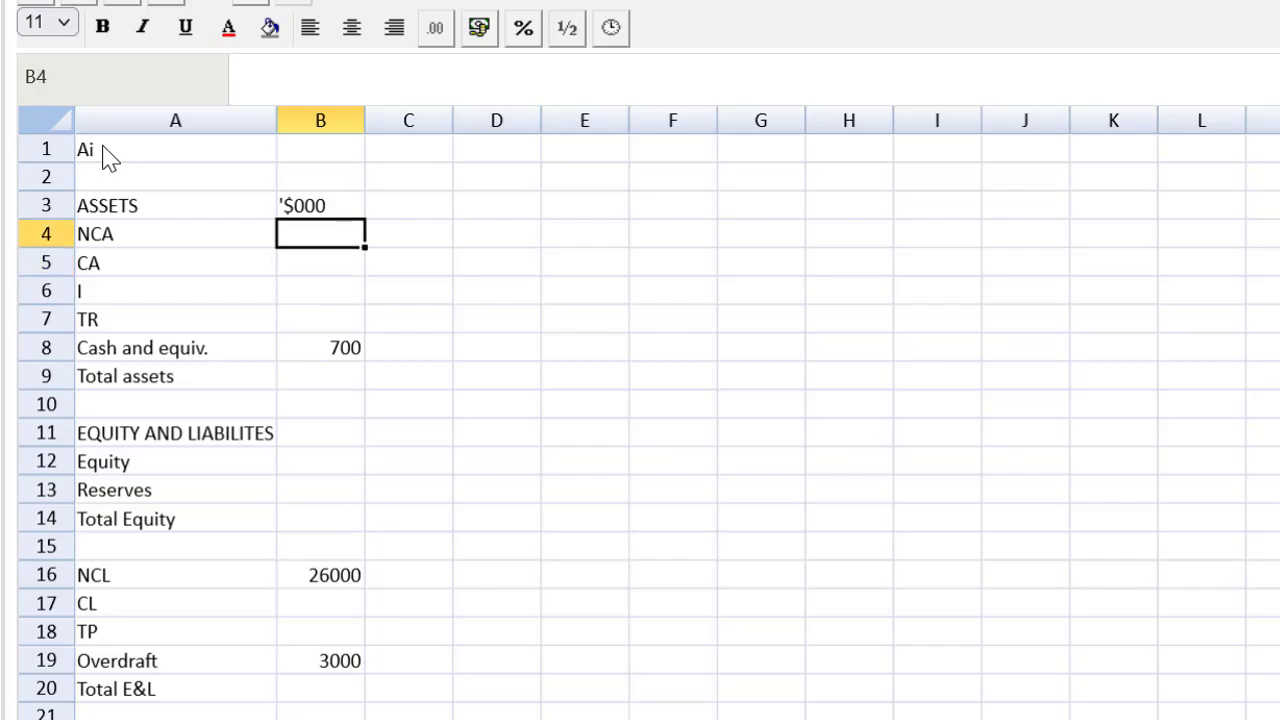
{"action": "type", "text": "="}
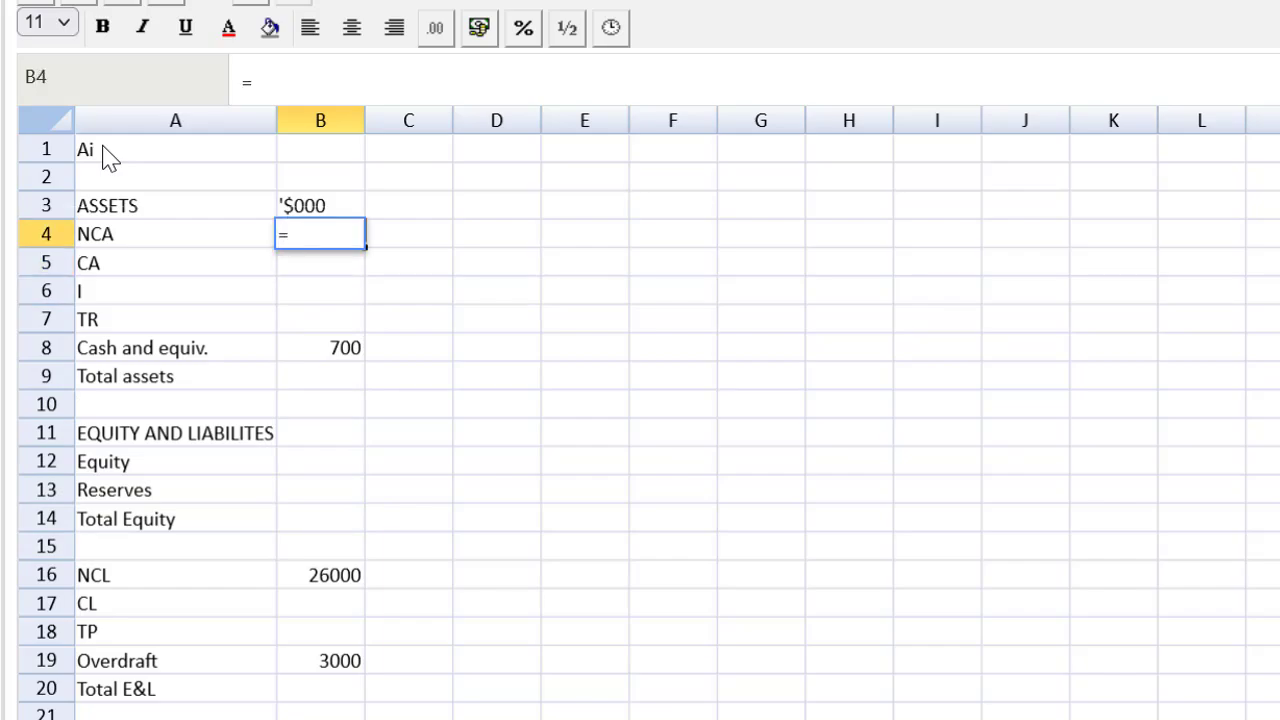
{"action": "type", "text": "54"}
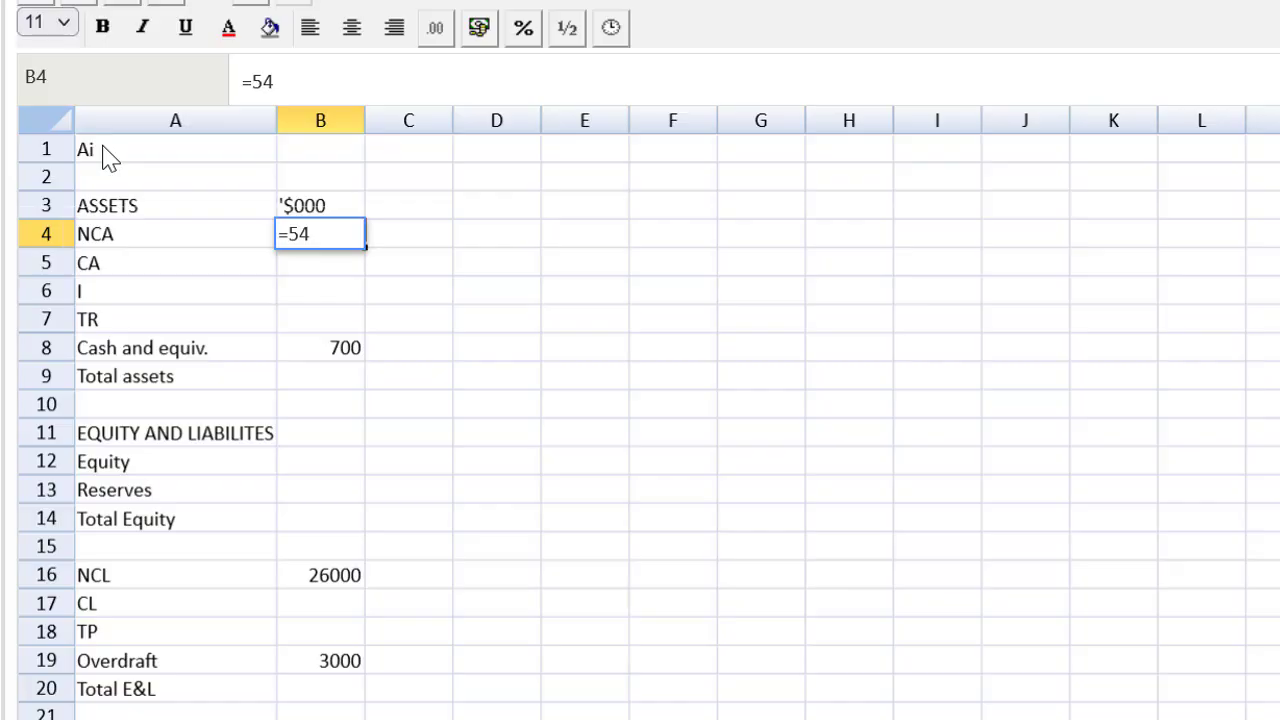
{"action": "type", "text": "07"}
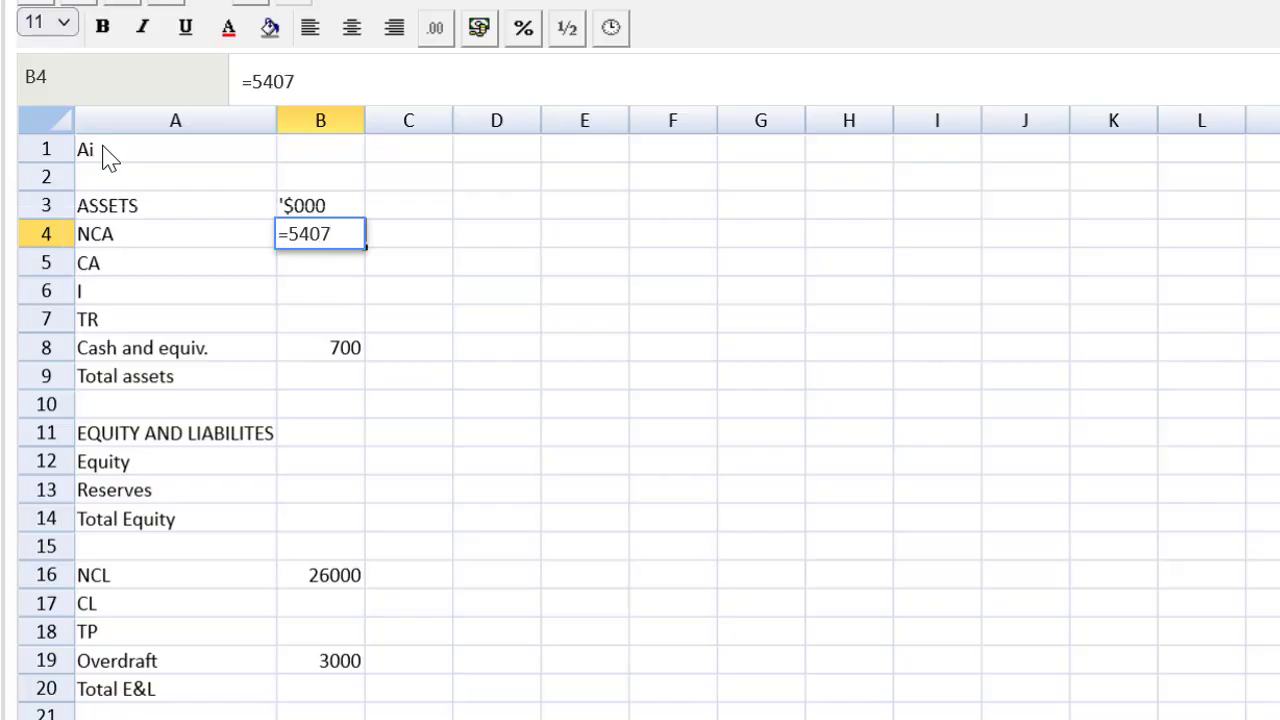
{"action": "type", "text": "0"}
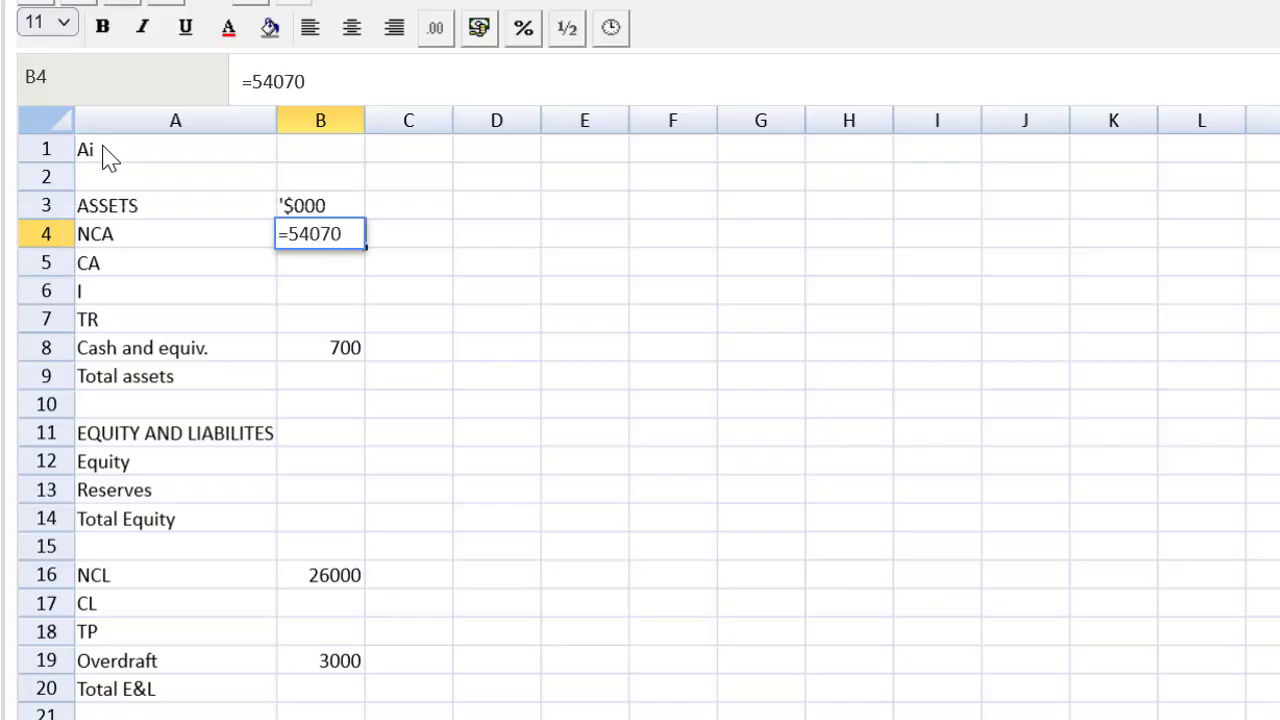
{"action": "type", "text": "*1."}
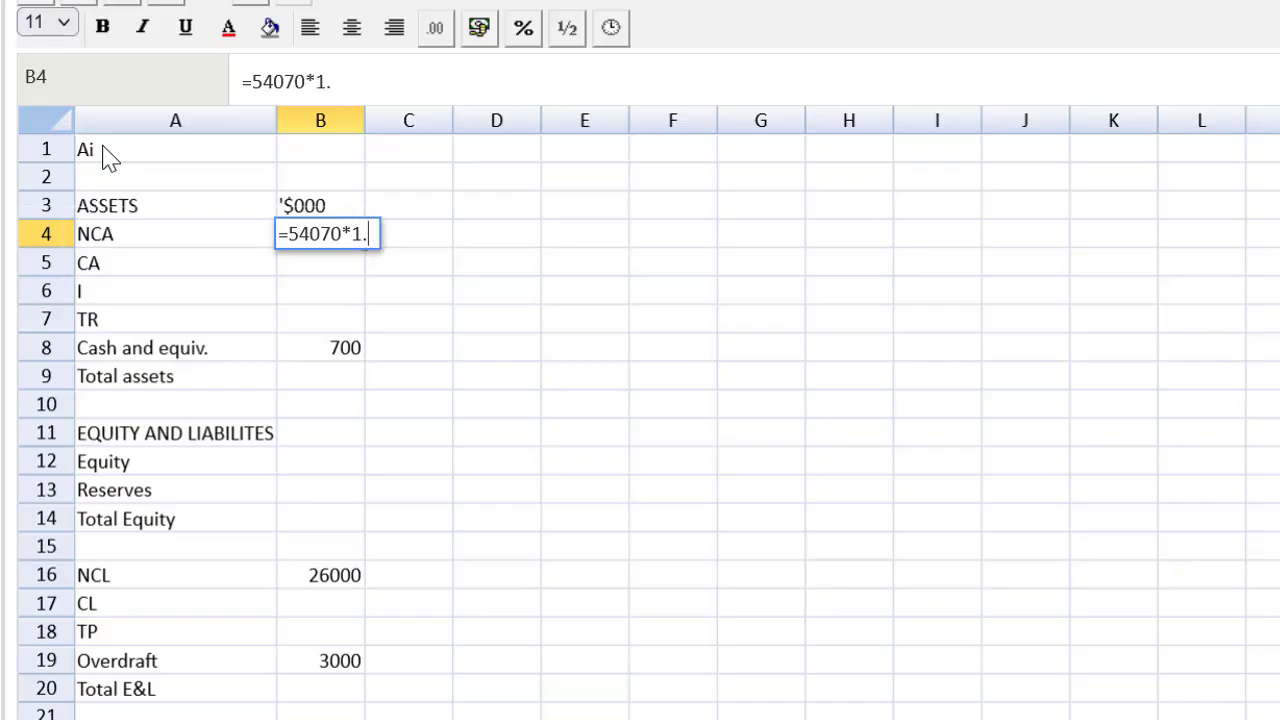
{"action": "key", "text": "Return"}
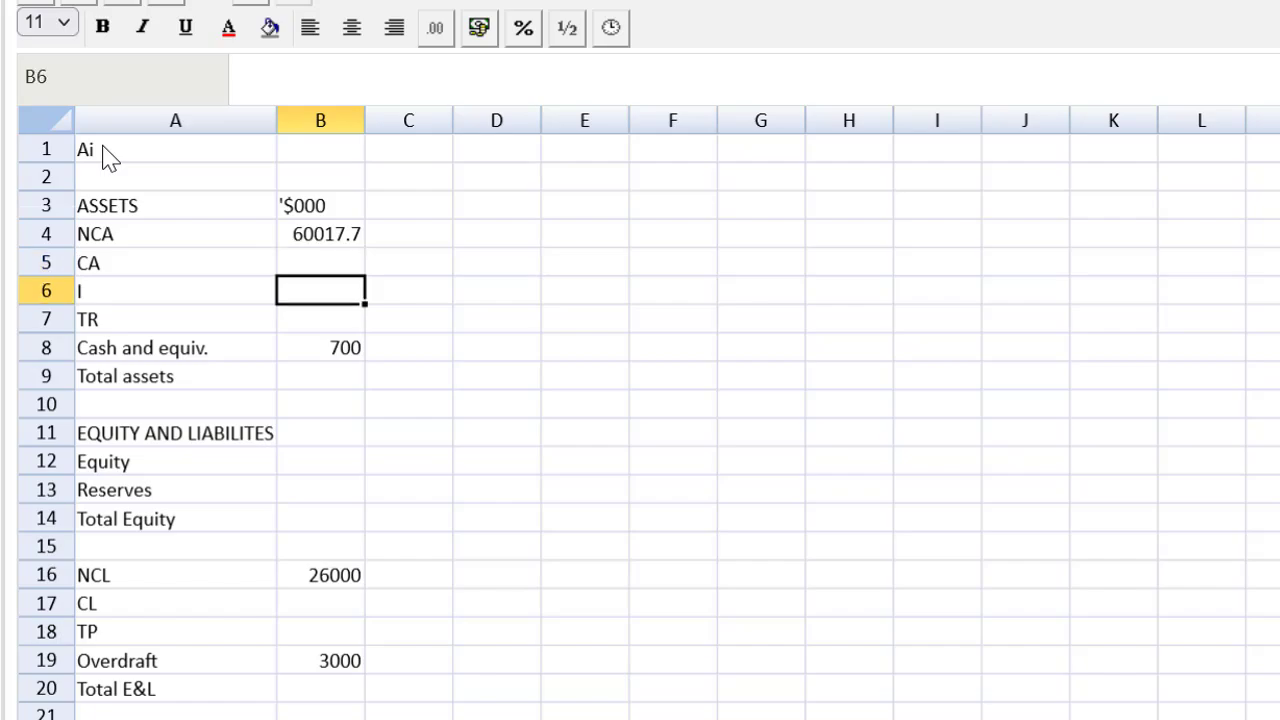
{"action": "left_click", "coordinate": [496, 290]}
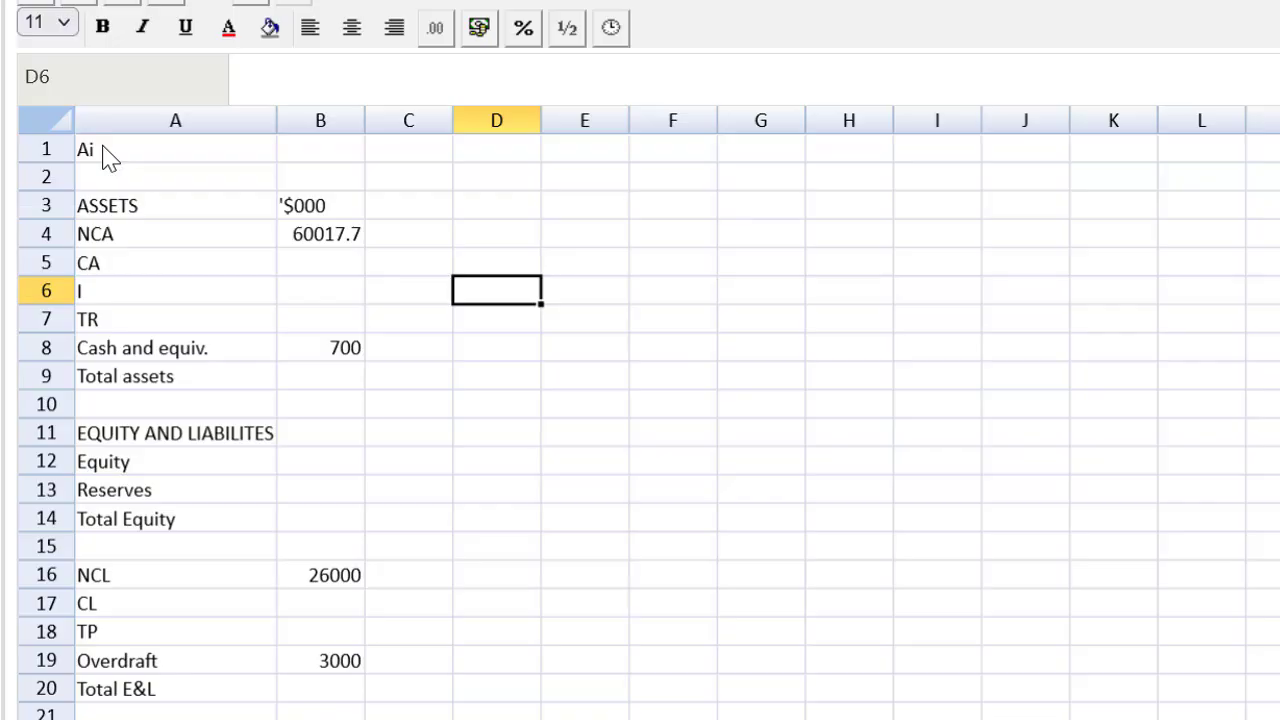
Step: Write the note I days=I/cos*360 in D6 beside the inventory row
{"action": "type", "text": "I day"}
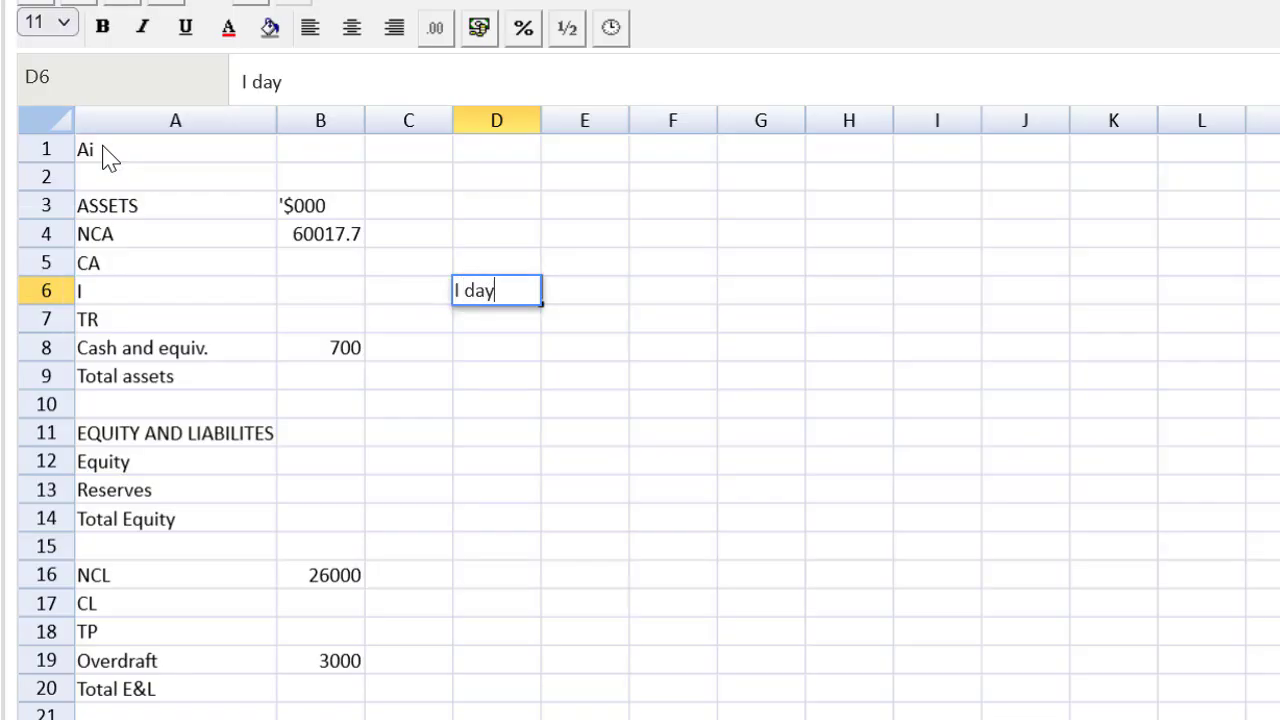
{"action": "type", "text": "s=I"}
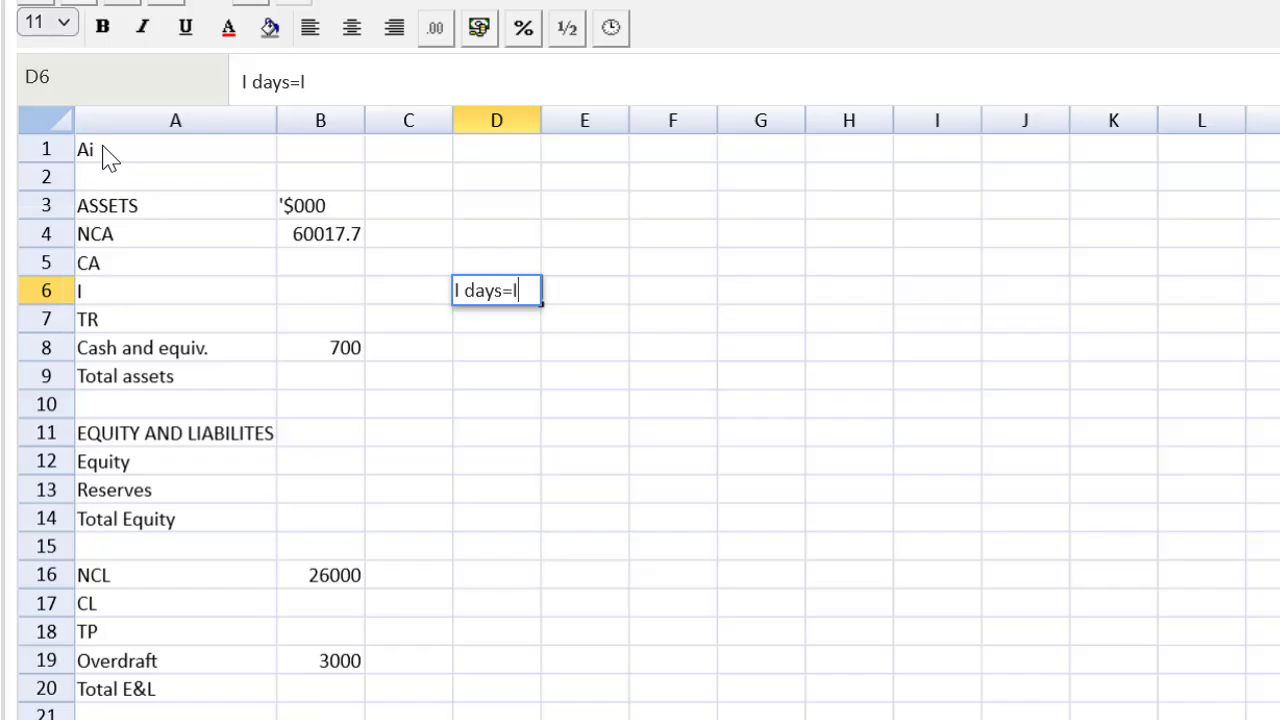
{"action": "type", "text": "/cos"}
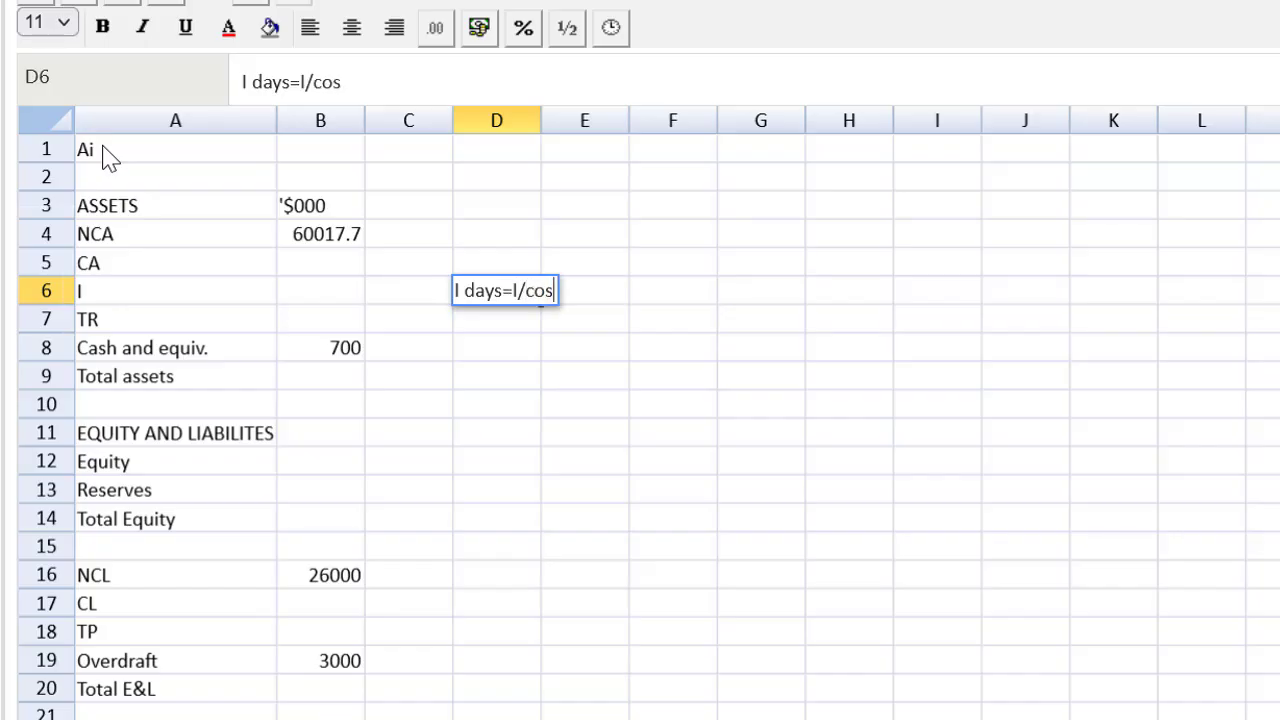
{"action": "type", "text": "*"}
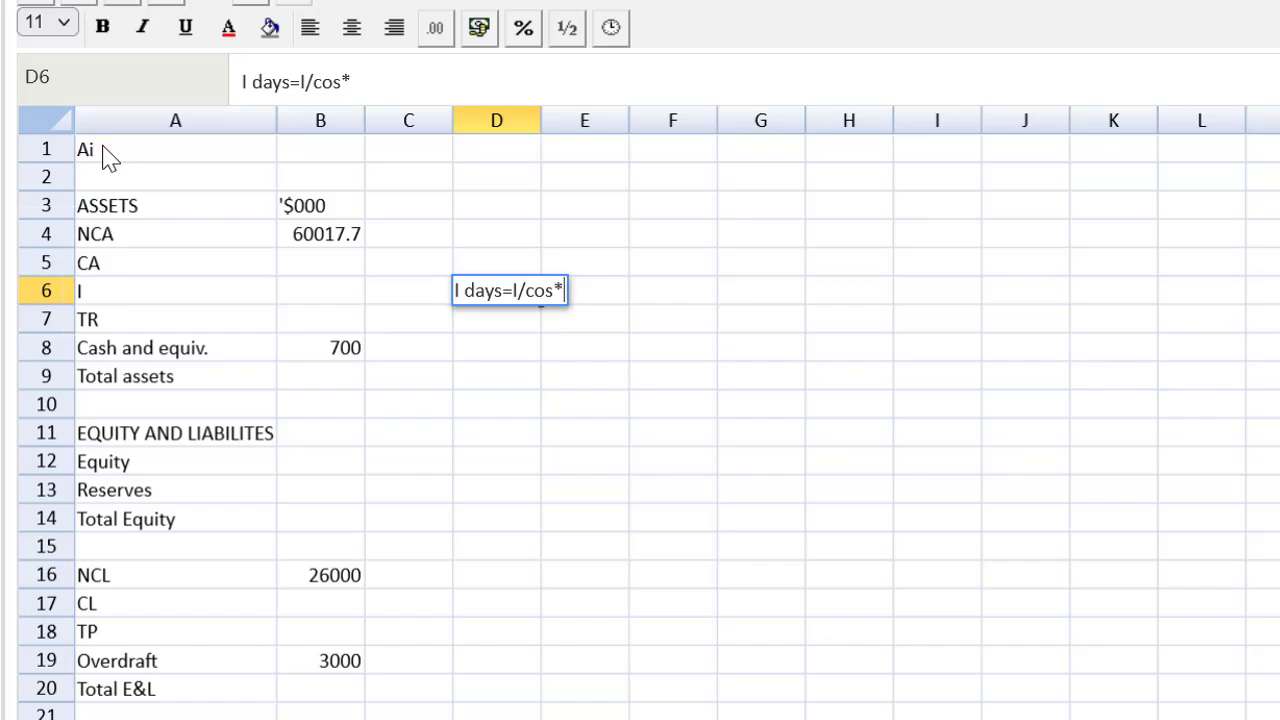
{"action": "type", "text": "360"}
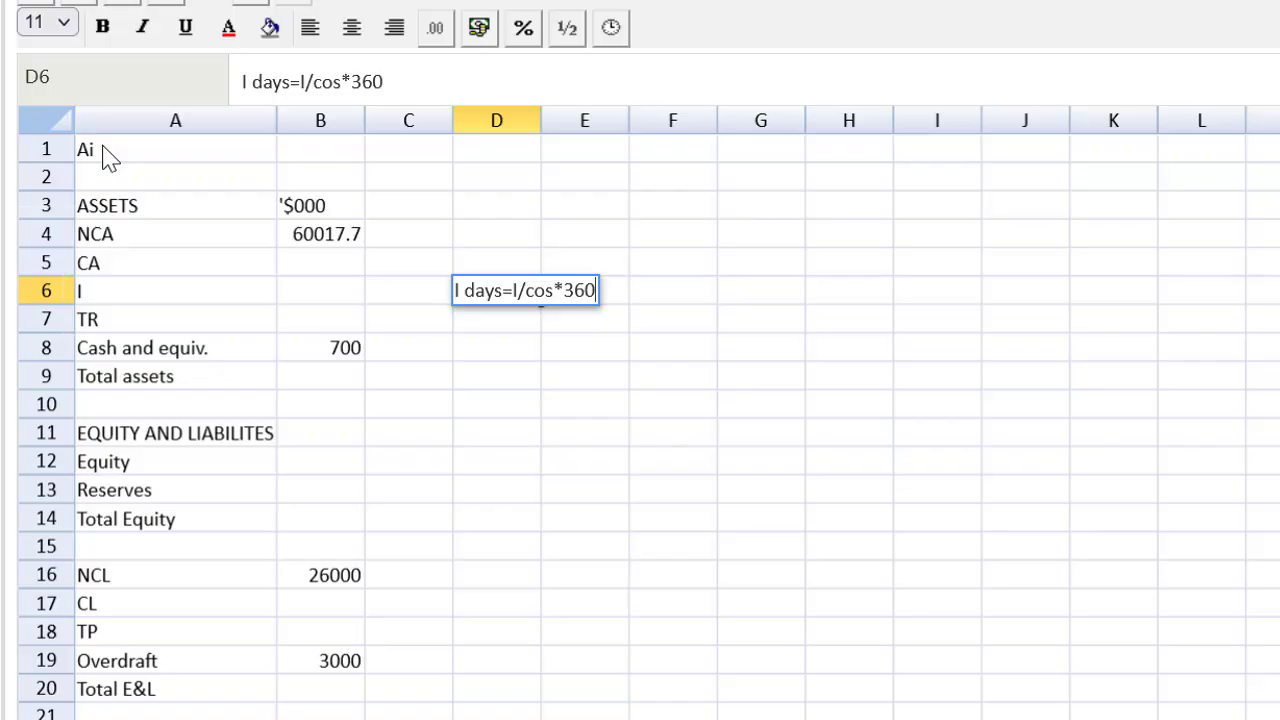
{"action": "left_click", "coordinate": [672, 204]}
{"action": "type", "text": "Workings"}
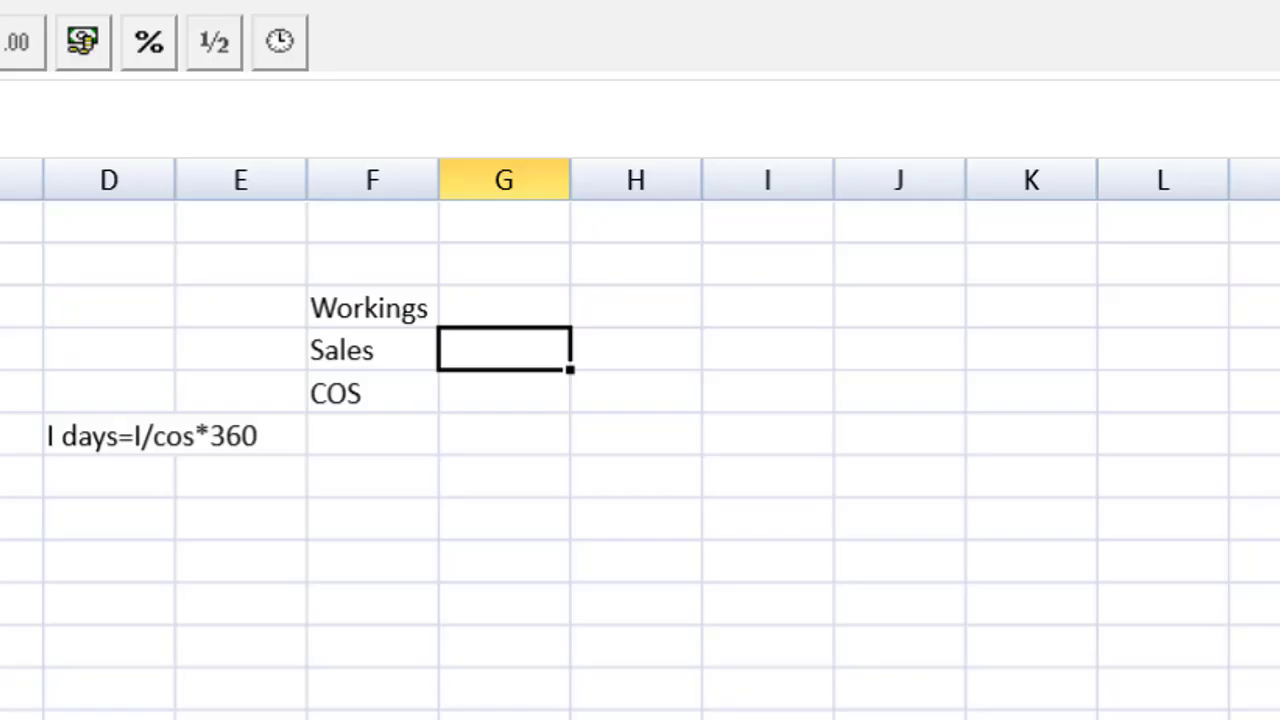
{"action": "mouse_move", "coordinate": [504, 360]}
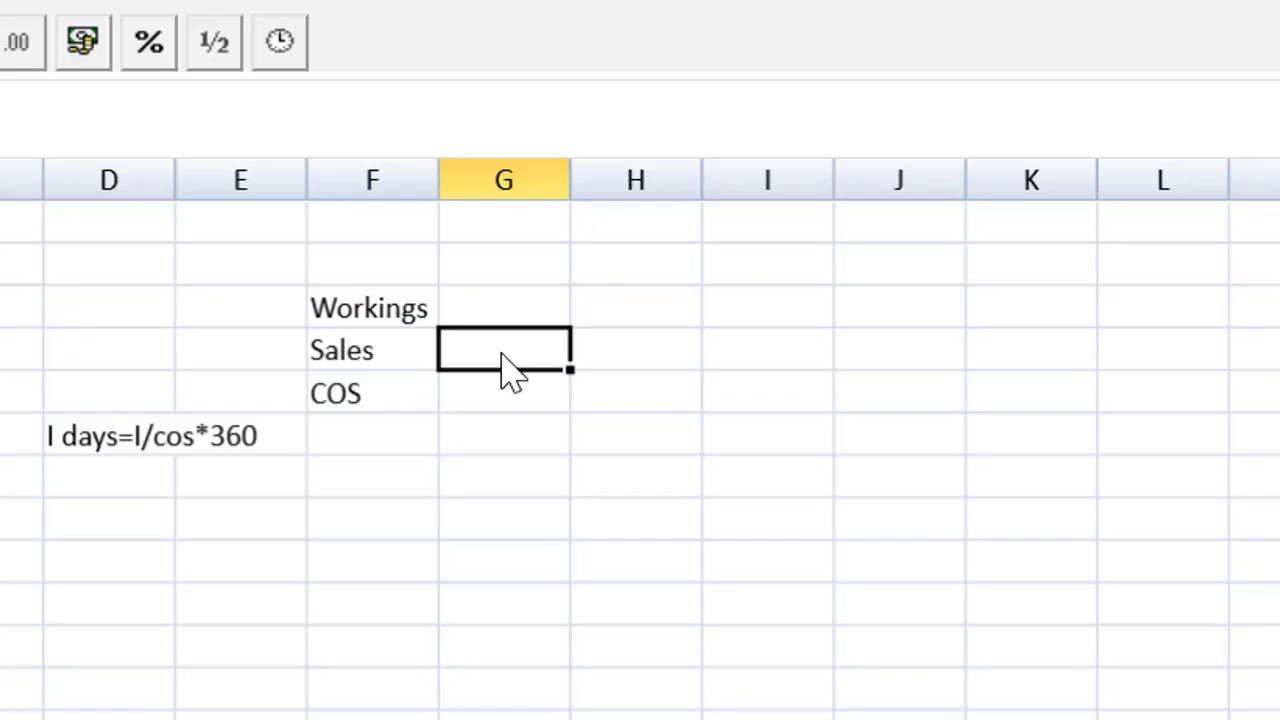
Step: Enter Sales in G4 as =80768*1.187, giving 95871.616, and widen column G to fit
{"action": "type", "text": "="}
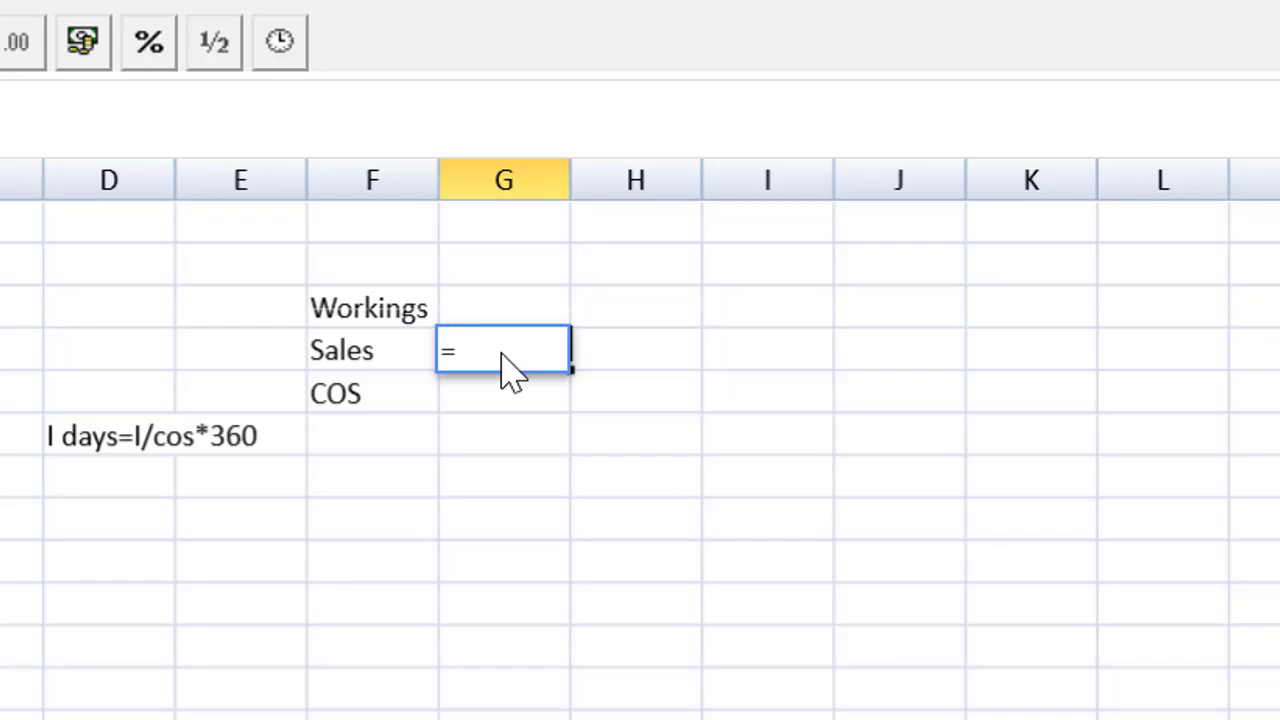
{"action": "type", "text": "80"}
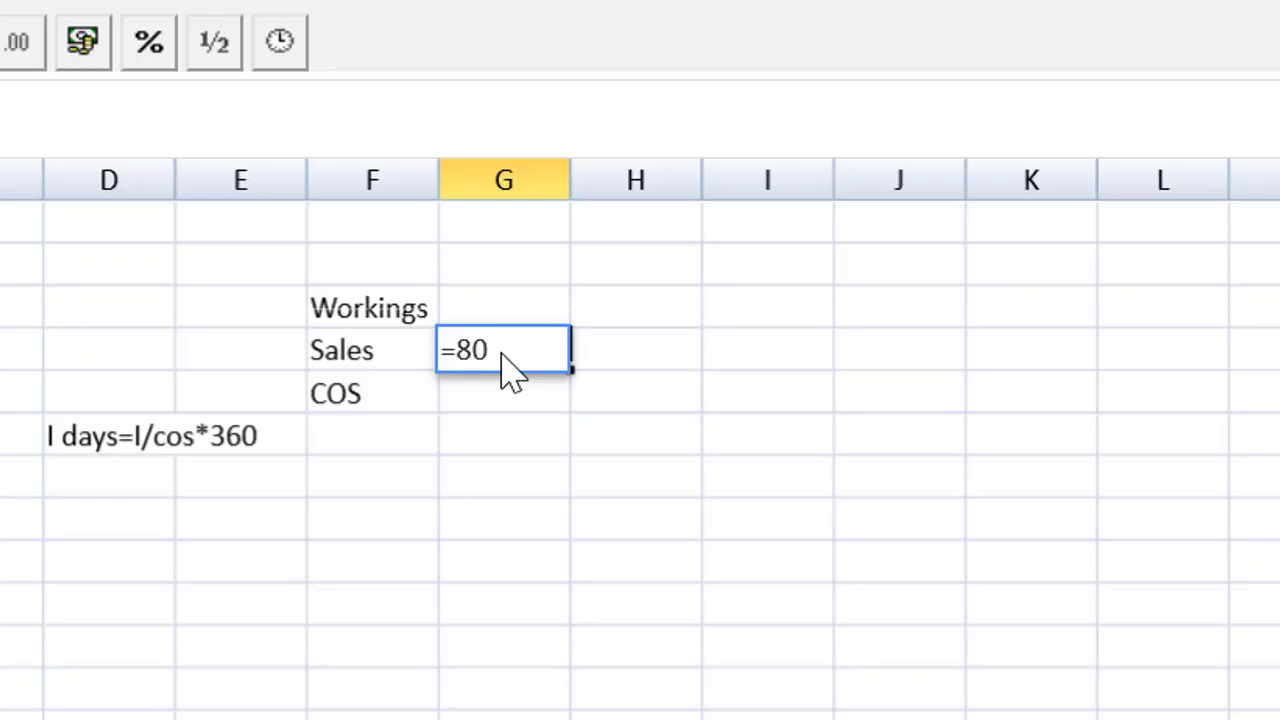
{"action": "type", "text": "768*1"}
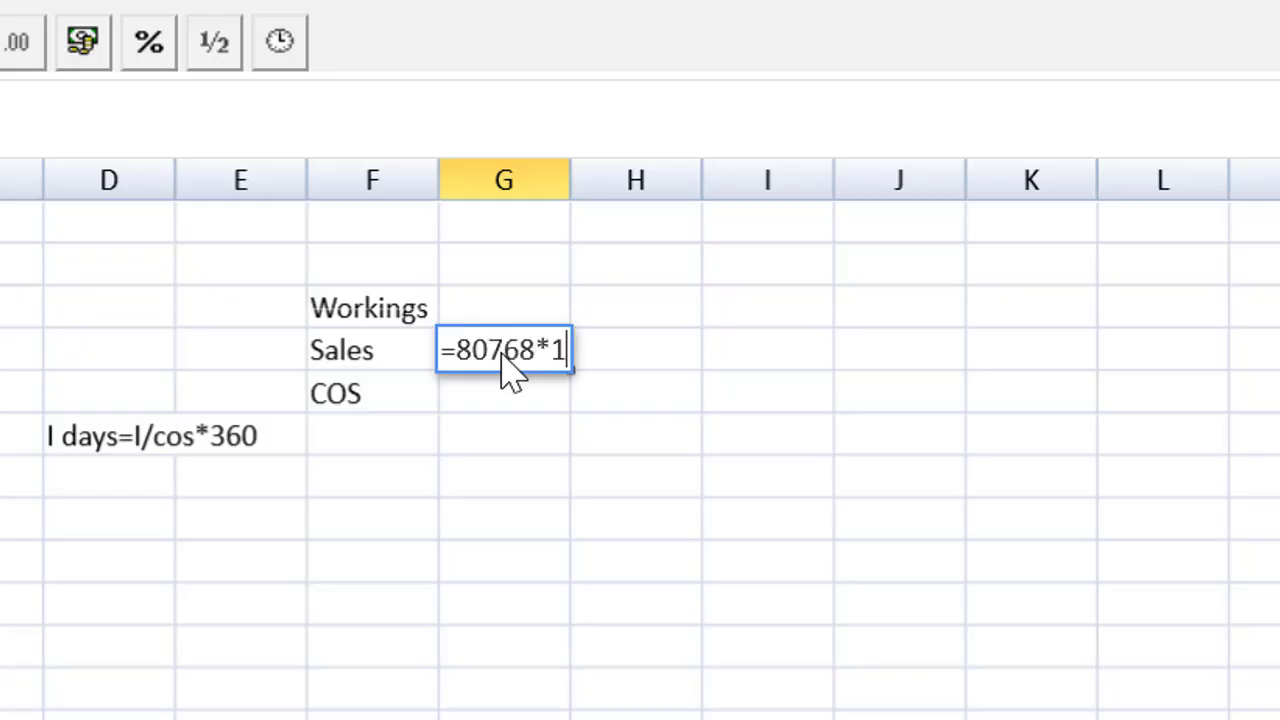
{"action": "key", "text": "Return"}
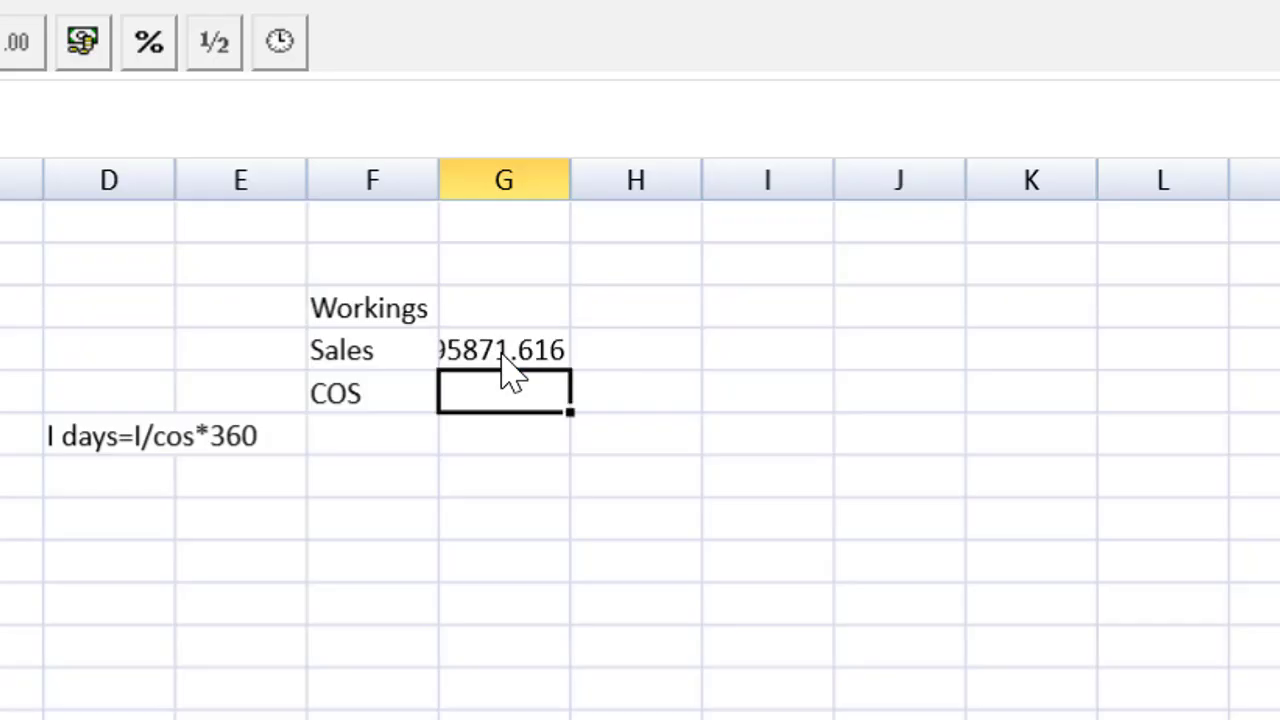
{"action": "mouse_move", "coordinate": [638, 378]}
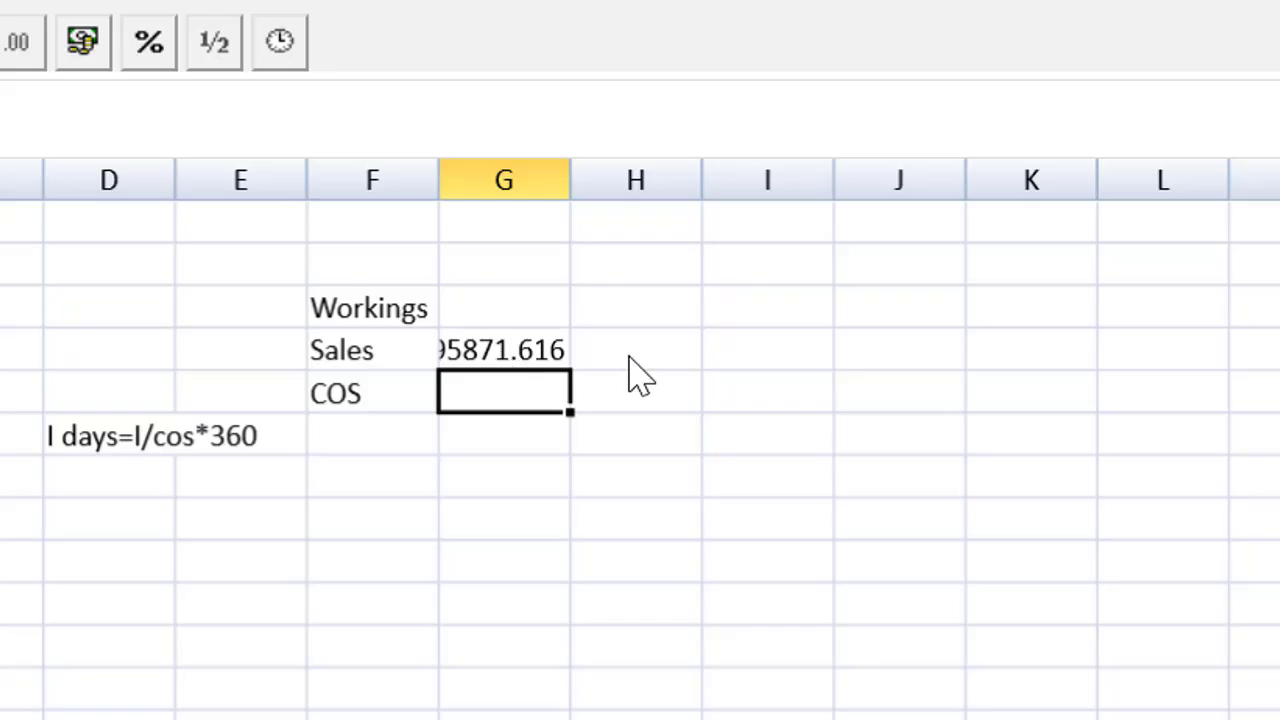
{"action": "mouse_move", "coordinate": [568, 180]}
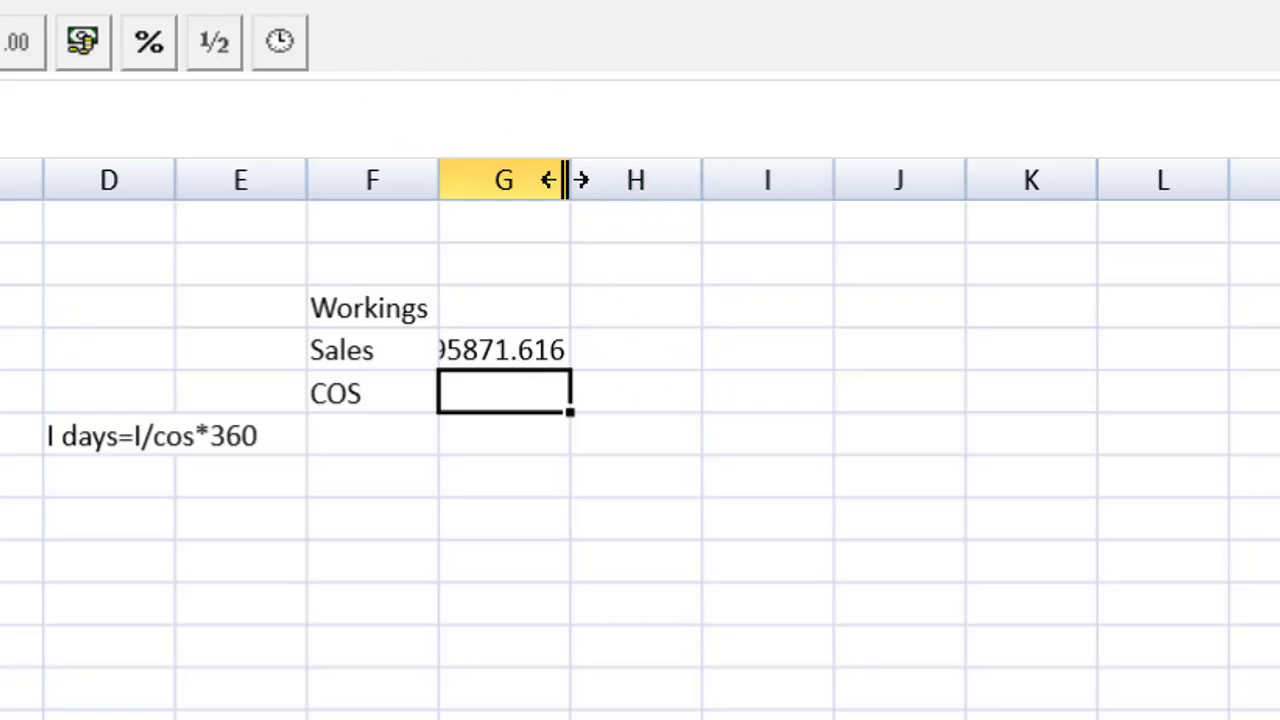
{"action": "left_click", "coordinate": [504, 180]}
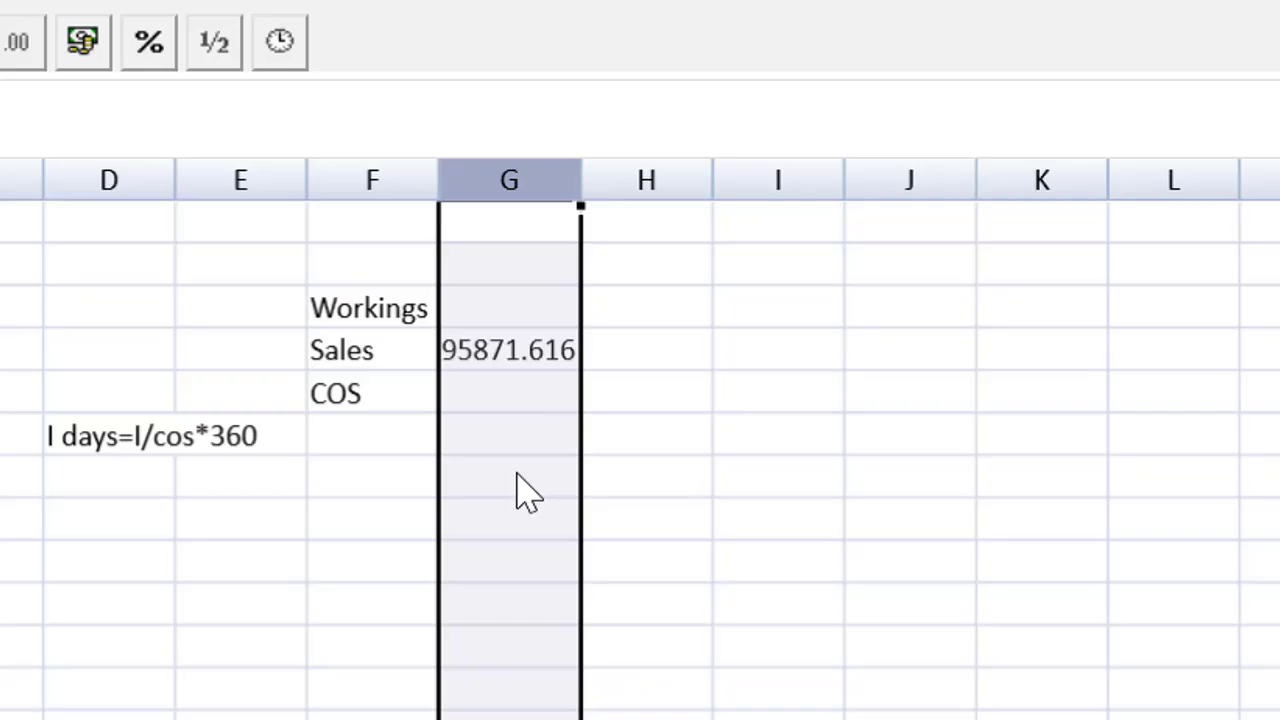
Step: Enter COS in G5 as =G4*.33, giving 31637.63328
{"action": "left_click", "coordinate": [508, 392]}
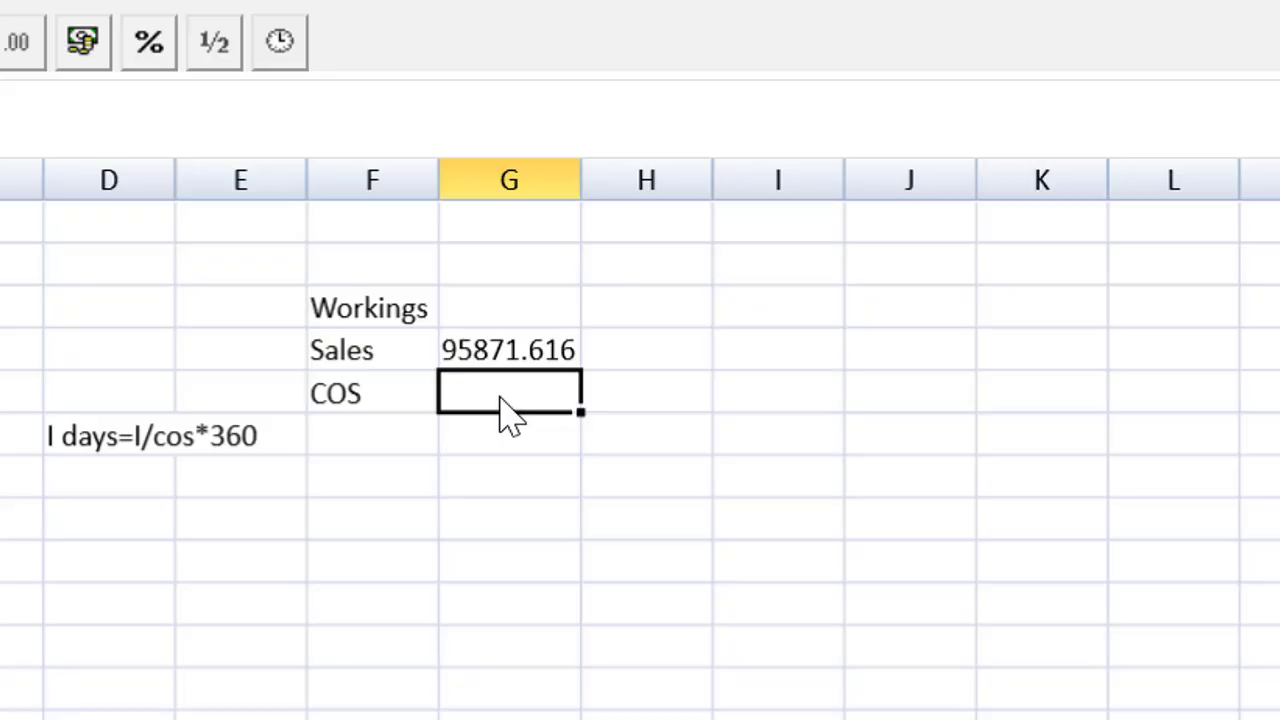
{"action": "type", "text": "="}
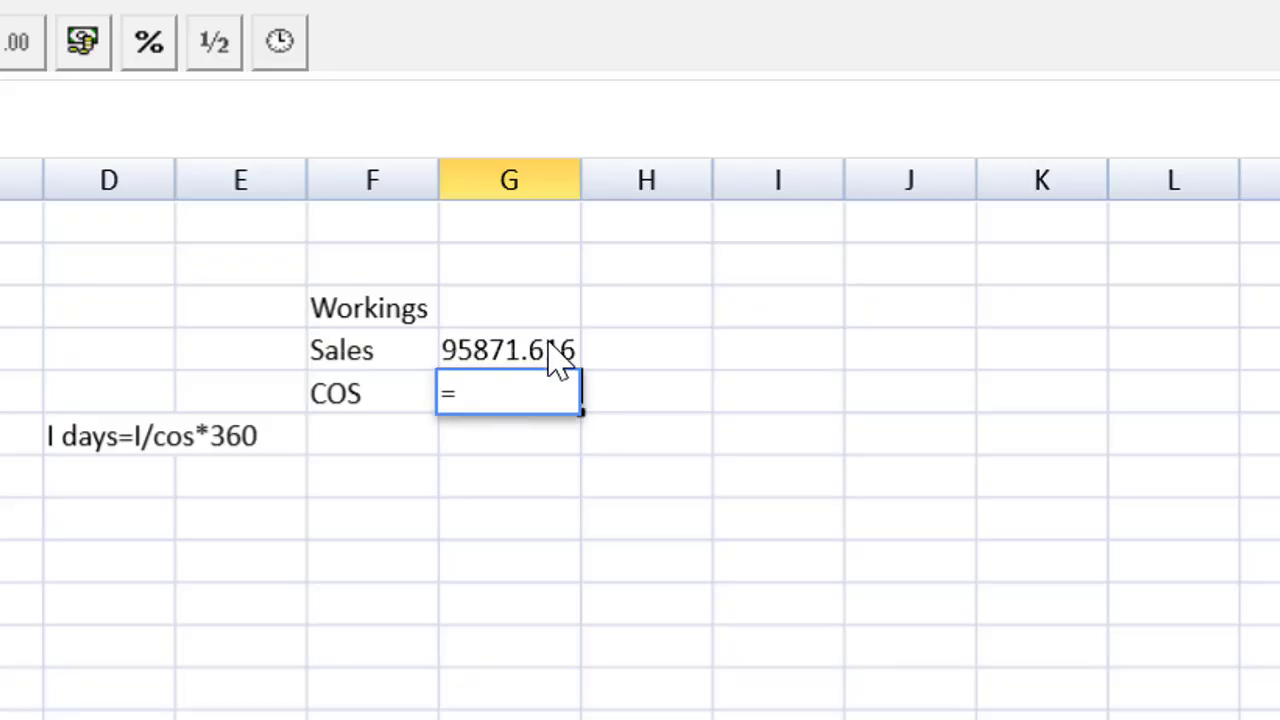
{"action": "left_click", "coordinate": [508, 348]}
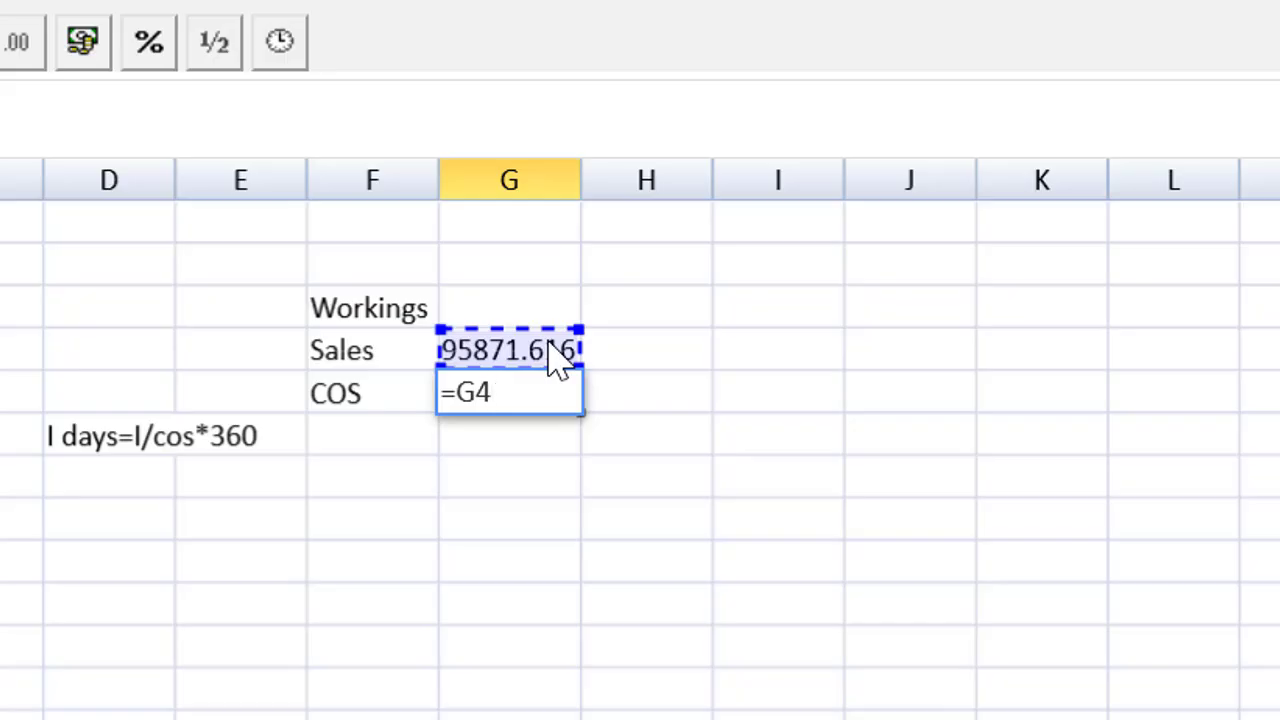
{"action": "type", "text": "*.33"}
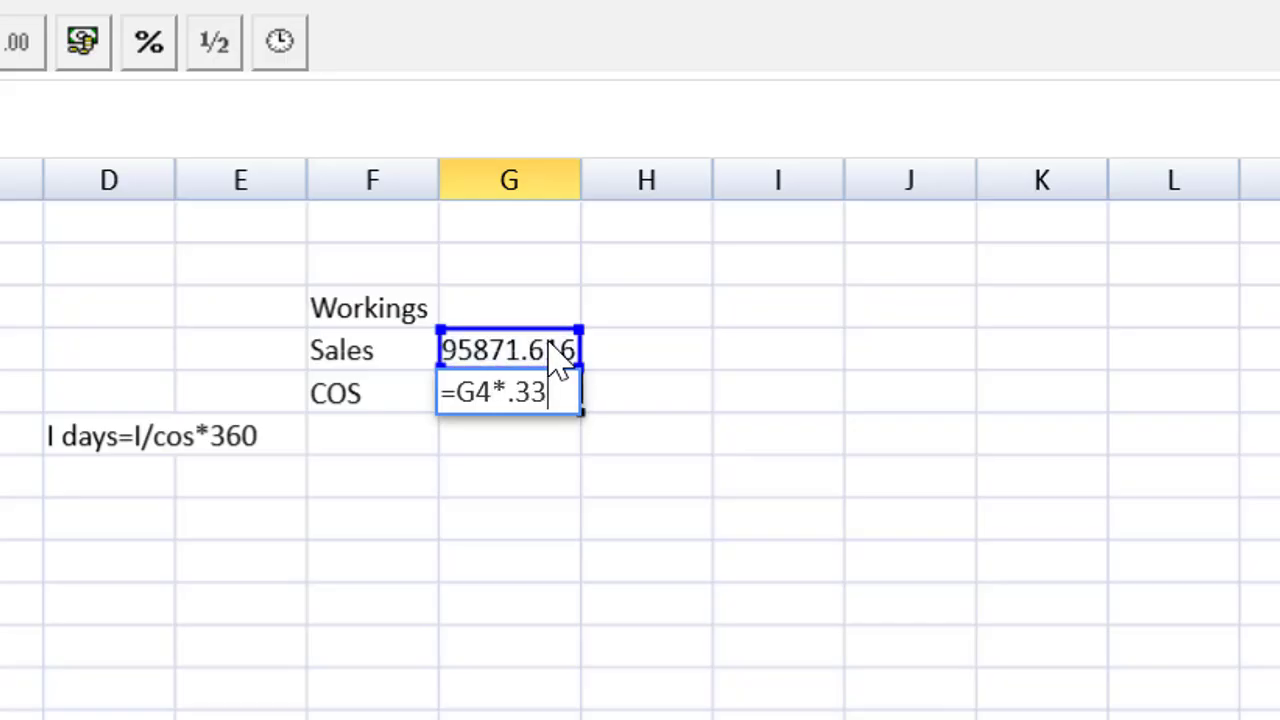
{"action": "key", "text": "Return"}
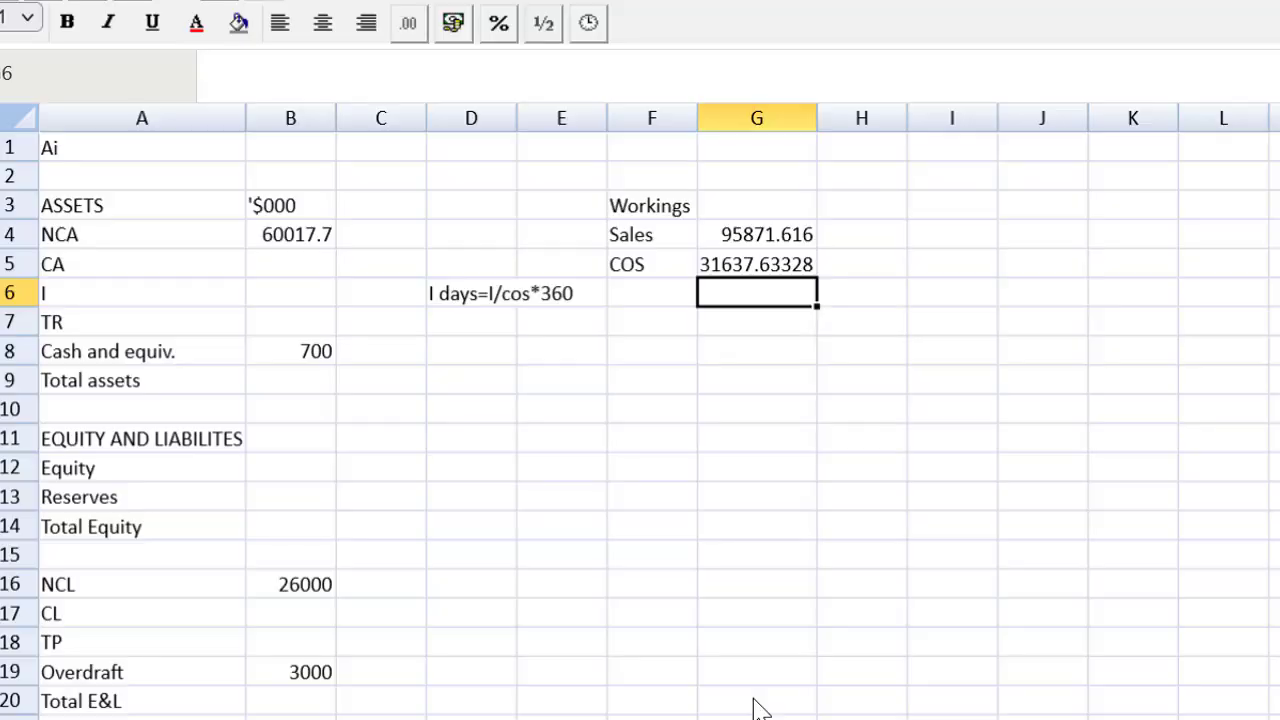
{"action": "mouse_move", "coordinate": [760, 716]}
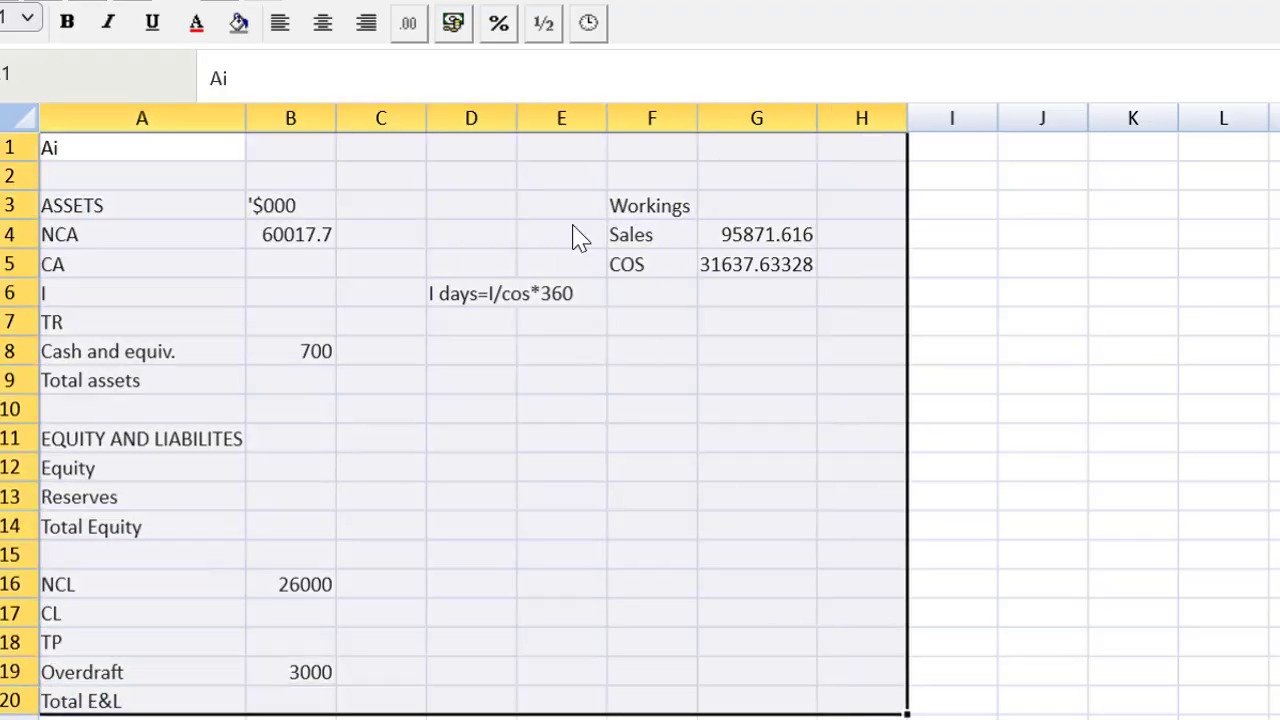
Step: Apply the #,##0.00 number format so figures show commas and two decimals
{"action": "left_click", "coordinate": [452, 24]}
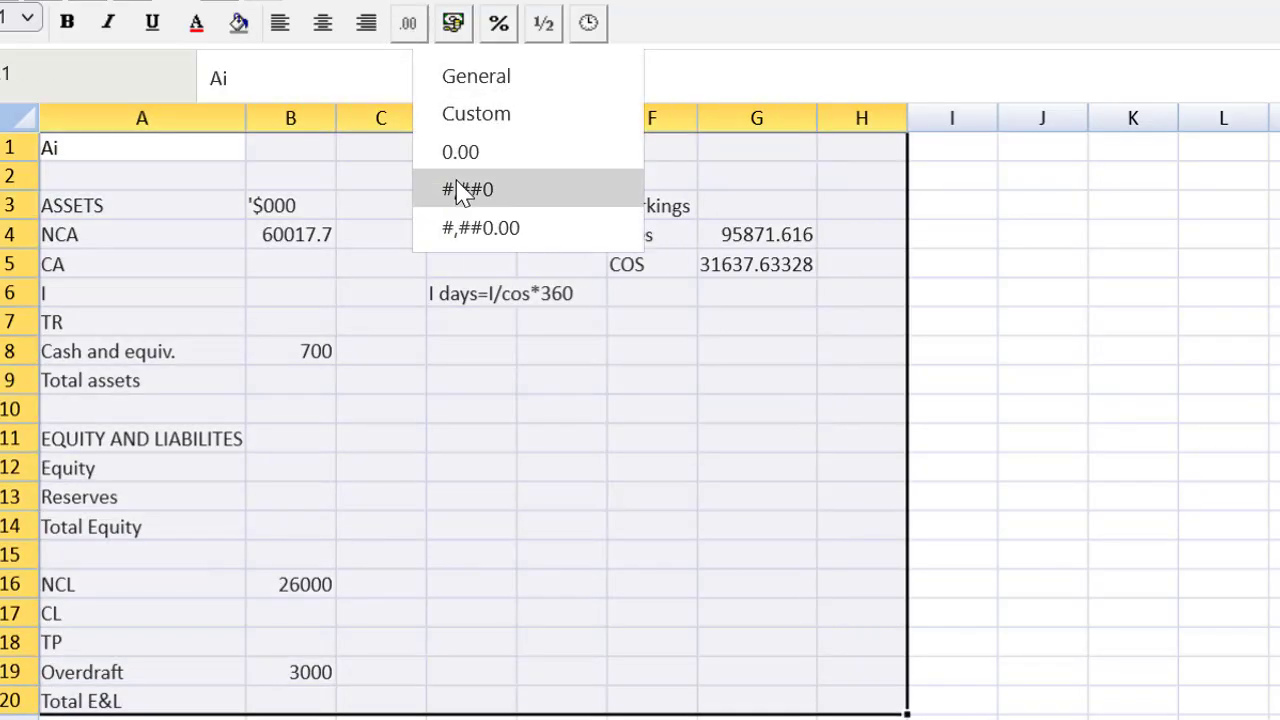
{"action": "mouse_move", "coordinate": [462, 238]}
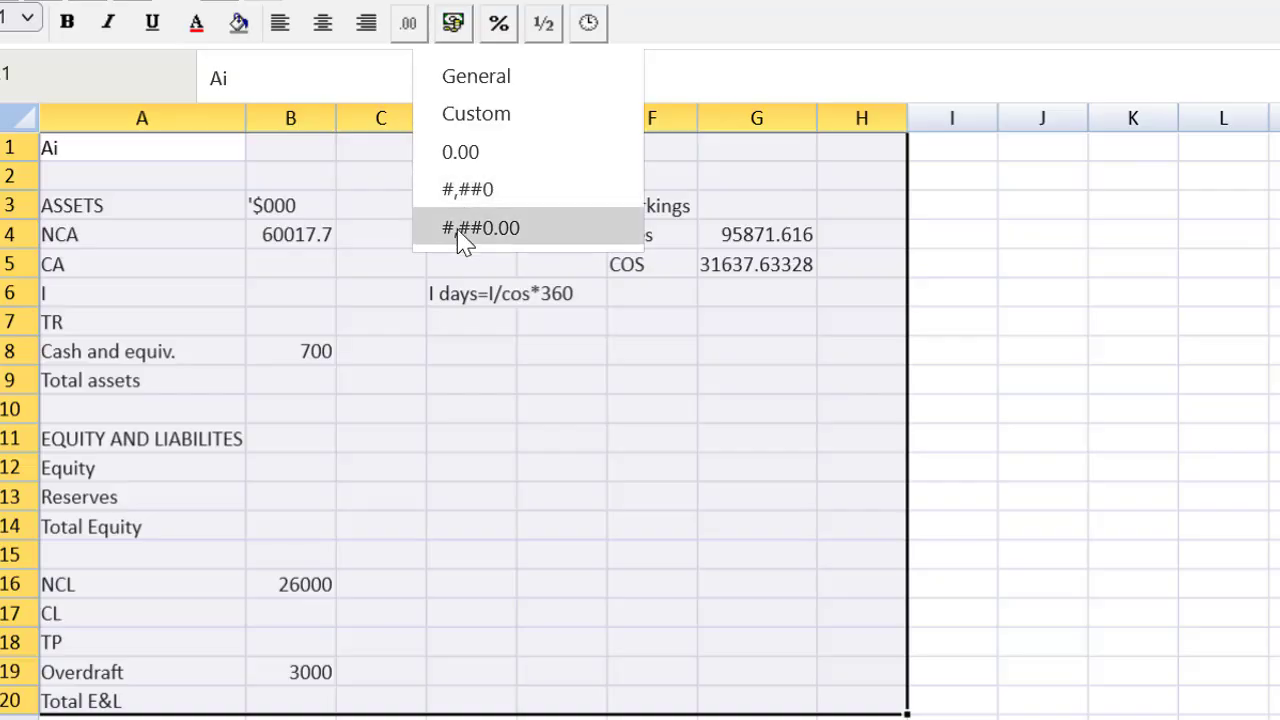
{"action": "left_click", "coordinate": [480, 228]}
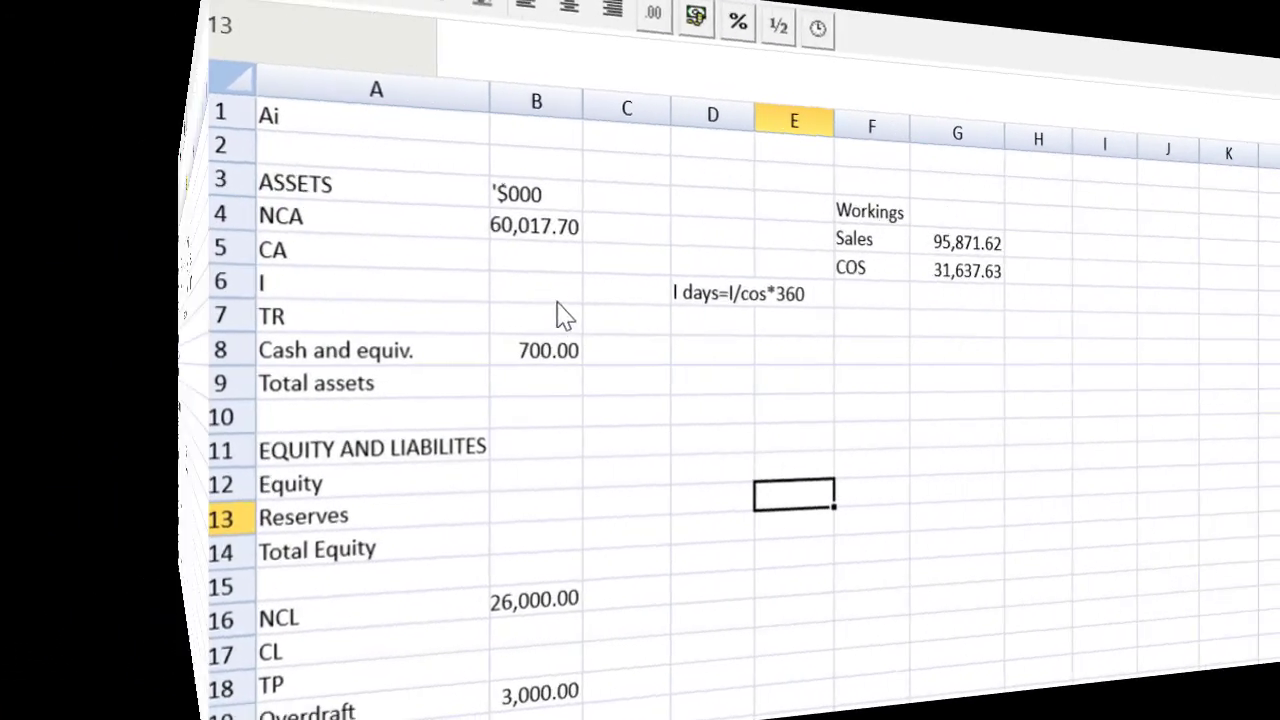
{"action": "left_click", "coordinate": [290, 292]}
{"action": "type", "text": "=G5/"}
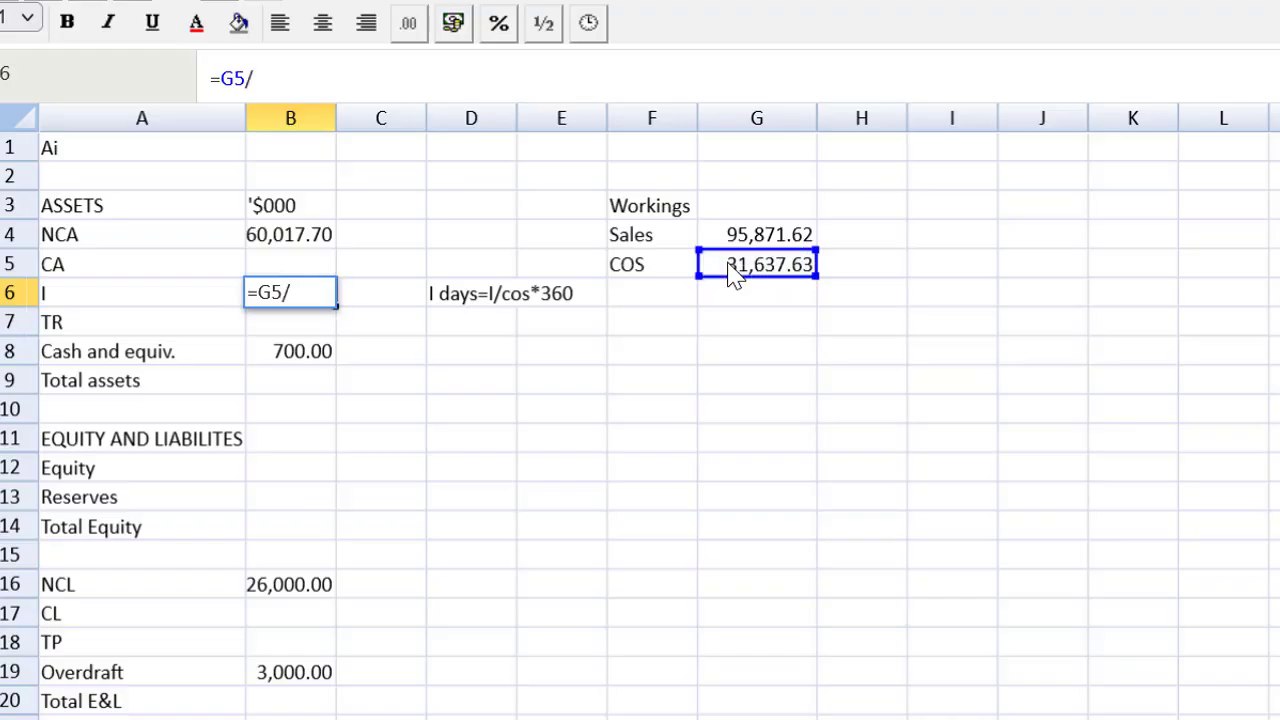
Step: Enter inventory in B6 as =G5/360*50, giving 4,394.12
{"action": "type", "text": "360"}
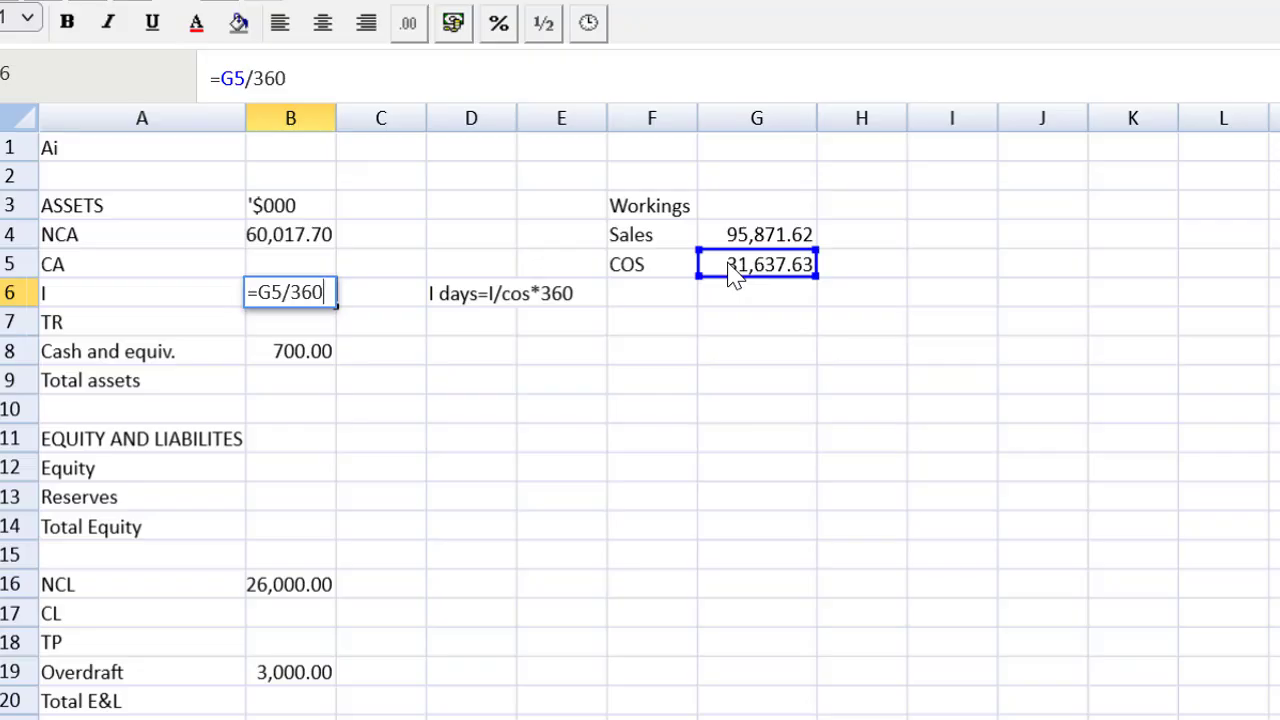
{"action": "type", "text": "*"}
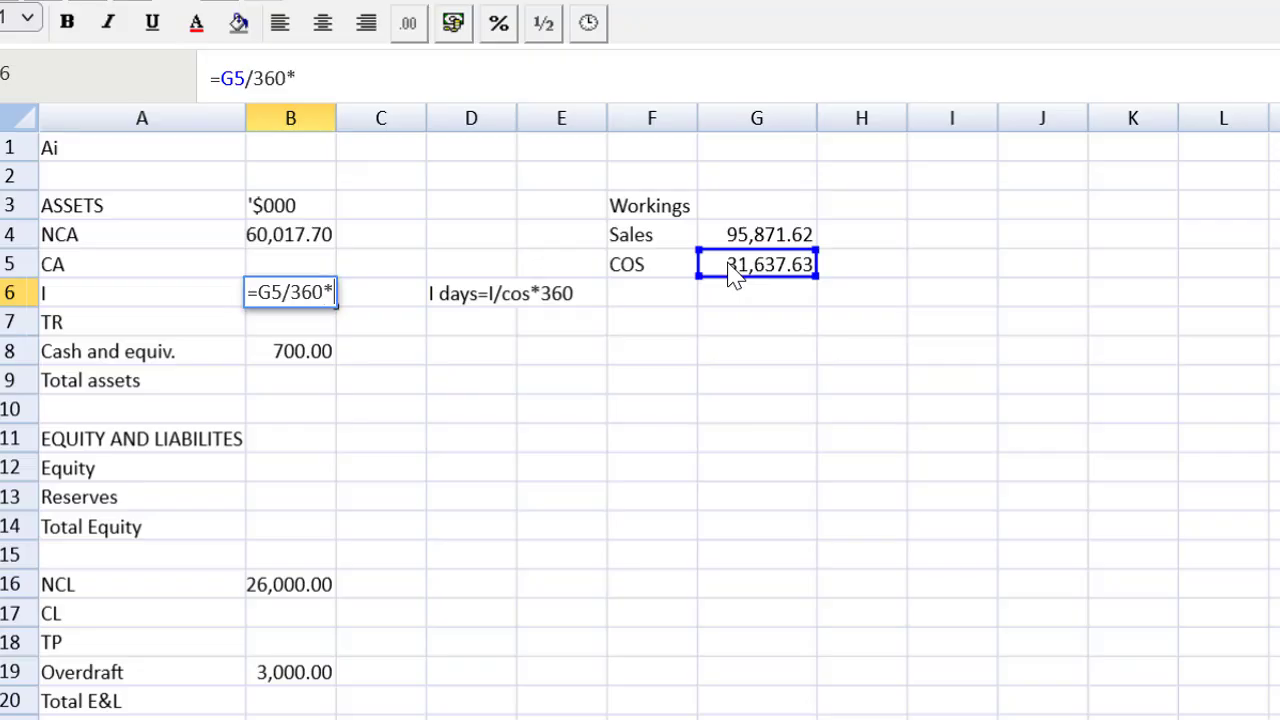
{"action": "type", "text": "50"}
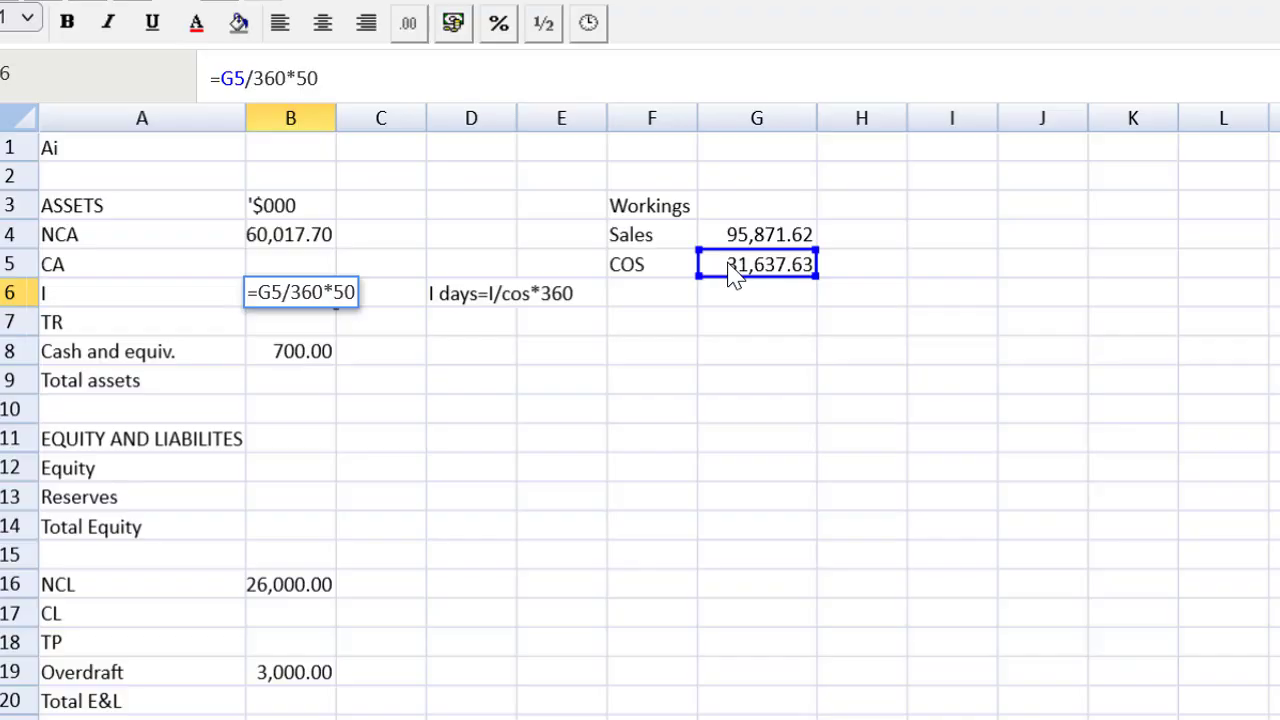
{"action": "key", "text": "Return"}
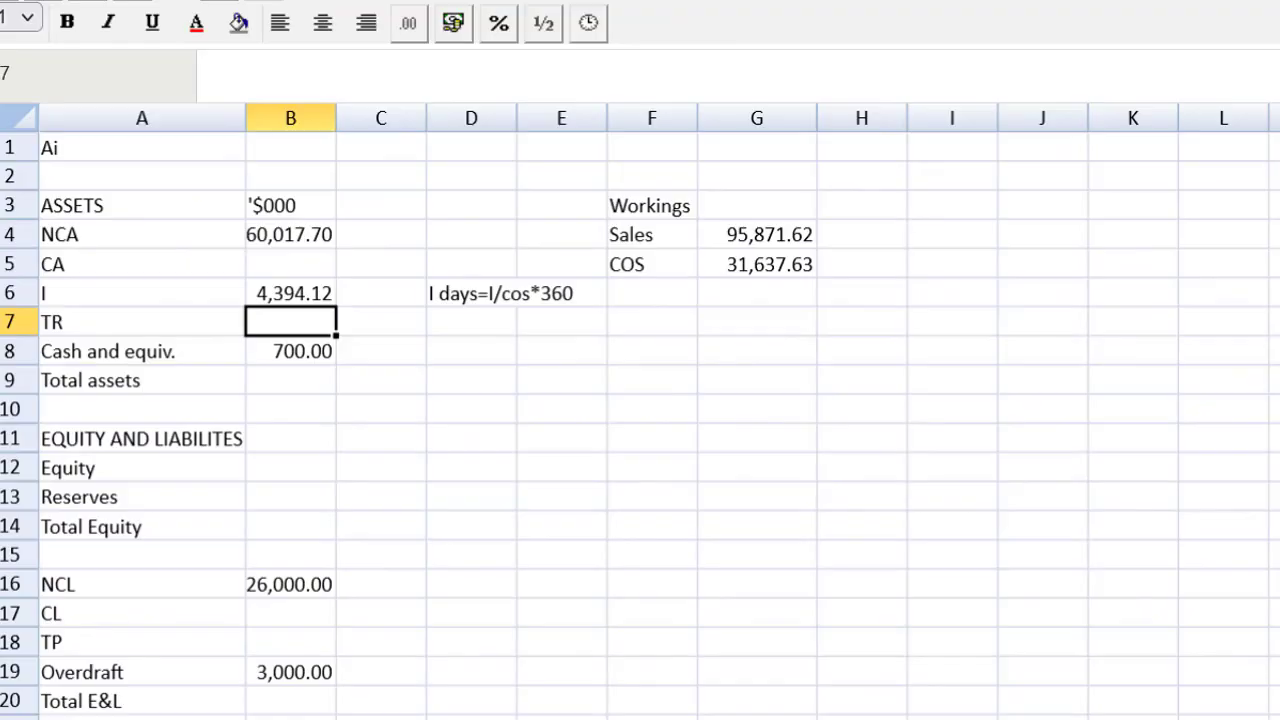
Step: Write the note TR days=TR/sales*360 in D7 beside the trade receivables row
{"action": "left_click", "coordinate": [472, 320]}
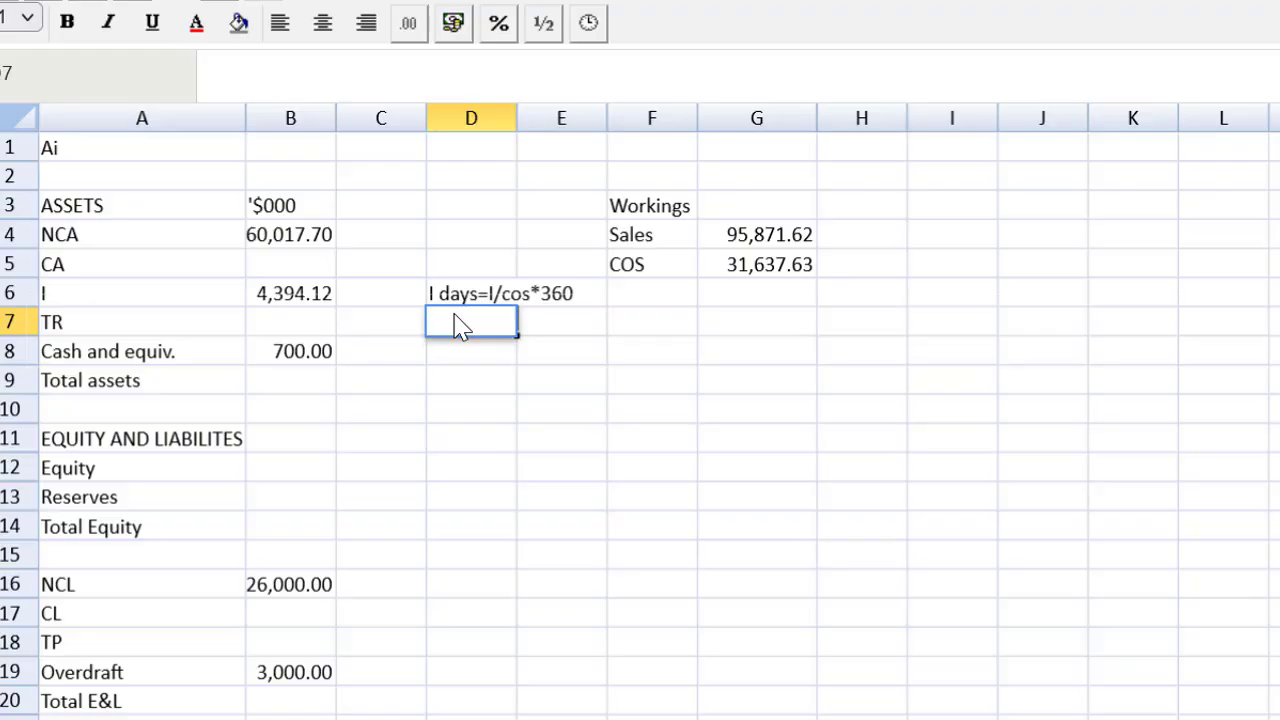
{"action": "type", "text": "TR d"}
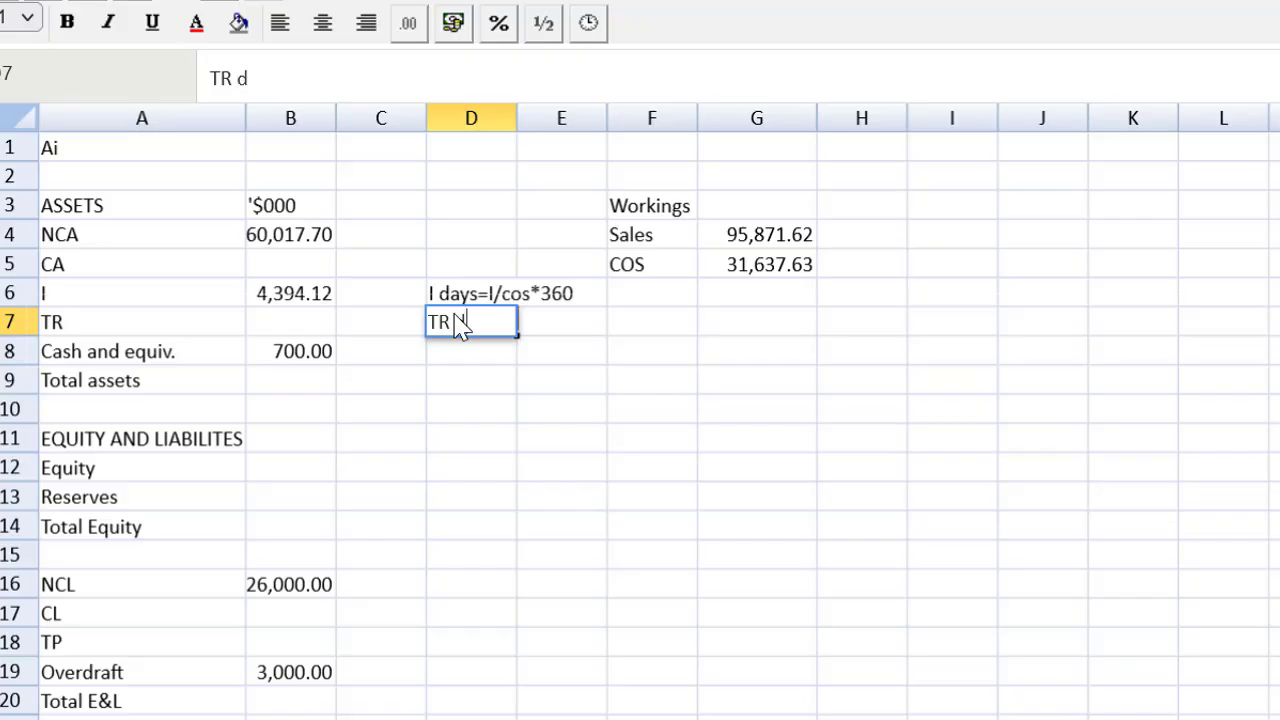
{"action": "type", "text": "days=TR"}
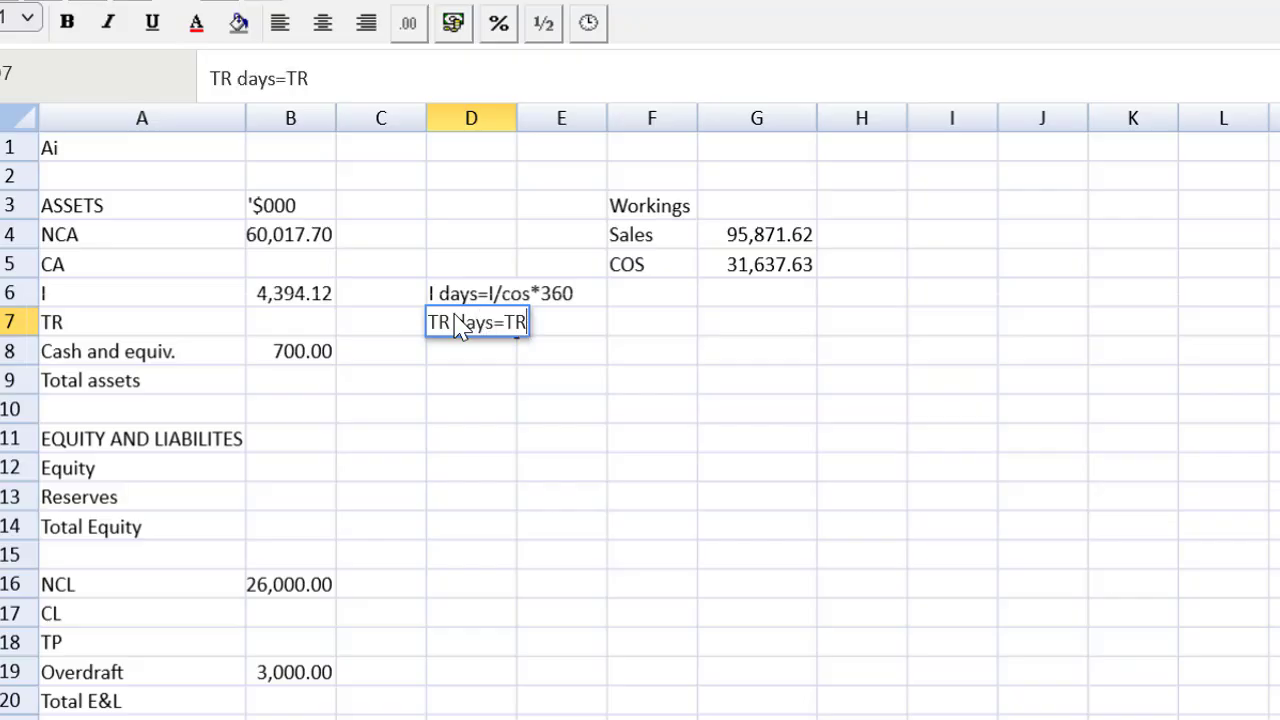
{"action": "type", "text": "/sale"}
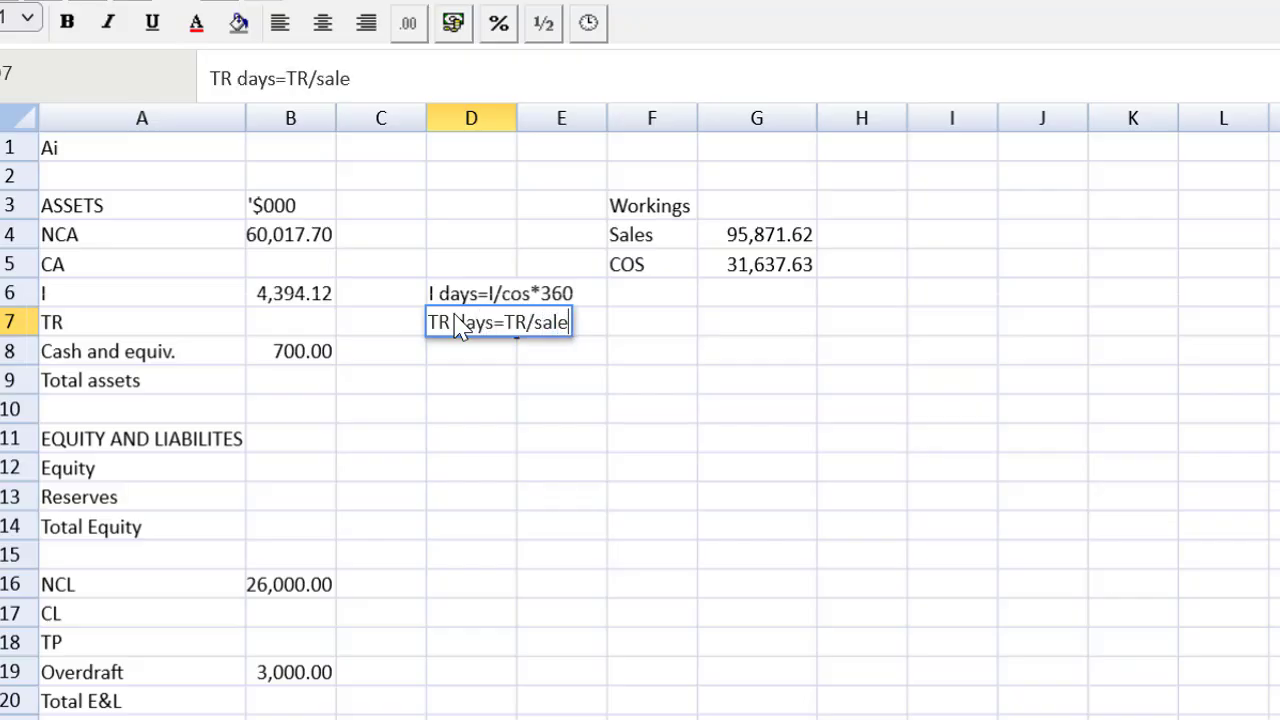
{"action": "type", "text": "s*360"}
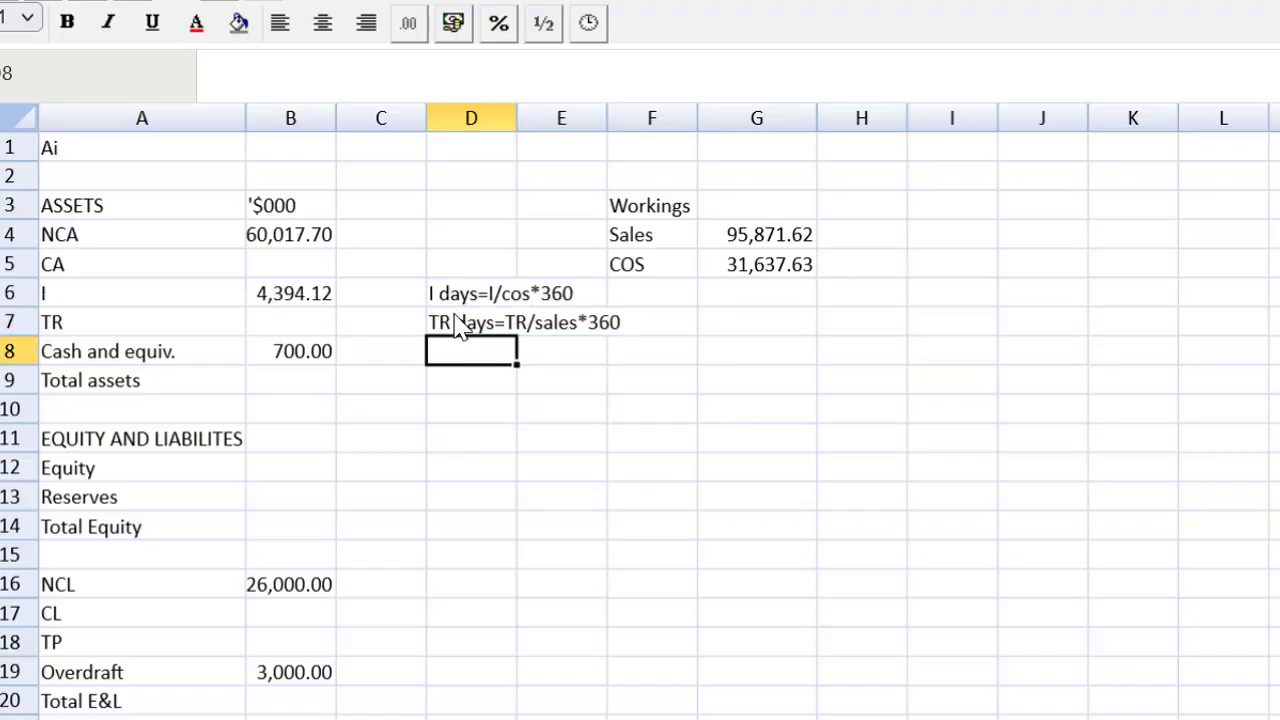
{"action": "left_click", "coordinate": [290, 320]}
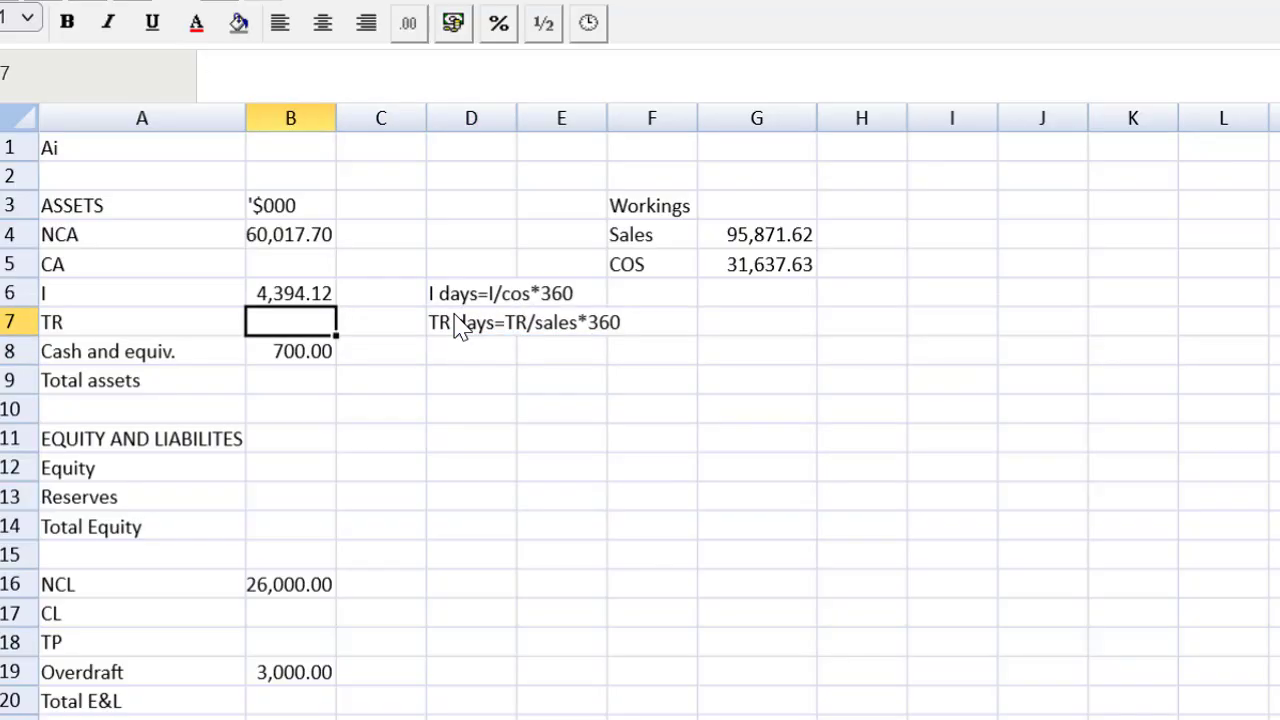
Step: Enter trade receivables as sales /360*60, giving 15,978.60
{"action": "left_click", "coordinate": [756, 234]}
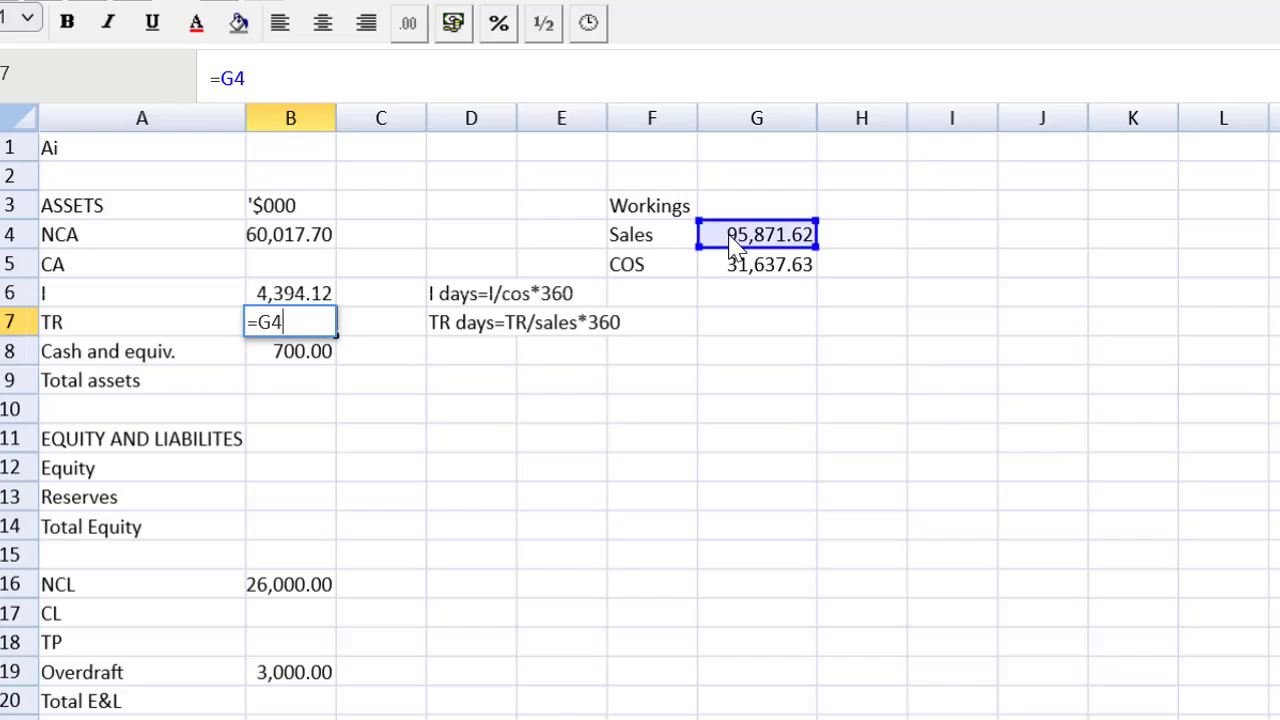
{"action": "type", "text": "/360"}
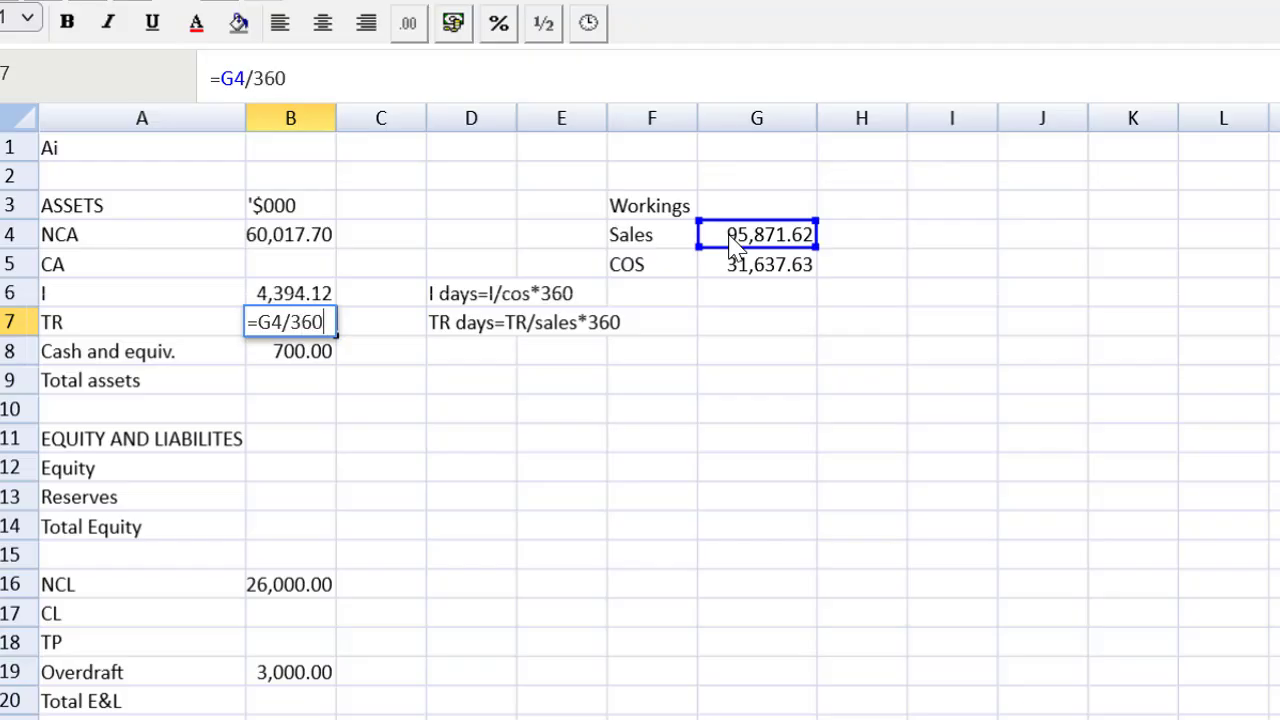
{"action": "type", "text": "*"}
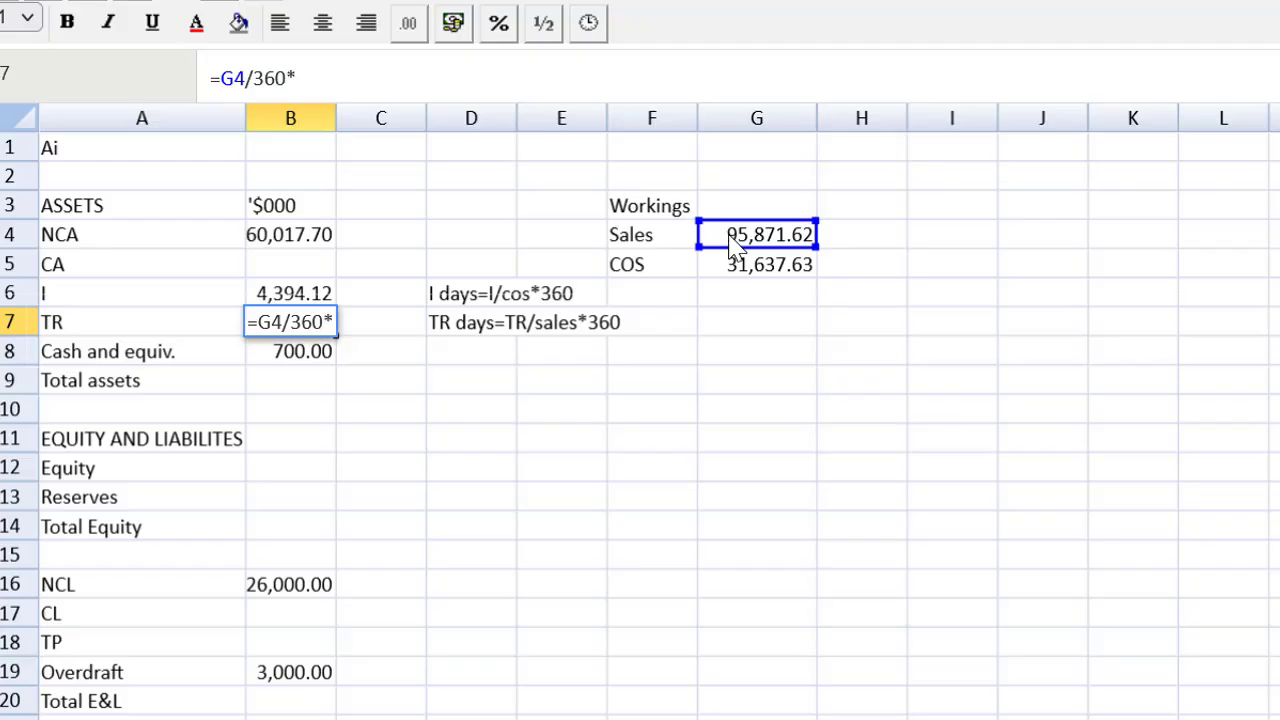
{"action": "type", "text": "60"}
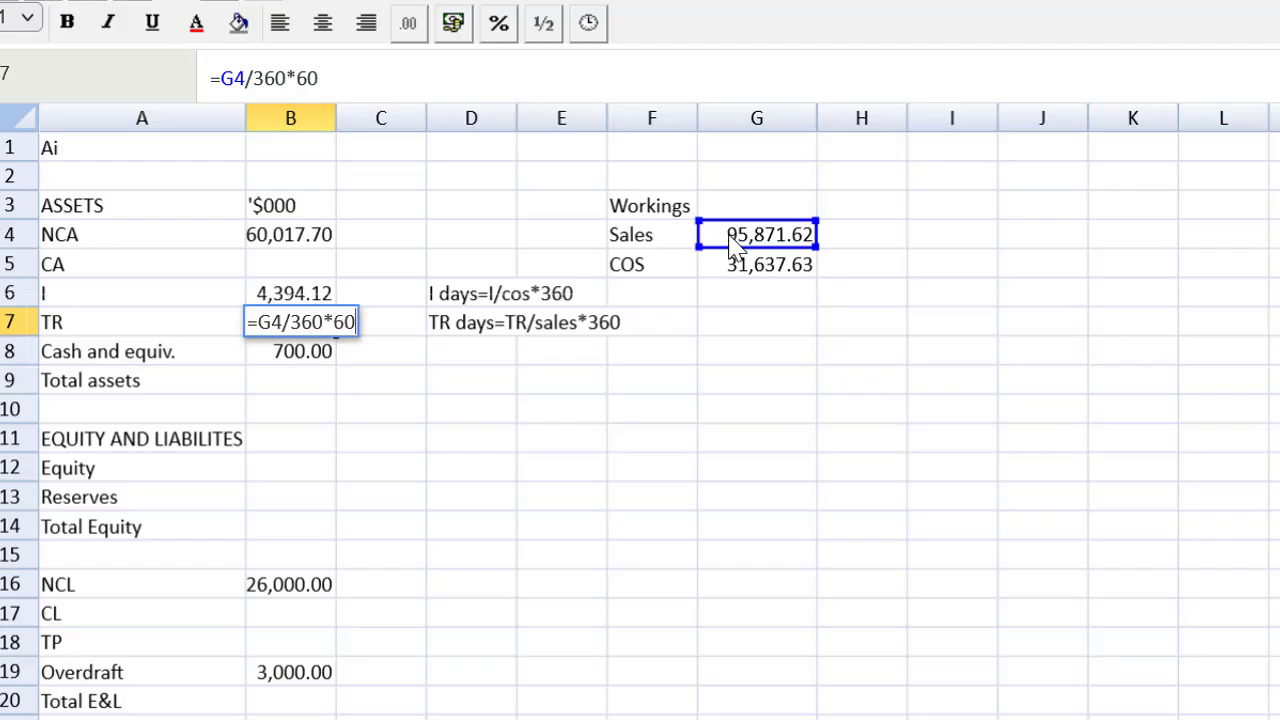
{"action": "key", "text": "Return"}
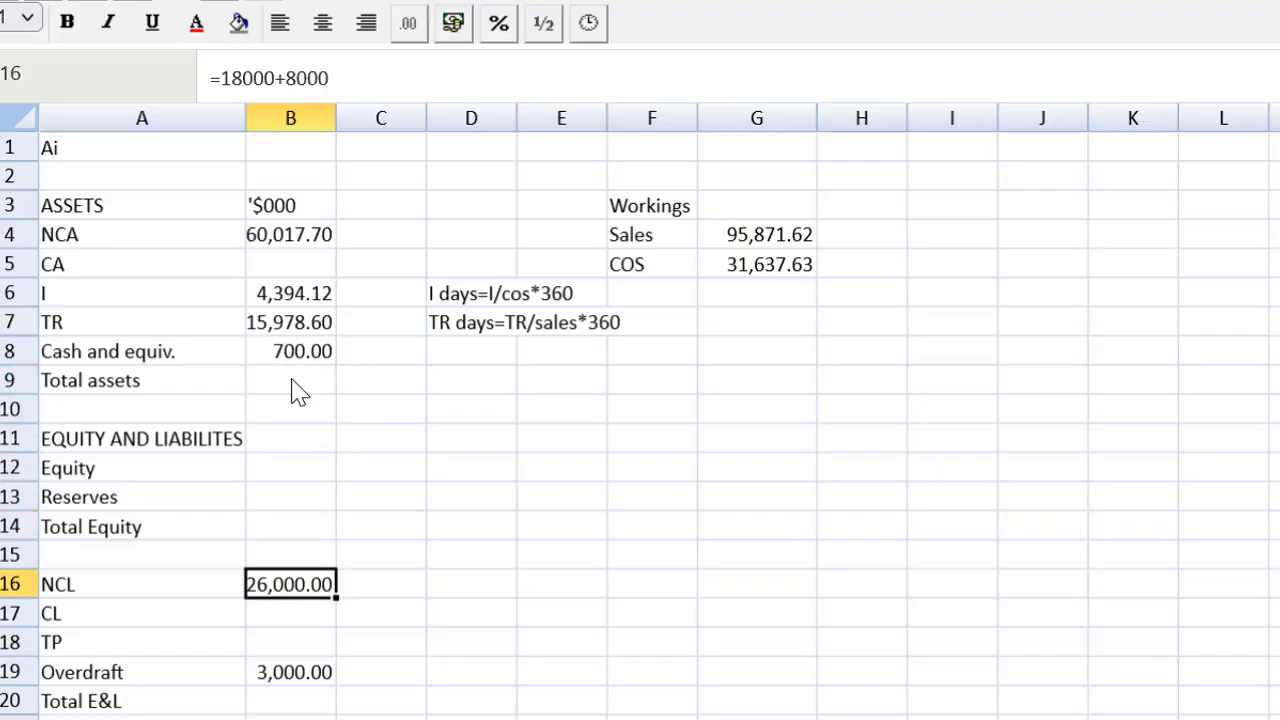
Step: Note the working 'TP days=TP/COS*3...' beside the trade payables line
{"action": "left_click", "coordinate": [472, 642]}
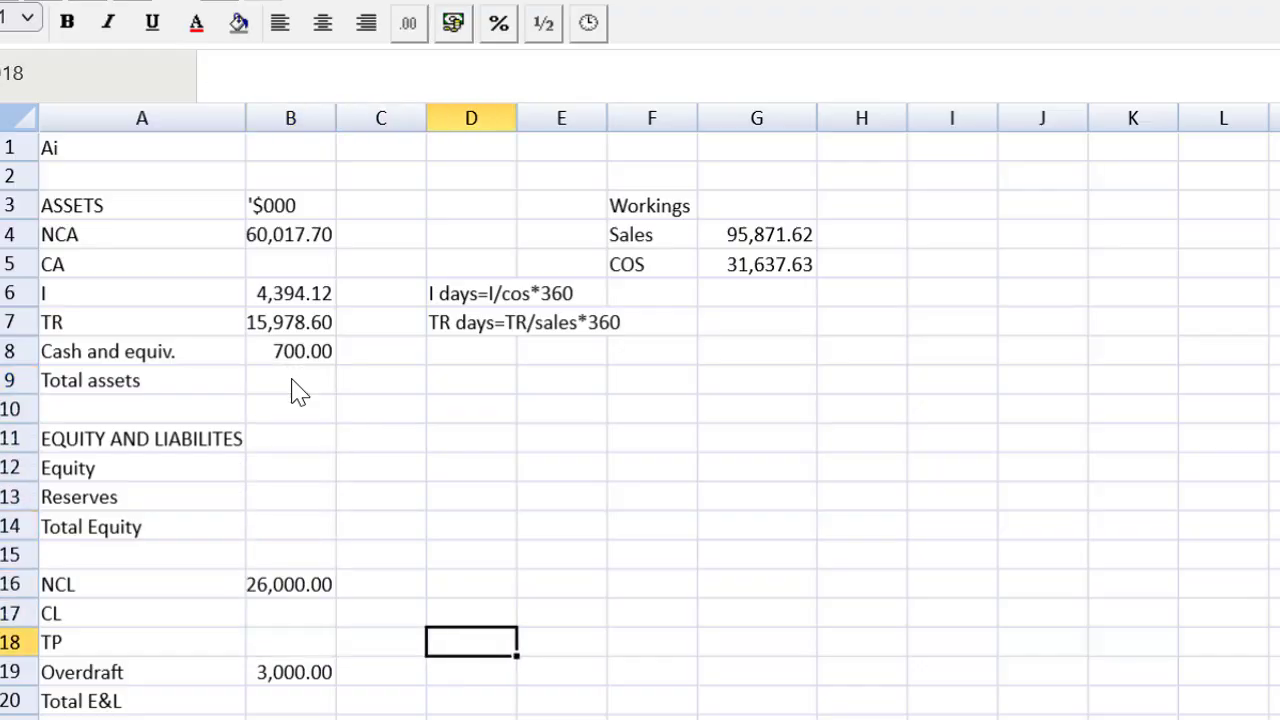
{"action": "type", "text": "TP"}
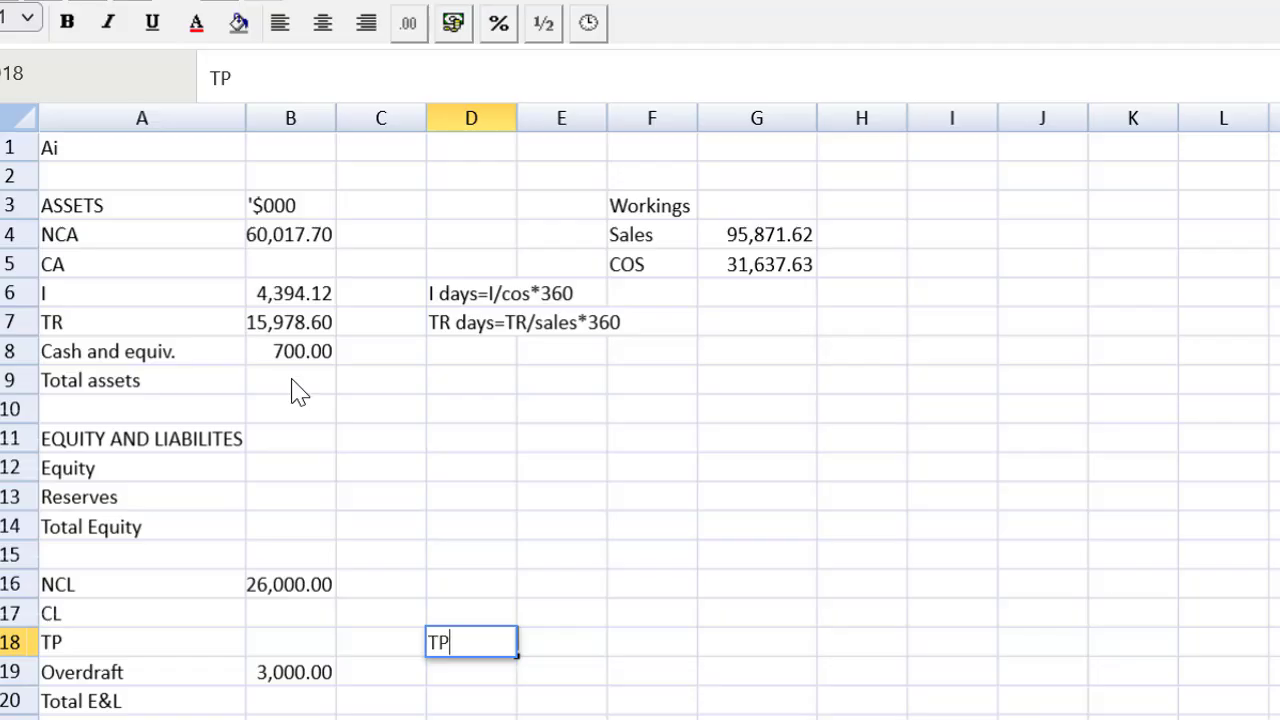
{"action": "type", "text": "days="}
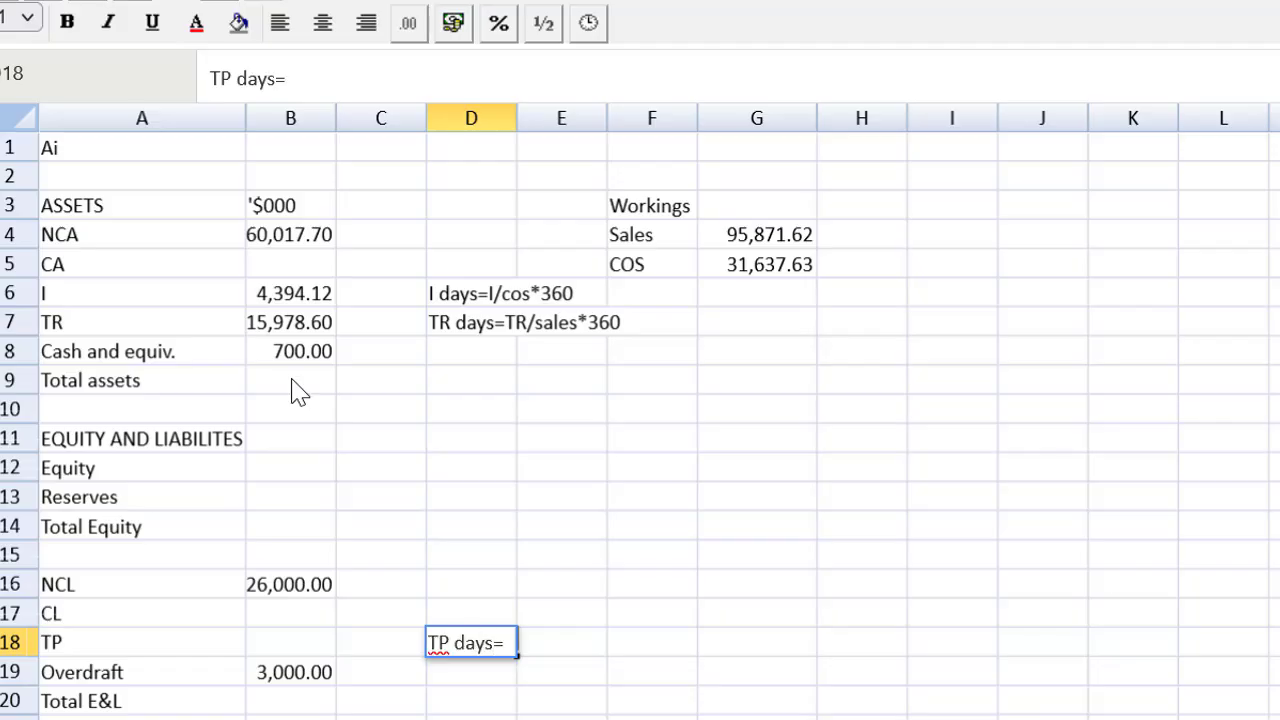
{"action": "type", "text": "TP/C"}
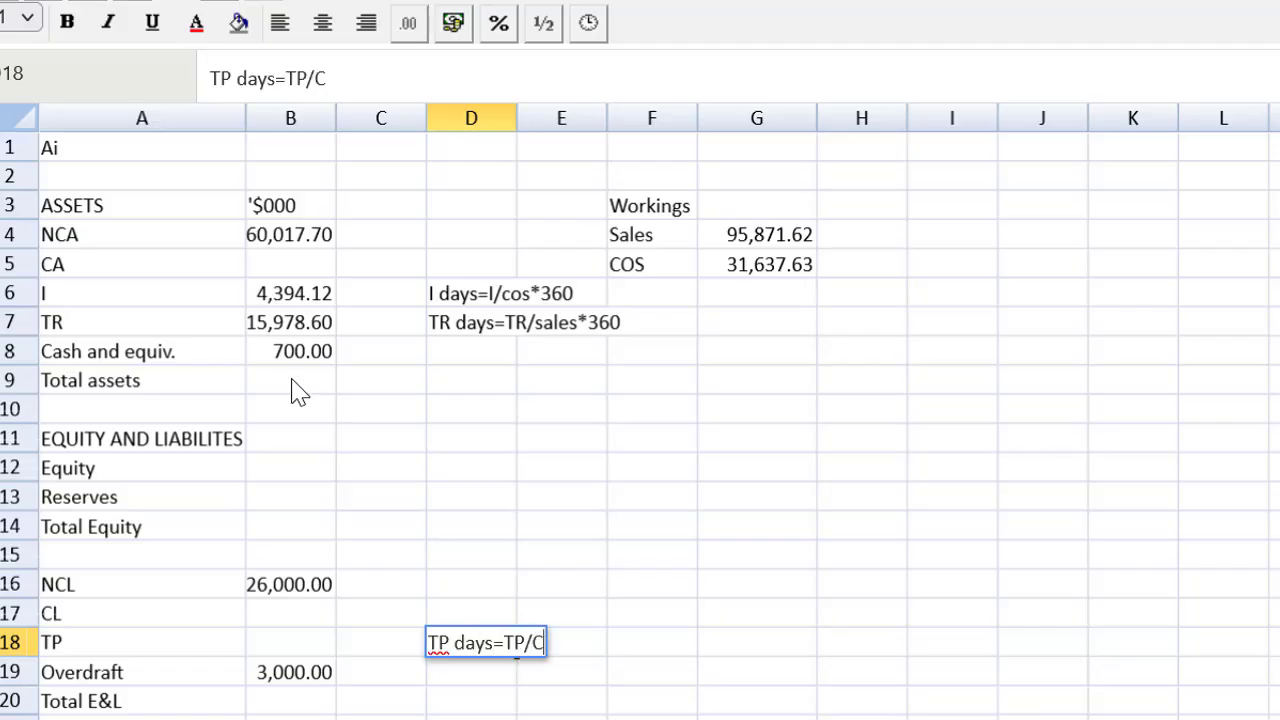
{"action": "type", "text": "OS*"}
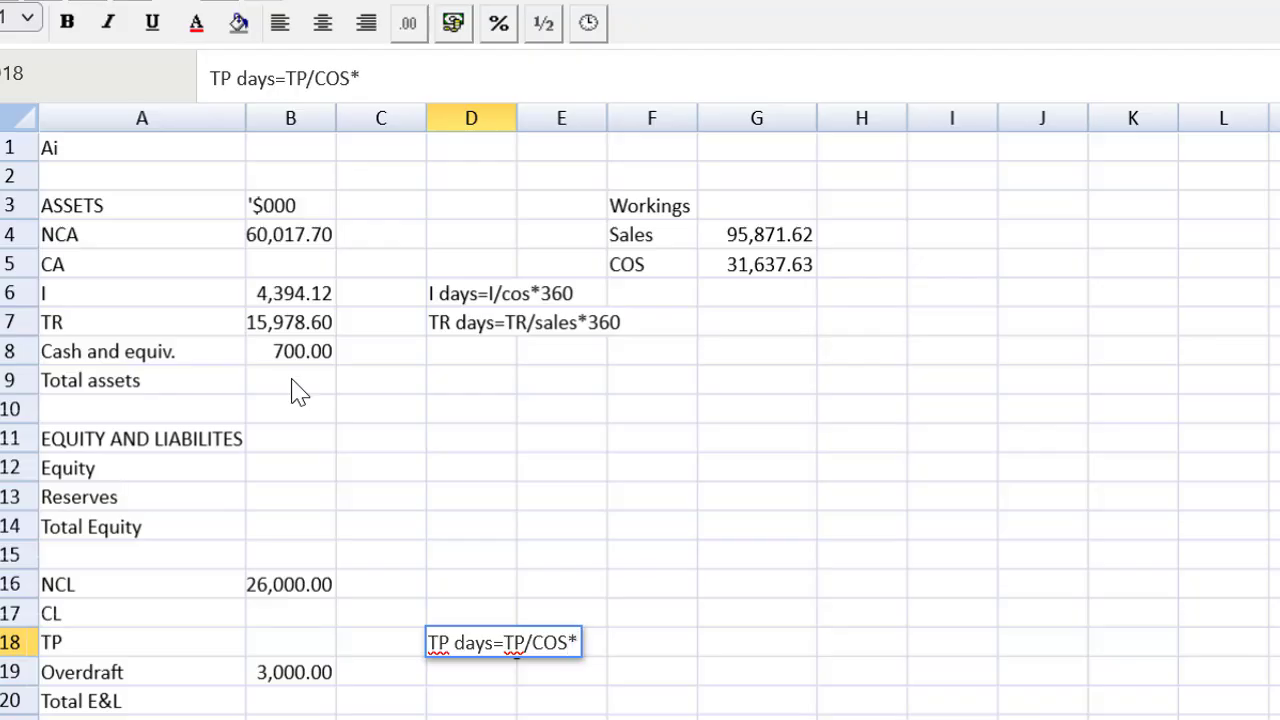
{"action": "type", "text": "360"}
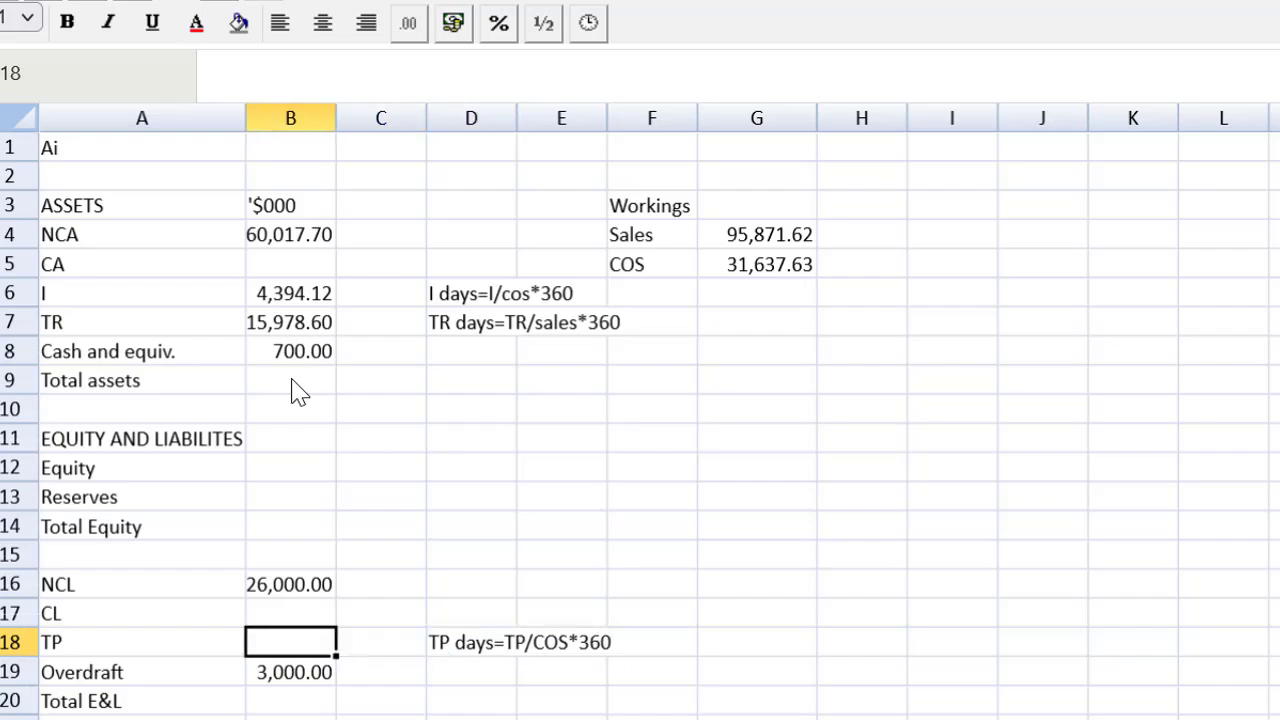
Step: Enter trade payables as cost of sales /360*60, giving 5,272.94
{"action": "type", "text": "="}
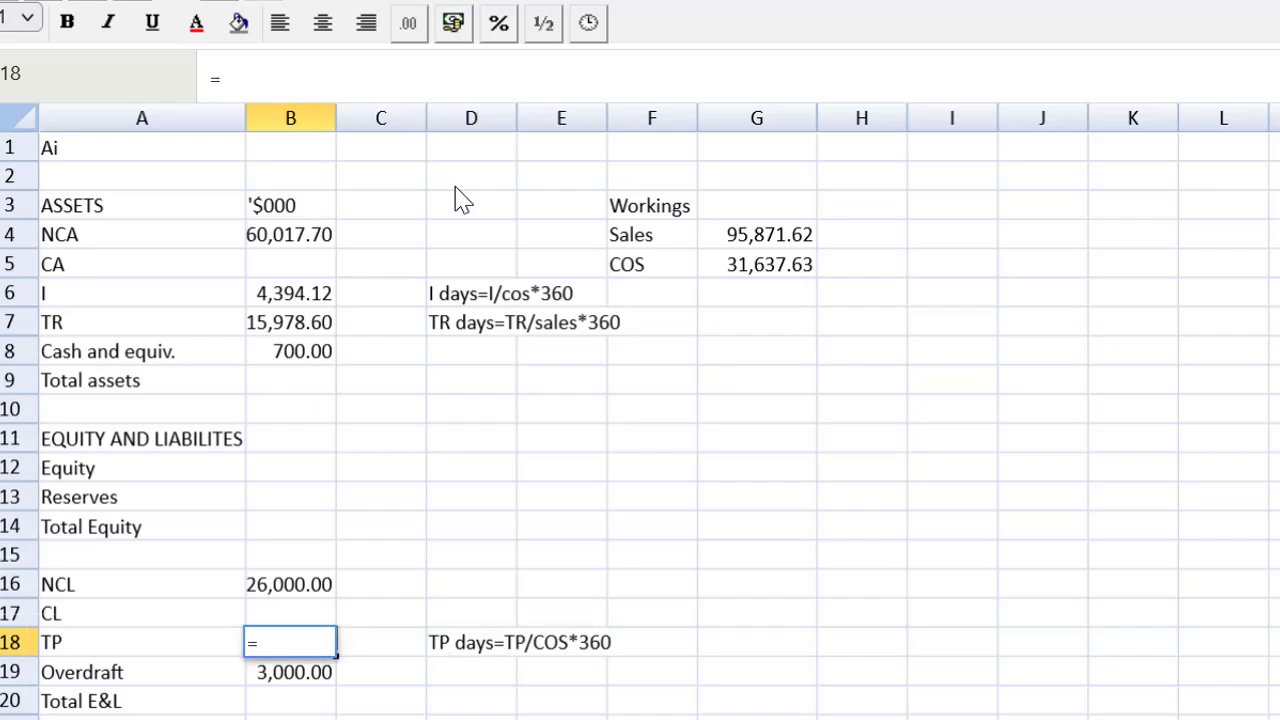
{"action": "left_click", "coordinate": [756, 264]}
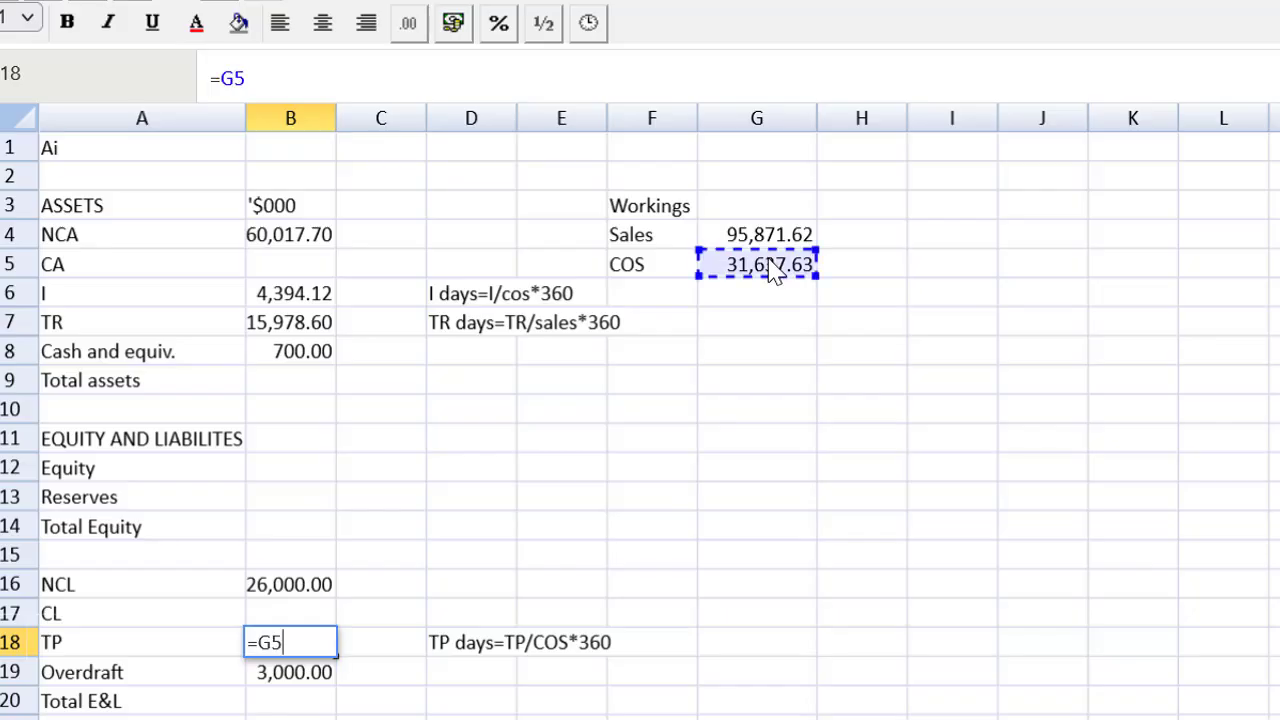
{"action": "type", "text": "/"}
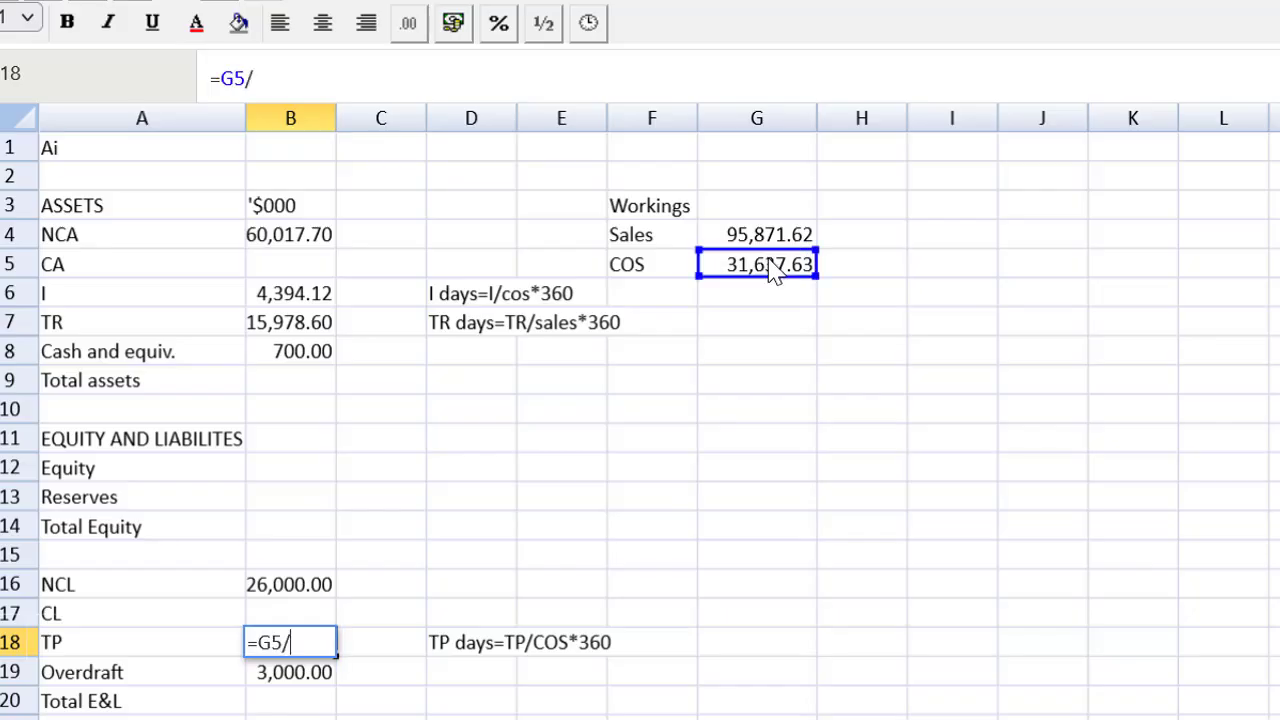
{"action": "type", "text": "3"}
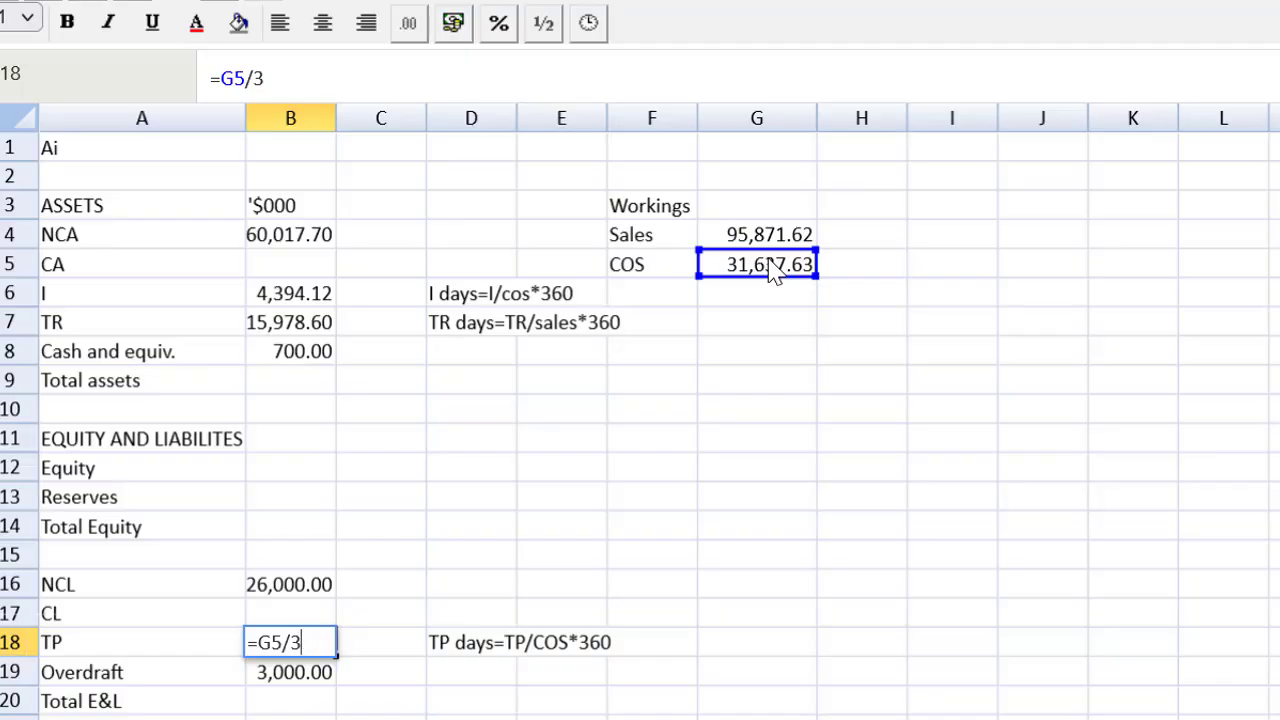
{"action": "type", "text": "60*"}
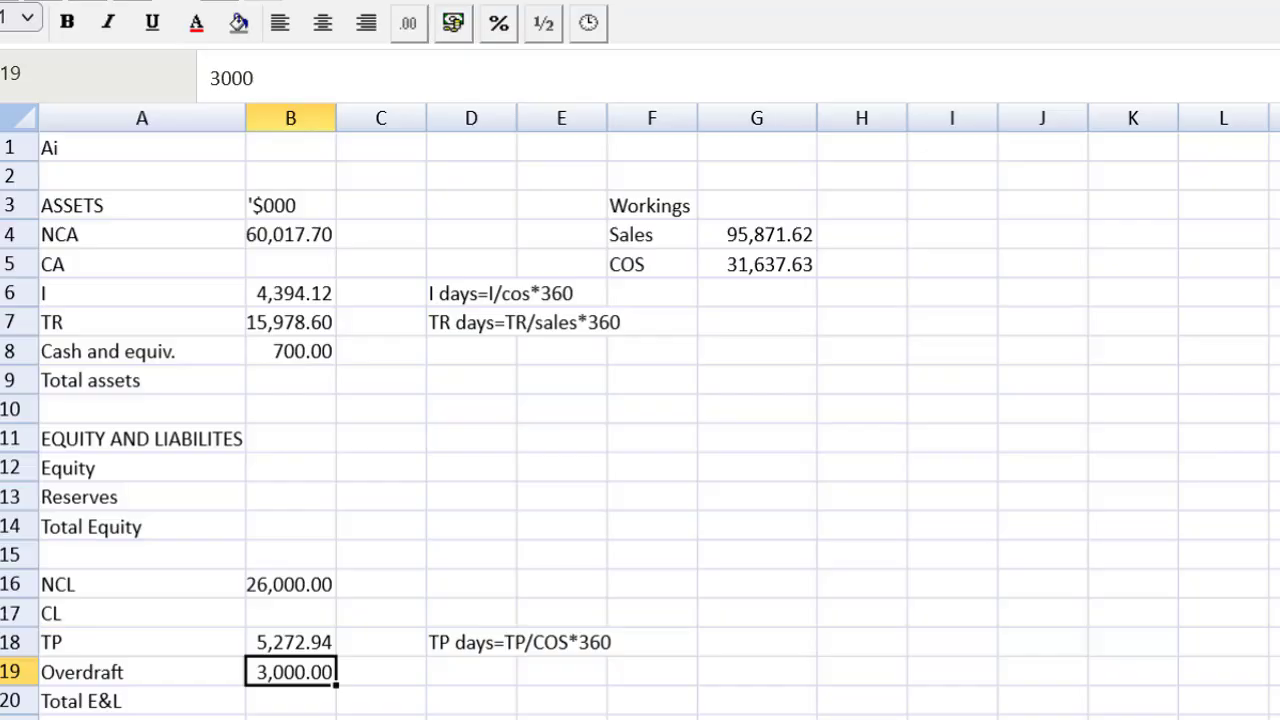
{"action": "mouse_move", "coordinate": [336, 310]}
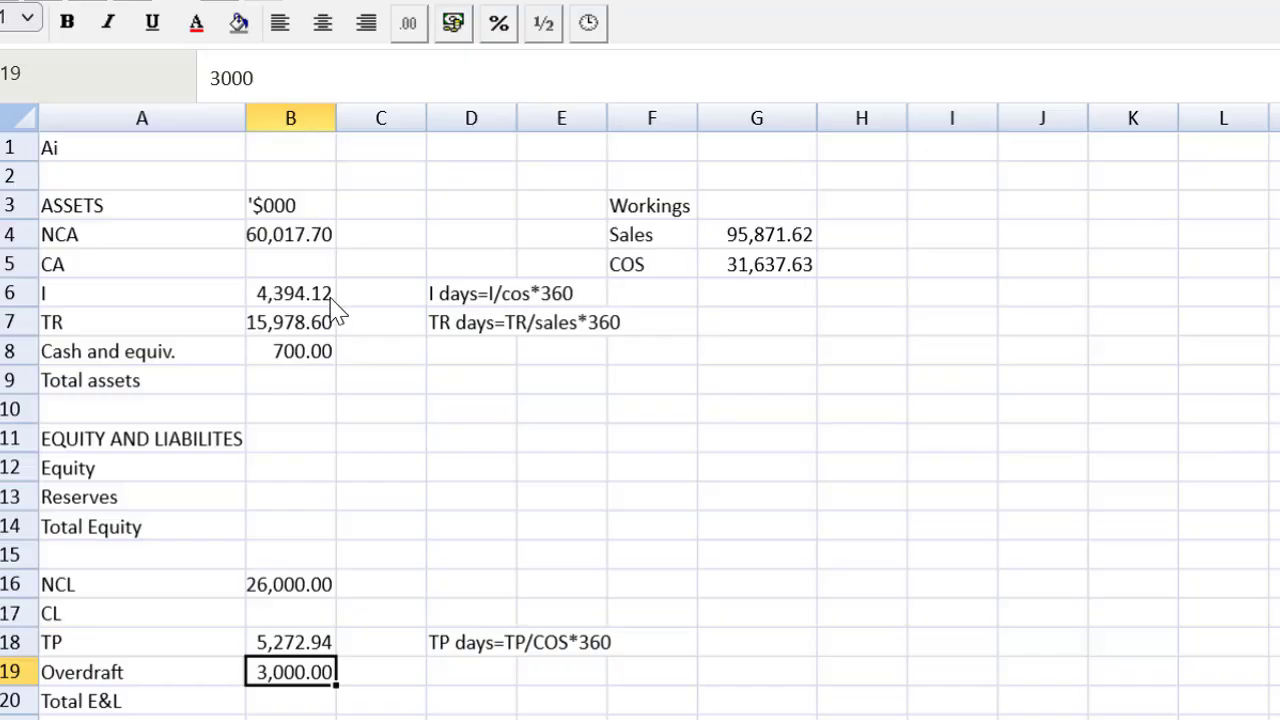
{"action": "left_click", "coordinate": [290, 380]}
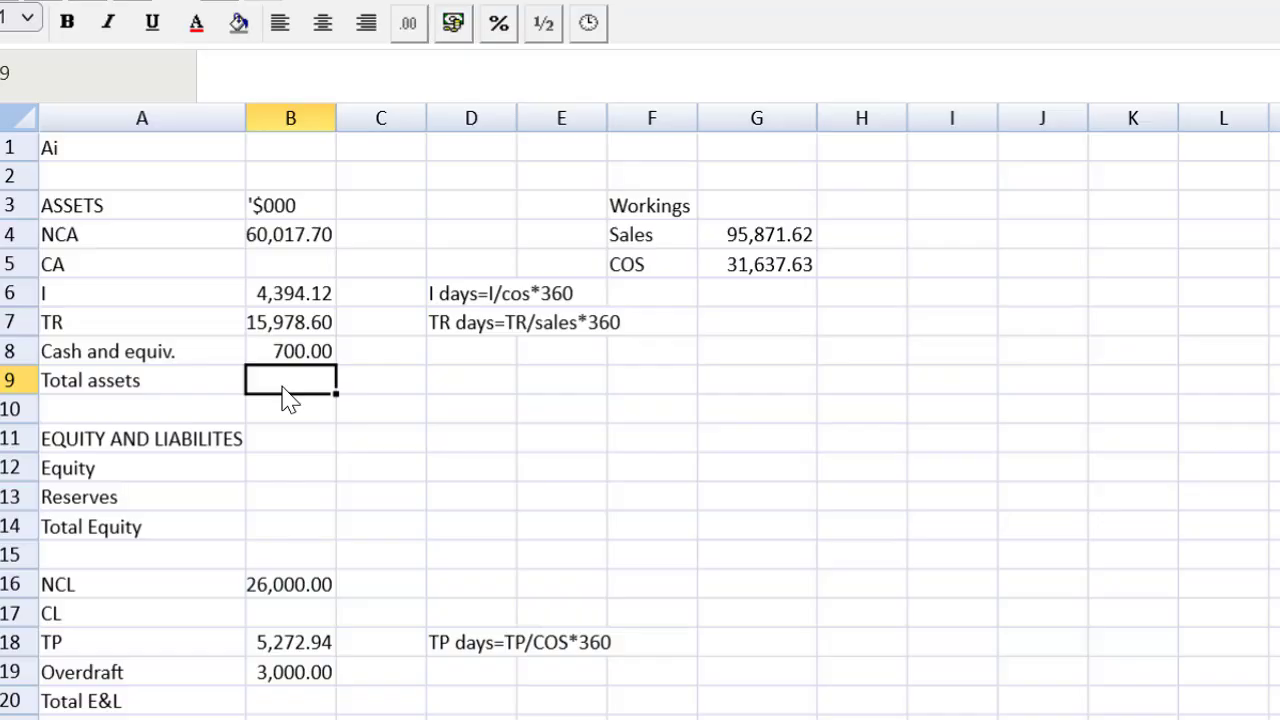
Step: Sum the asset lines B4:B8 to give total assets of 81,090.42
{"action": "type", "text": "=sum"}
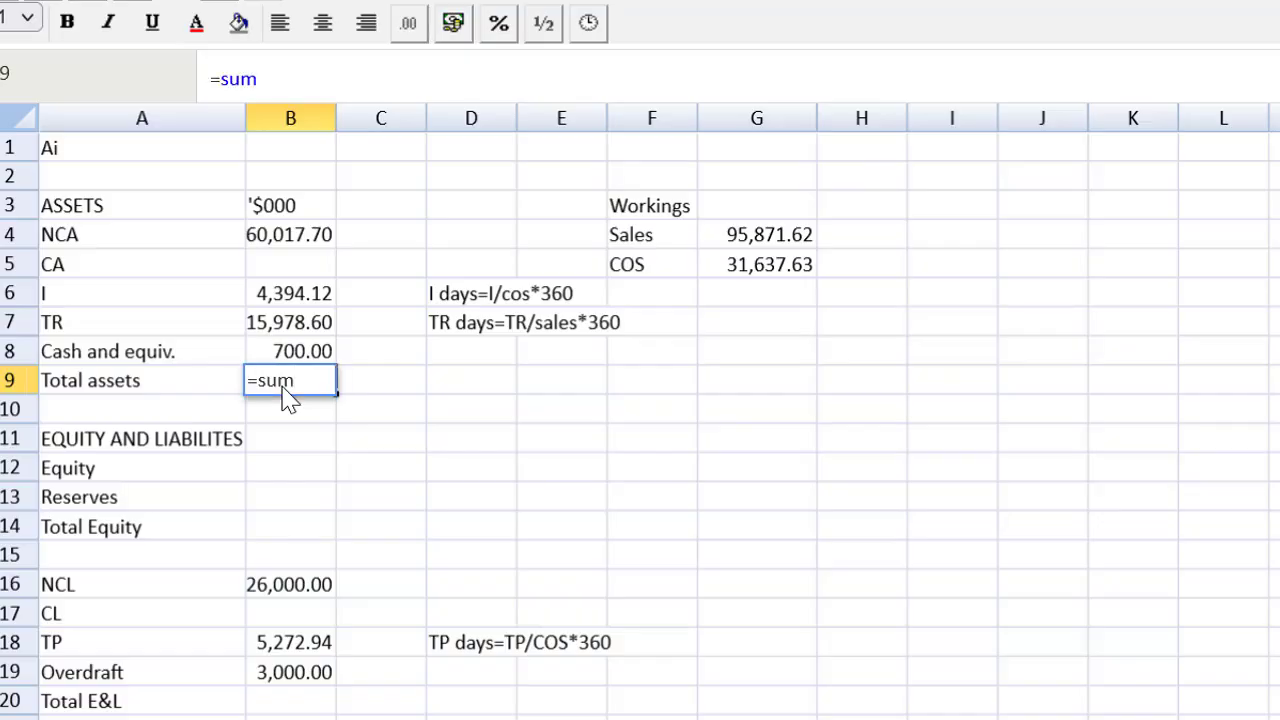
{"action": "type", "text": "("}
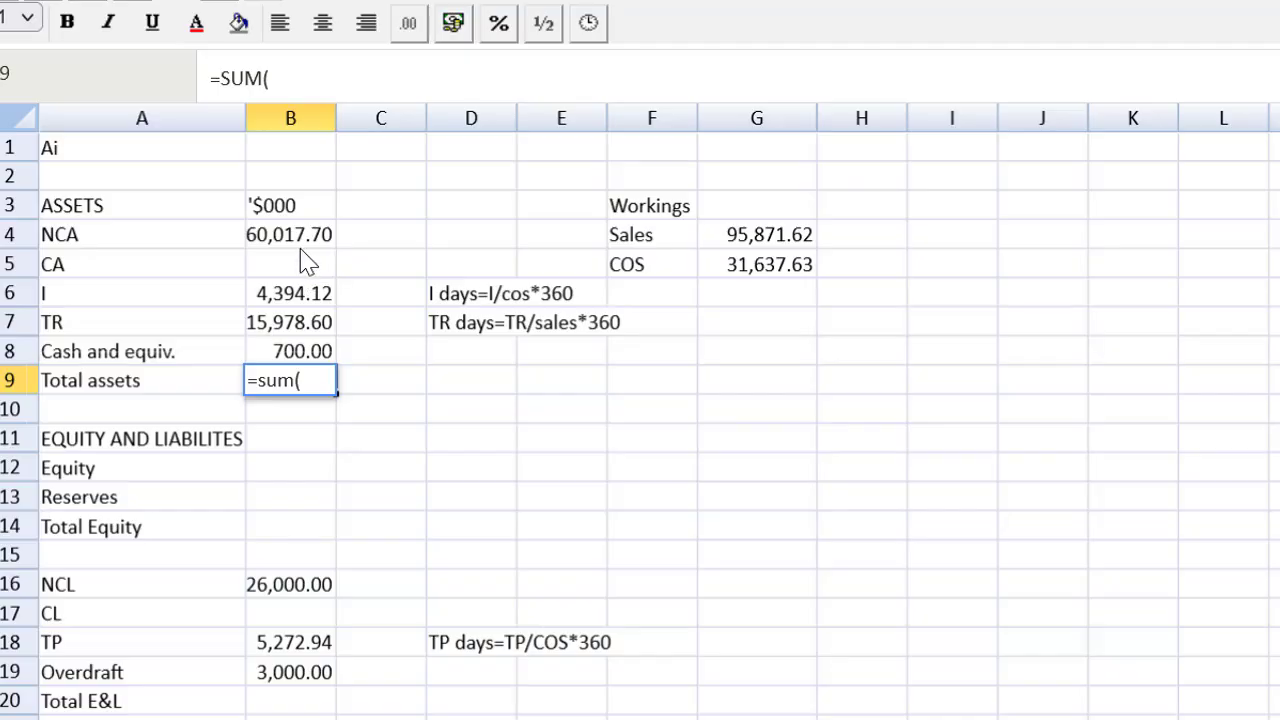
{"action": "left_click_drag", "start_coordinate": [290, 234], "coordinate": [290, 352]}
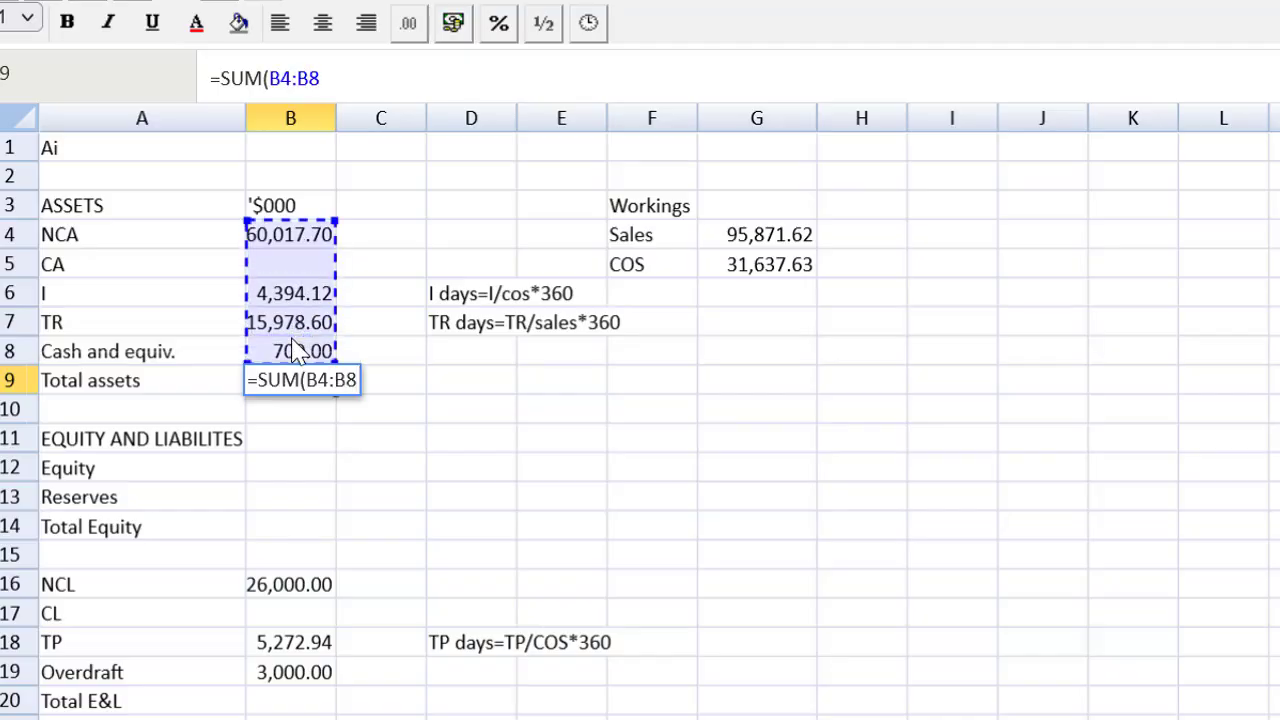
{"action": "key", "text": "Return"}
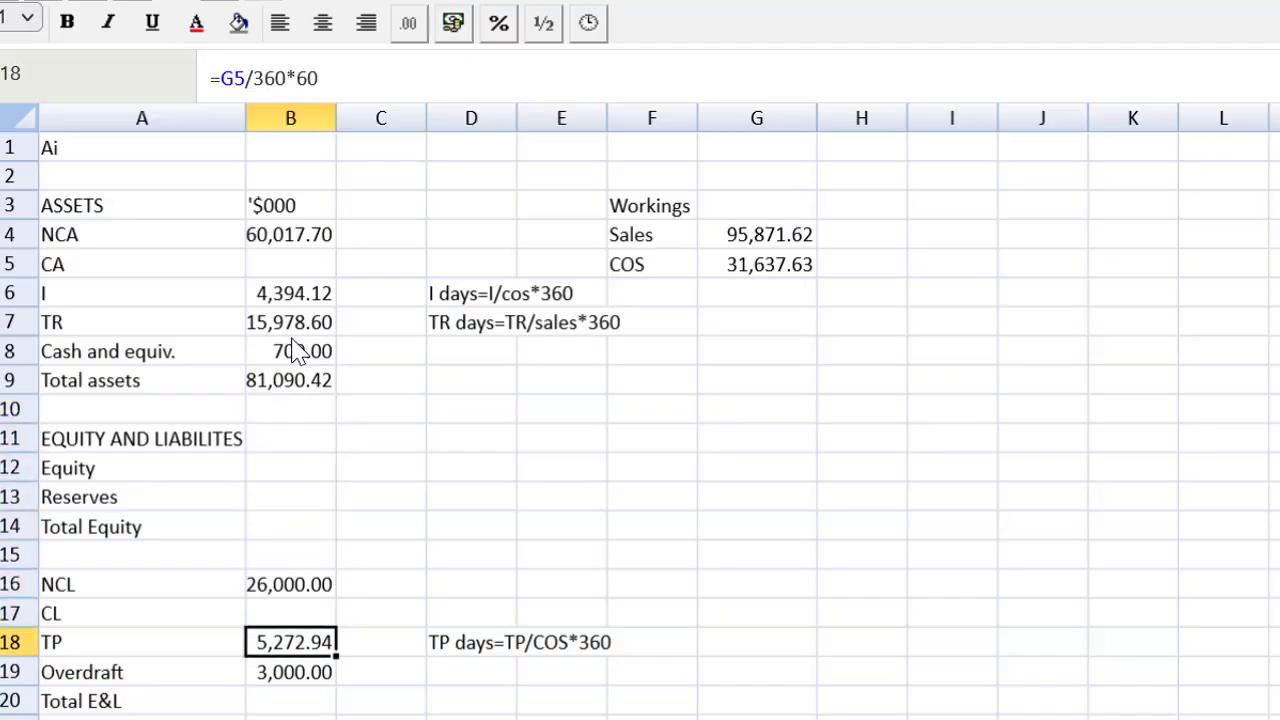
Step: Set total equity and liabilities equal to the total assets figure
{"action": "left_click", "coordinate": [290, 700]}
{"action": "type", "text": "="}
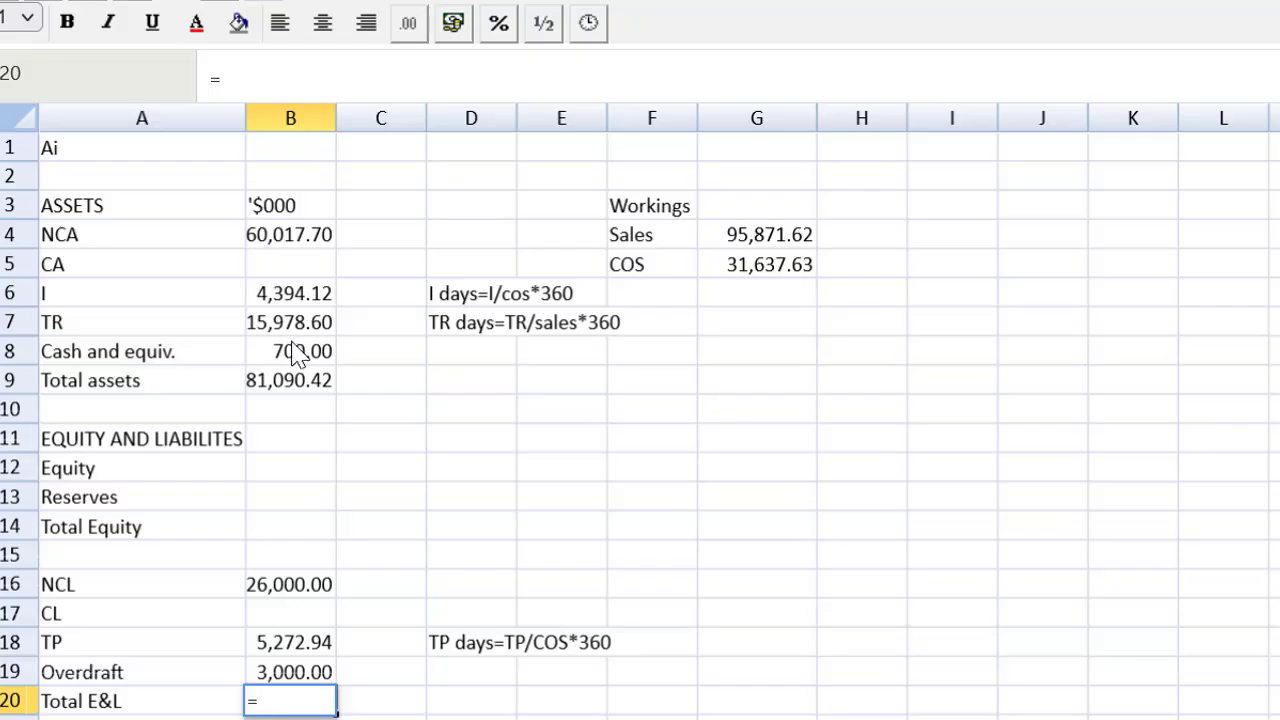
{"action": "left_click", "coordinate": [290, 380]}
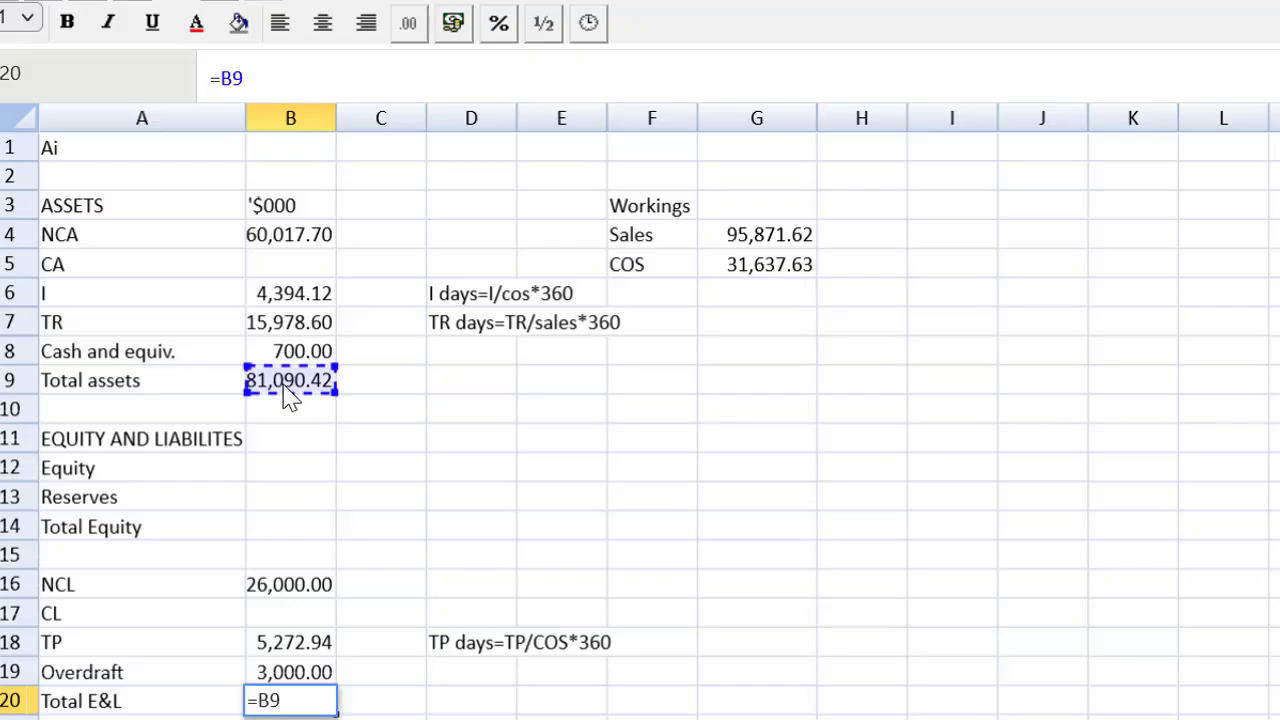
{"action": "key", "text": "Return"}
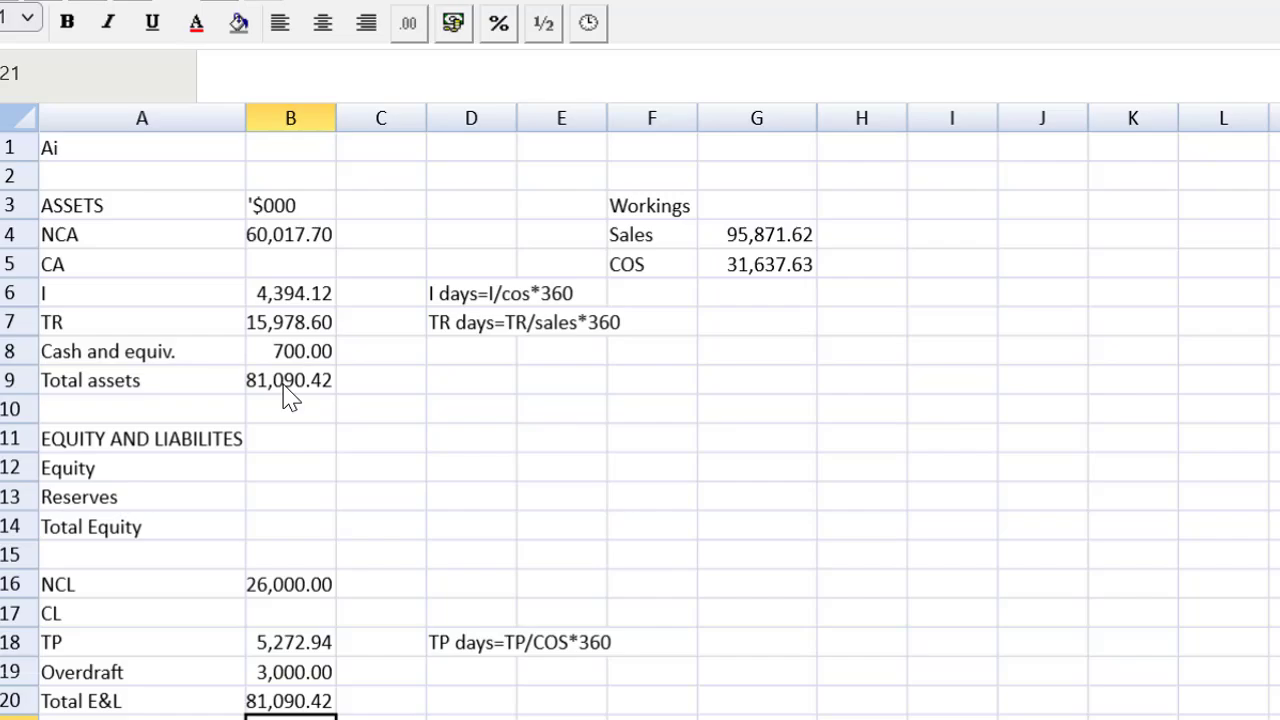
{"action": "mouse_move", "coordinate": [284, 538]}
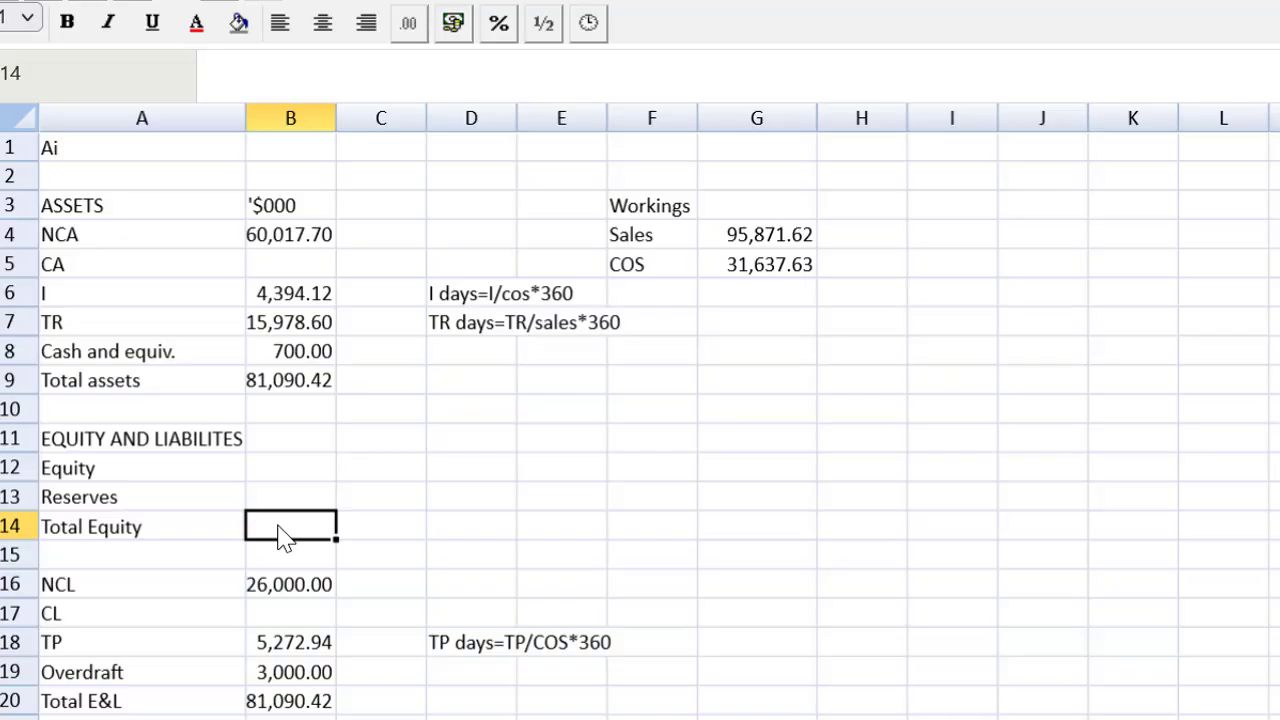
Step: Derive total equity of 46,817.48 as Total E&L minus the sum of liabilities
{"action": "type", "text": "="}
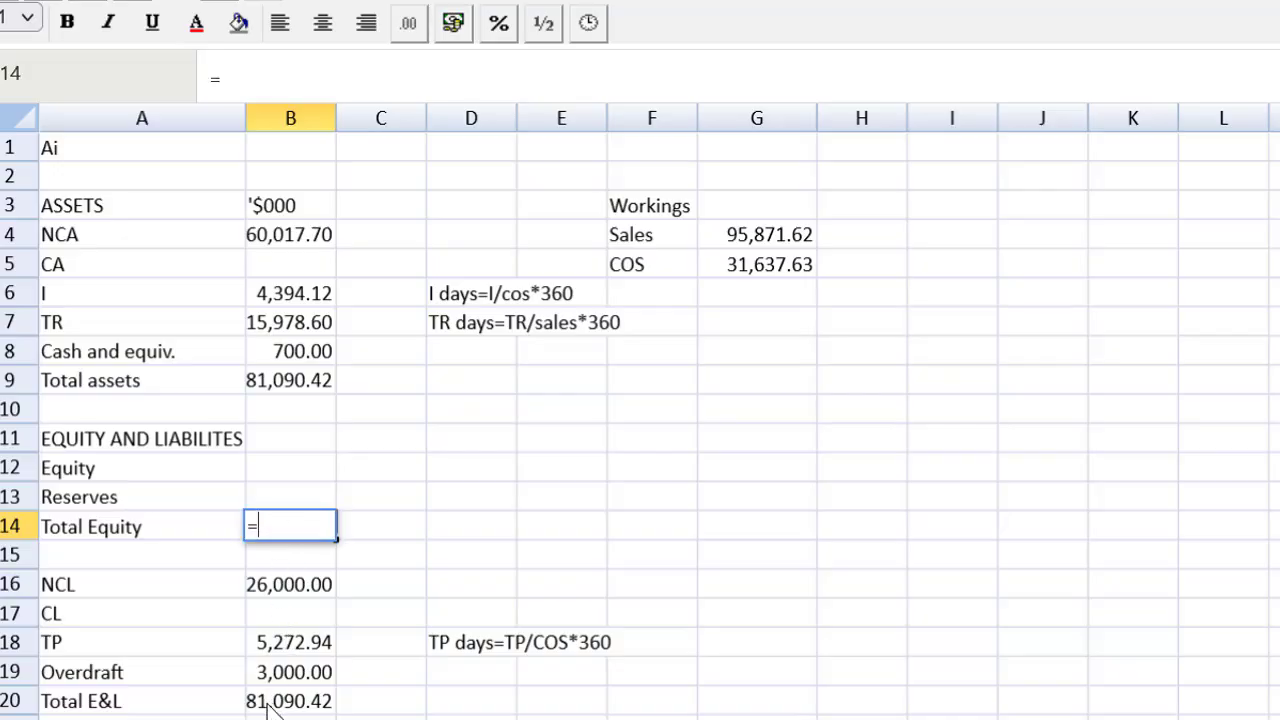
{"action": "left_click", "coordinate": [290, 700]}
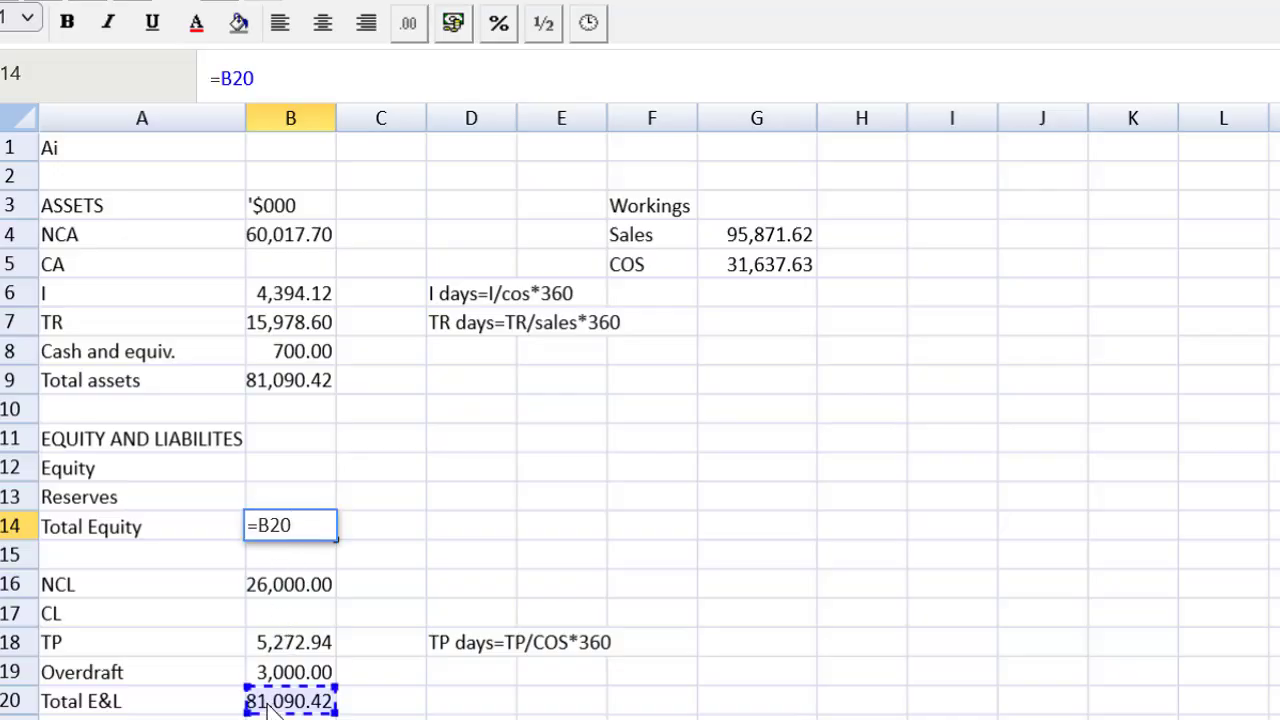
{"action": "type", "text": "-"}
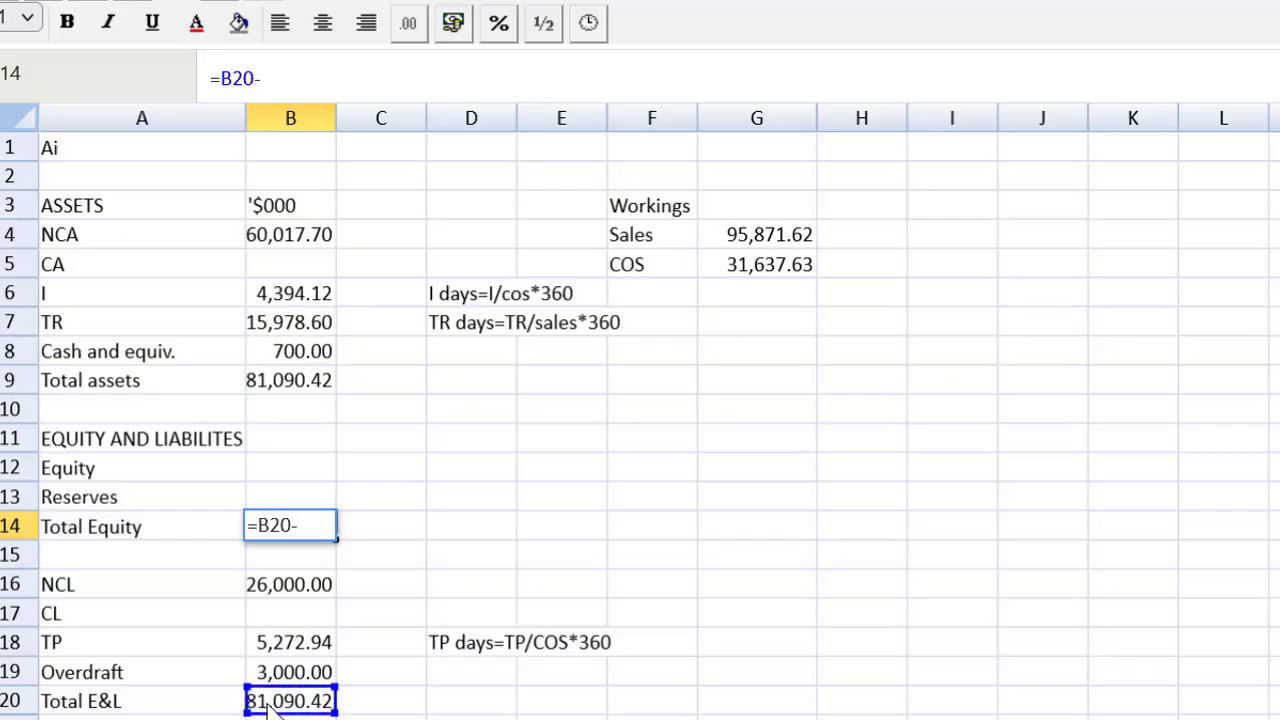
{"action": "type", "text": "sum("}
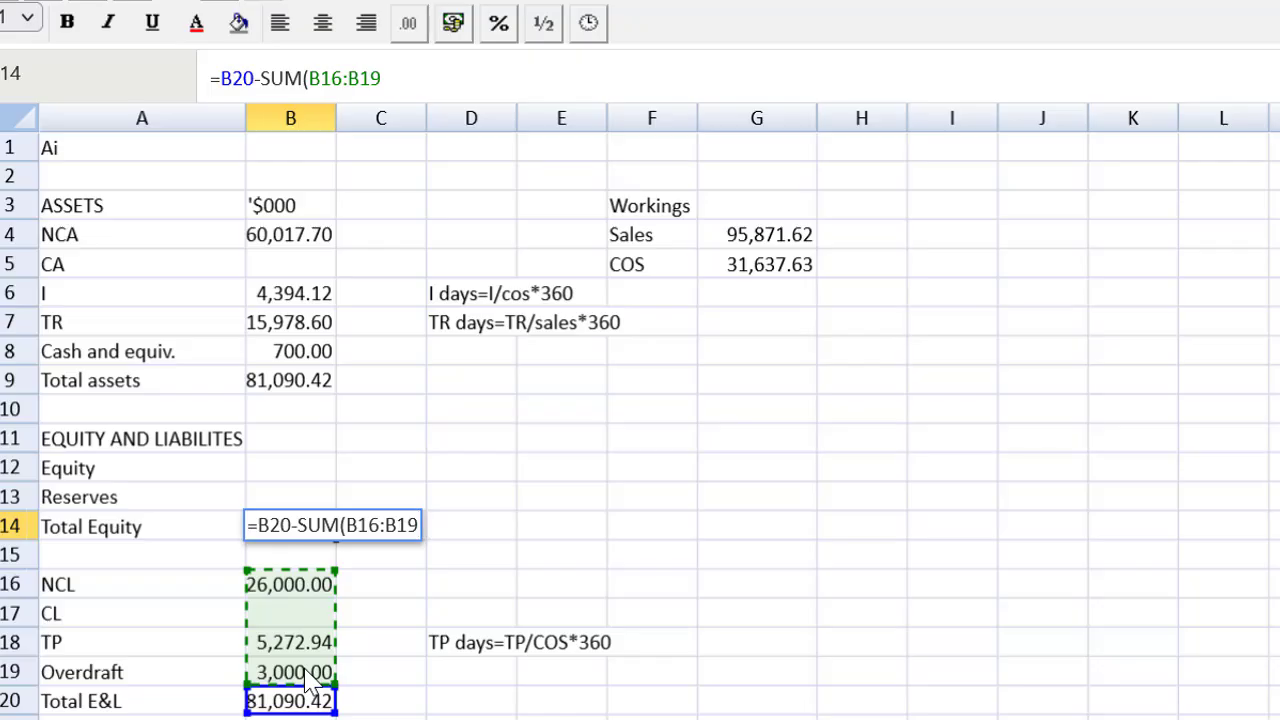
{"action": "key", "text": "Return"}
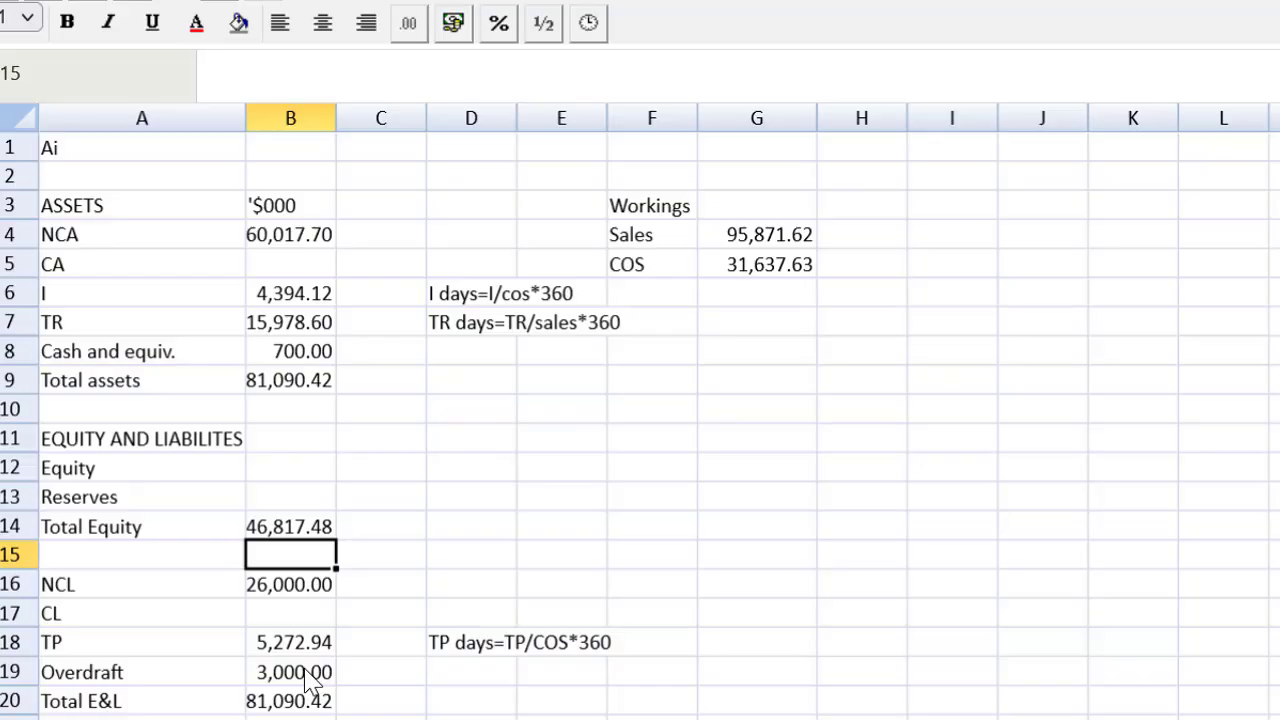
Step: Fill equity of 6,000 and balance reserves at 40,817.48 as total equity minus equity
{"action": "left_click", "coordinate": [292, 468]}
{"action": "type", "text": "6,000"}
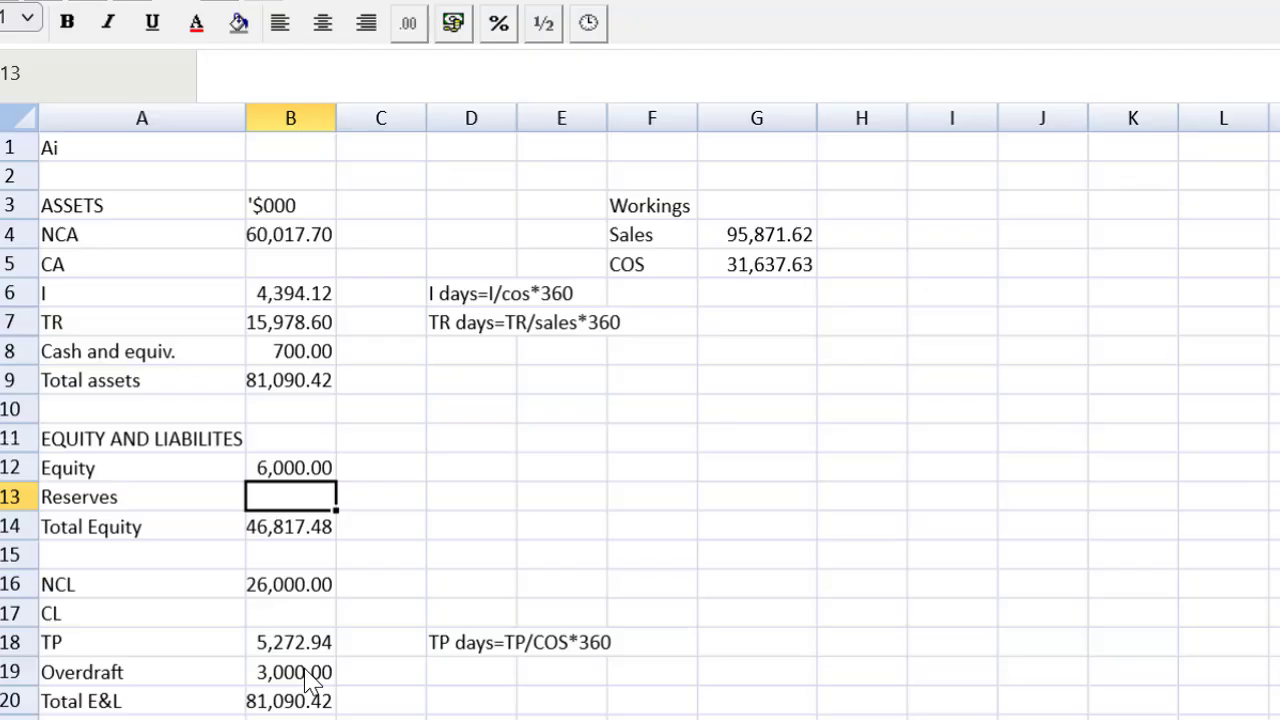
{"action": "type", "text": "=B14"}
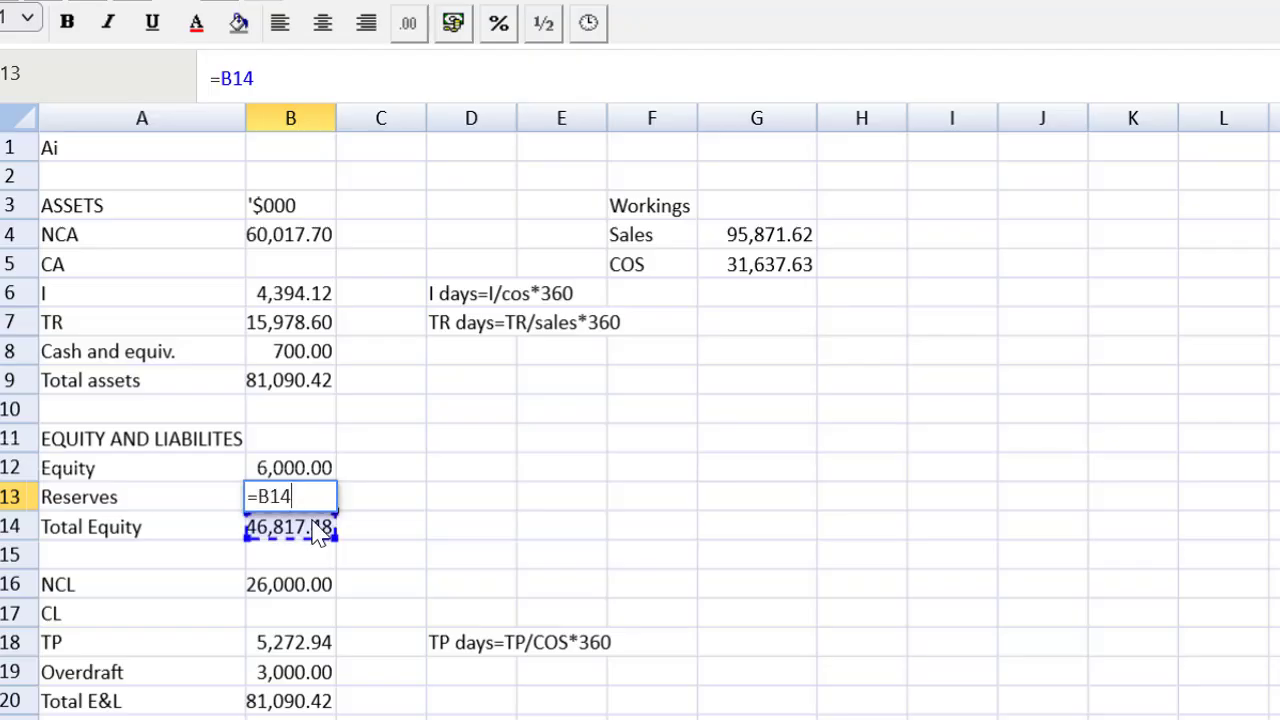
{"action": "type", "text": "-"}
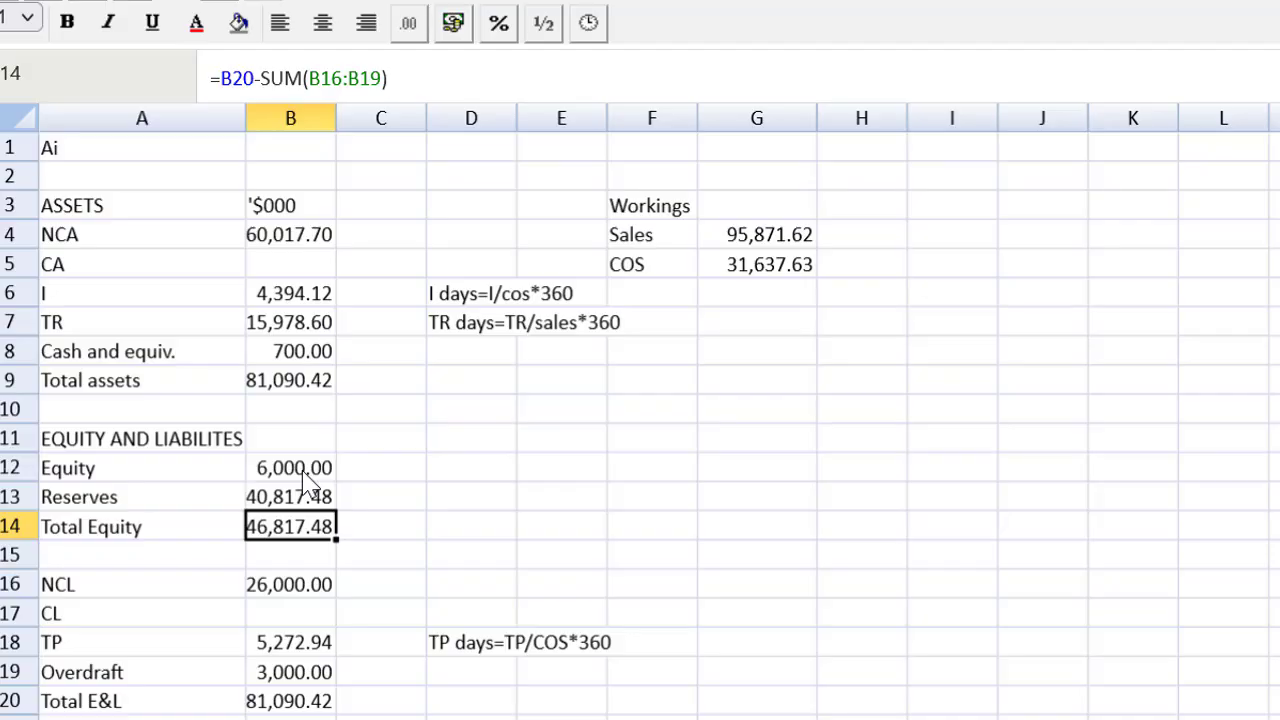
Step: Underline the 700.00 cash and 3,000.00 overdraft figures above their subtotals
{"action": "left_click", "coordinate": [292, 352]}
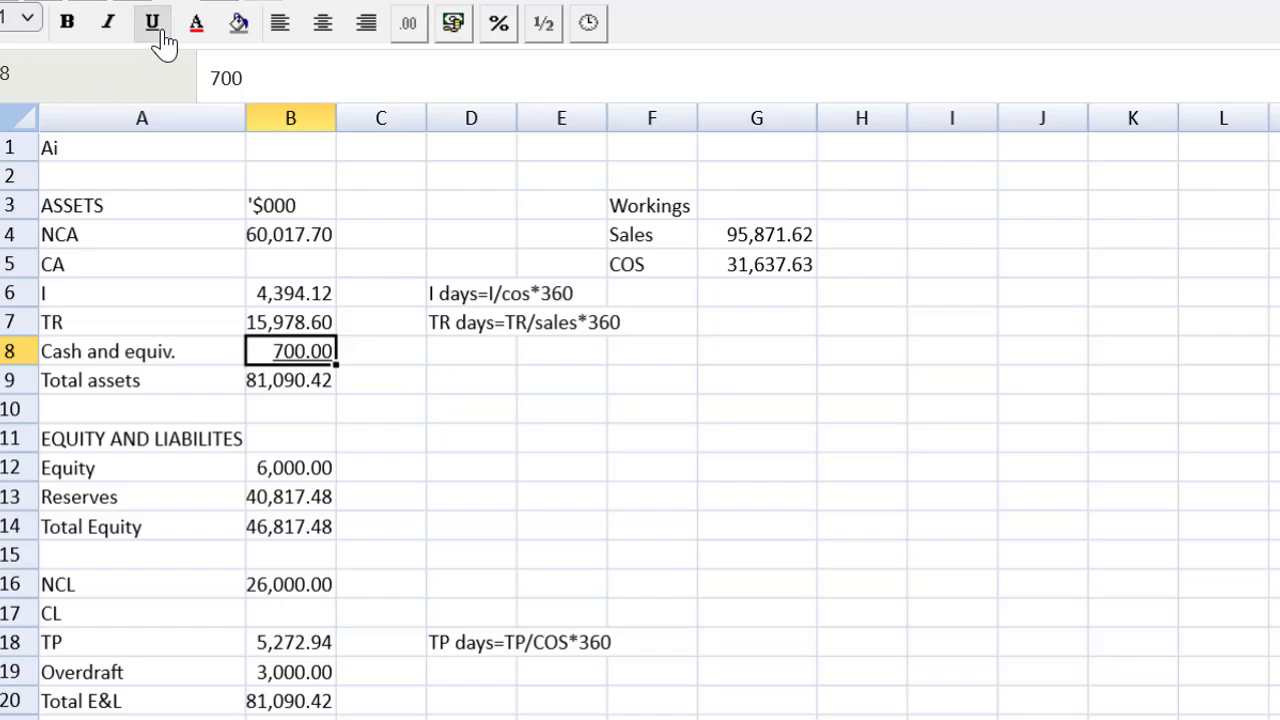
{"action": "left_click", "coordinate": [290, 642]}
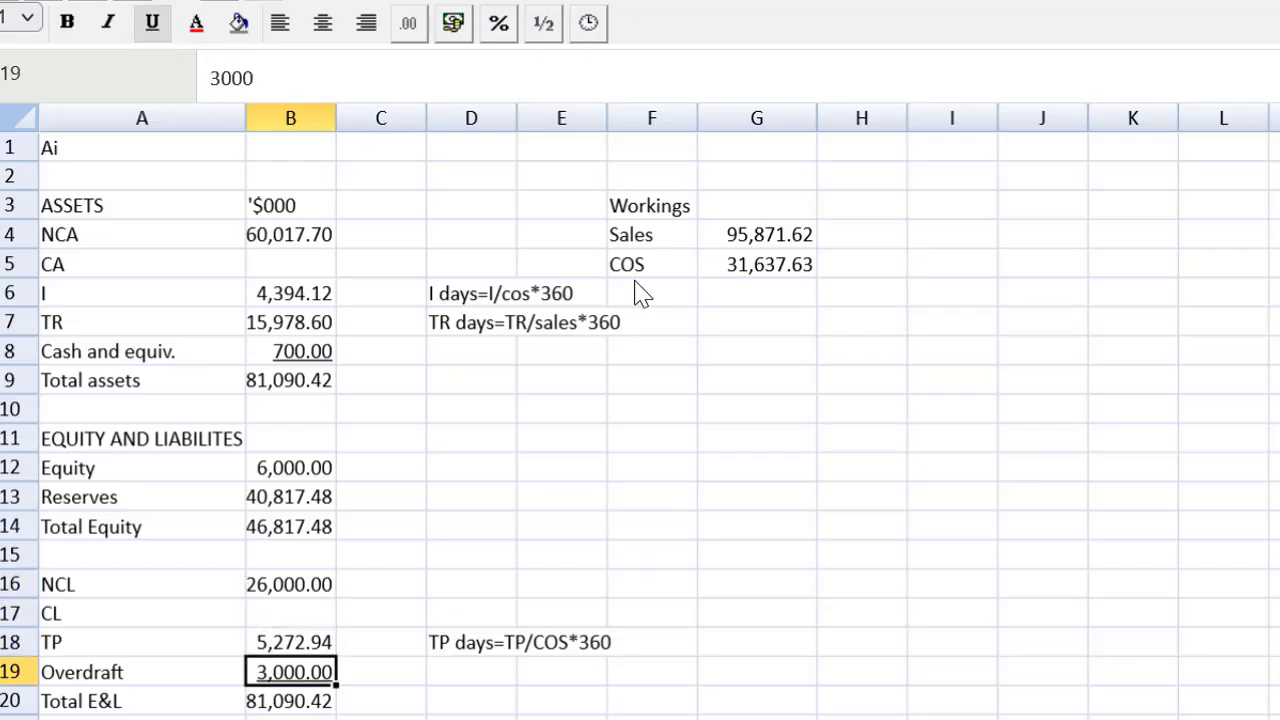
{"action": "left_click", "coordinate": [860, 380]}
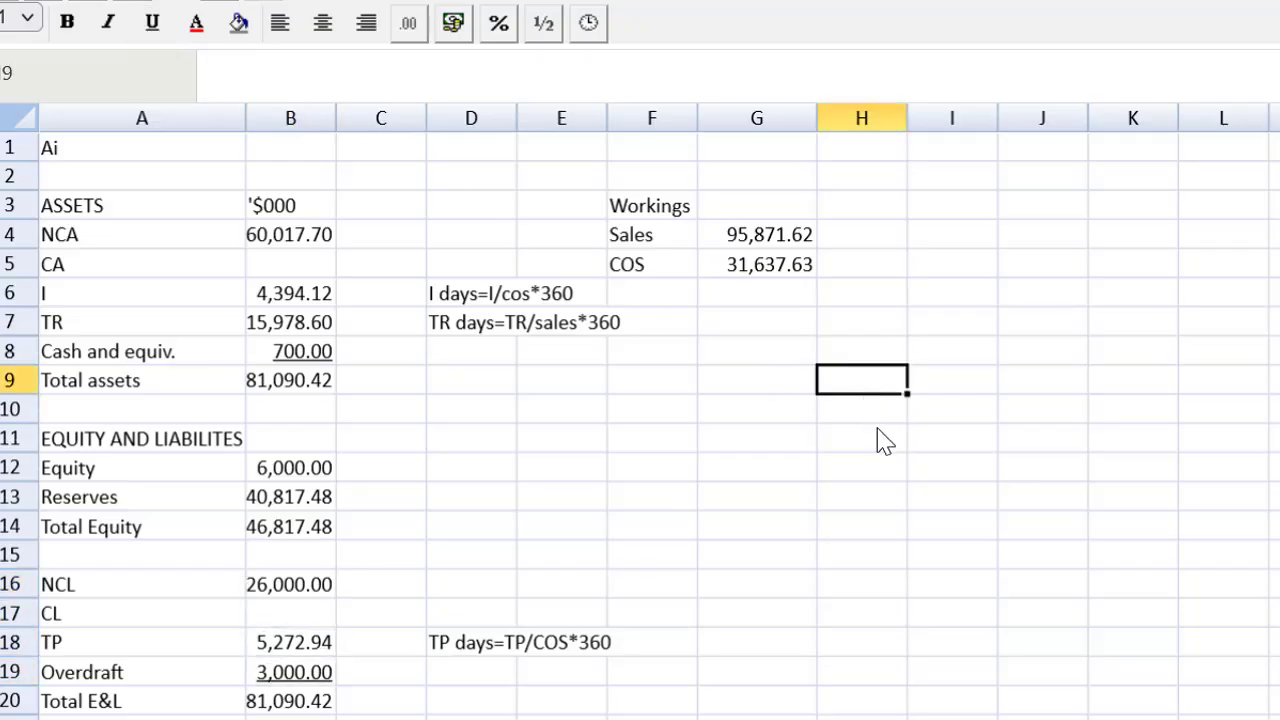